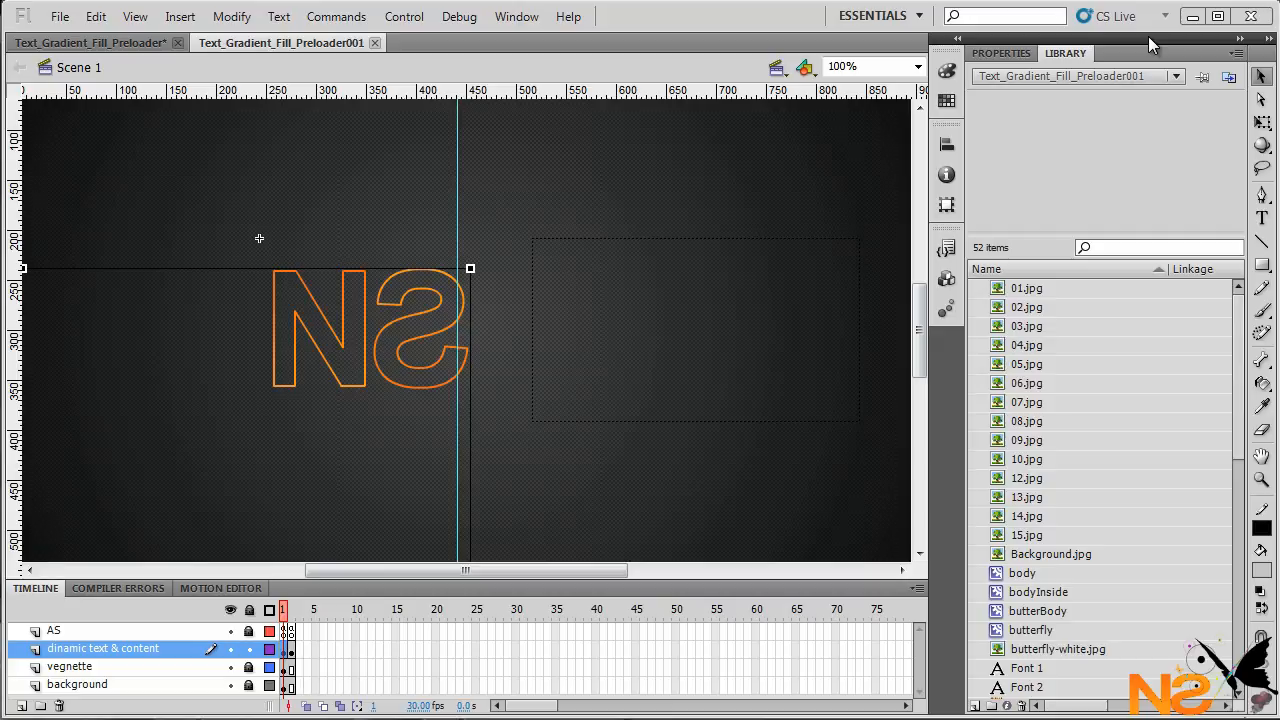
# Test the finished movie, browse its gallery images, and close the preview.
pyautogui.click(696, 330)
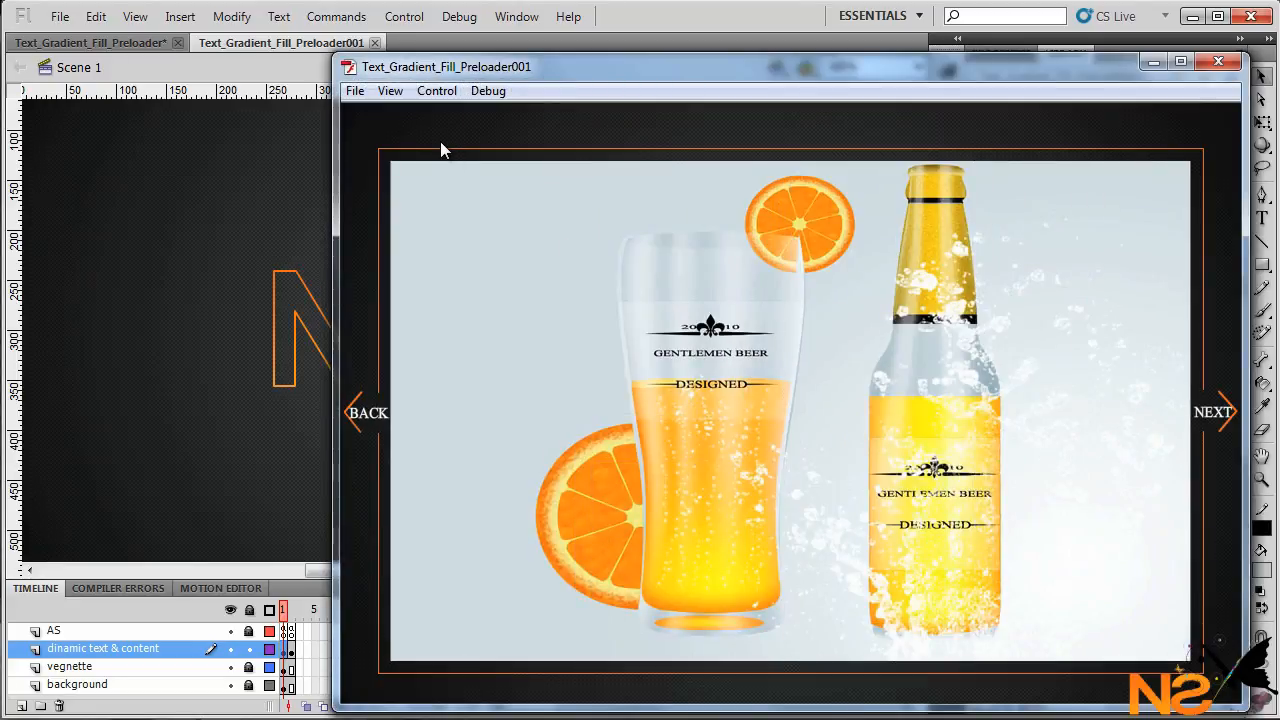
pyautogui.click(390, 90)
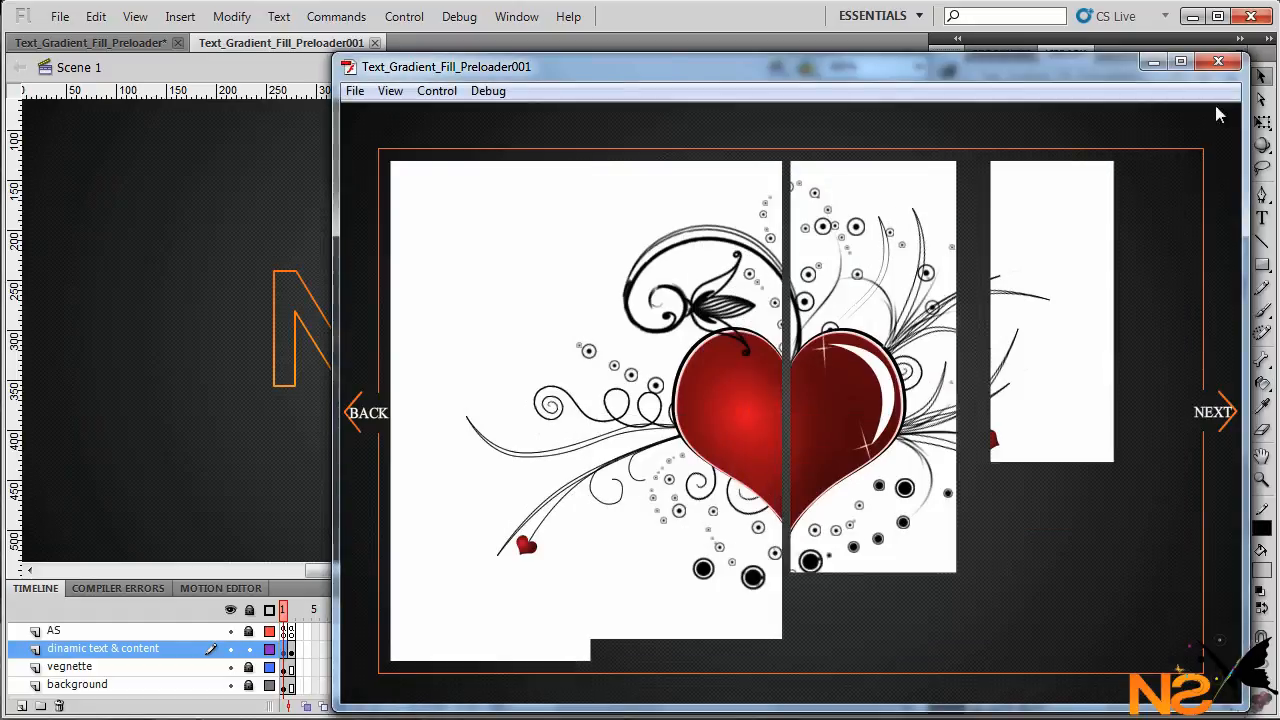
pyautogui.click(1218, 60)
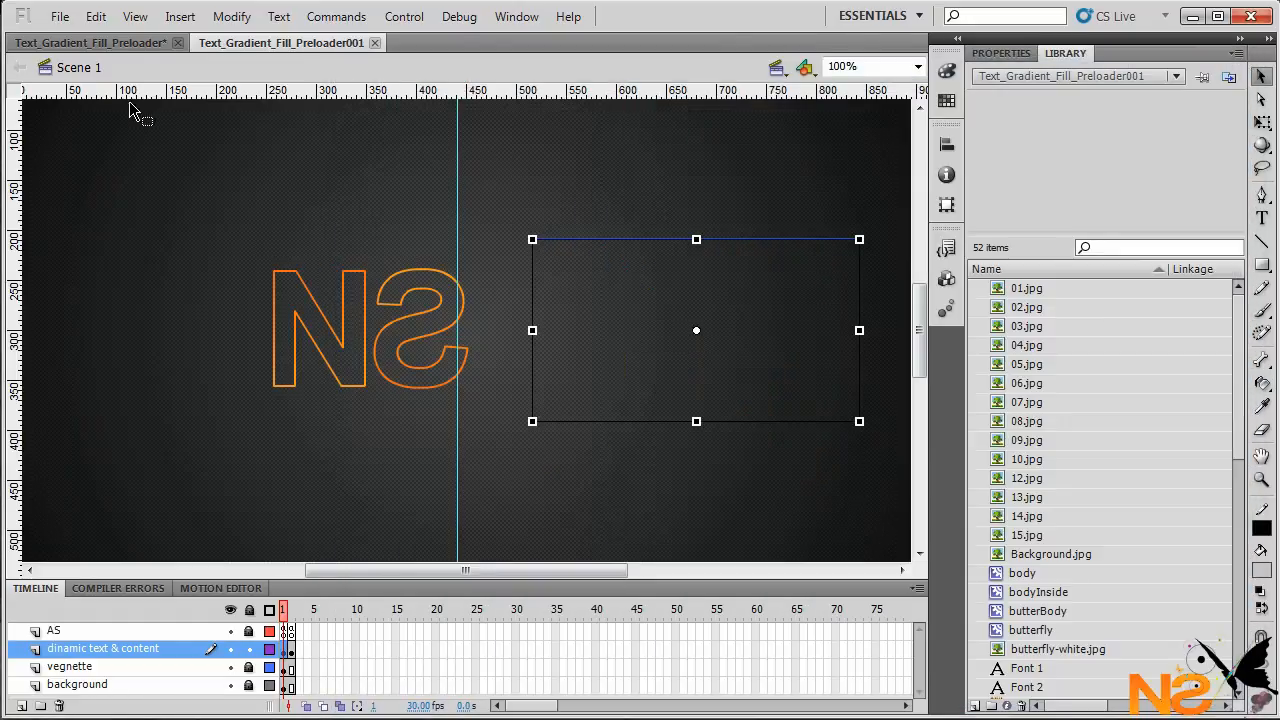
# Switch to the starter Text_Gradient_Fill_Preloader document and view its Properties panel.
pyautogui.click(90, 42)
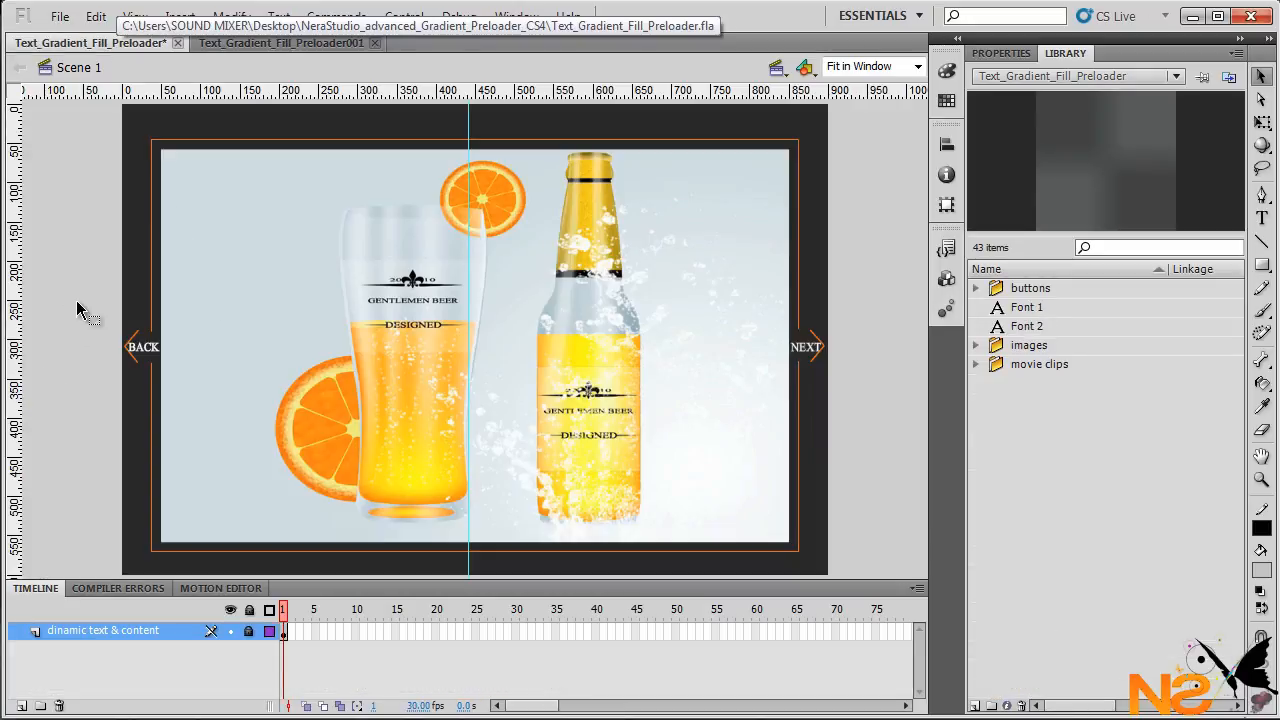
pyautogui.moveTo(1004, 76)
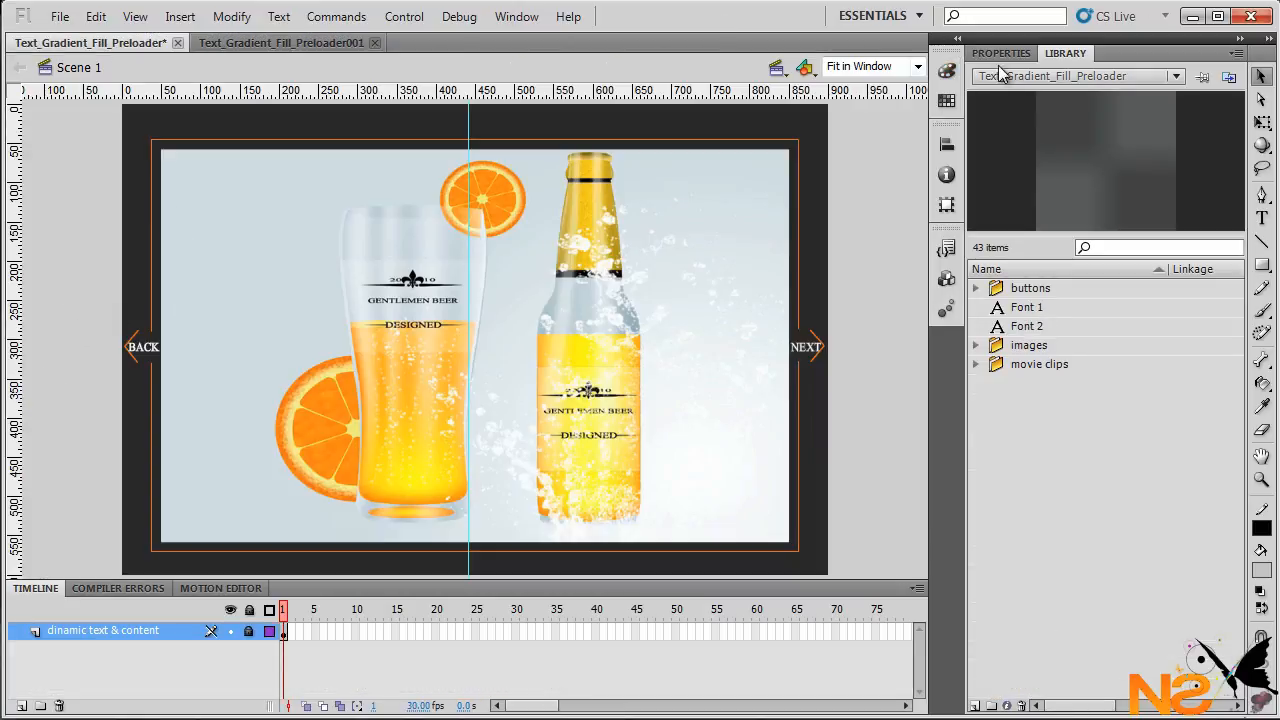
pyautogui.click(1000, 52)
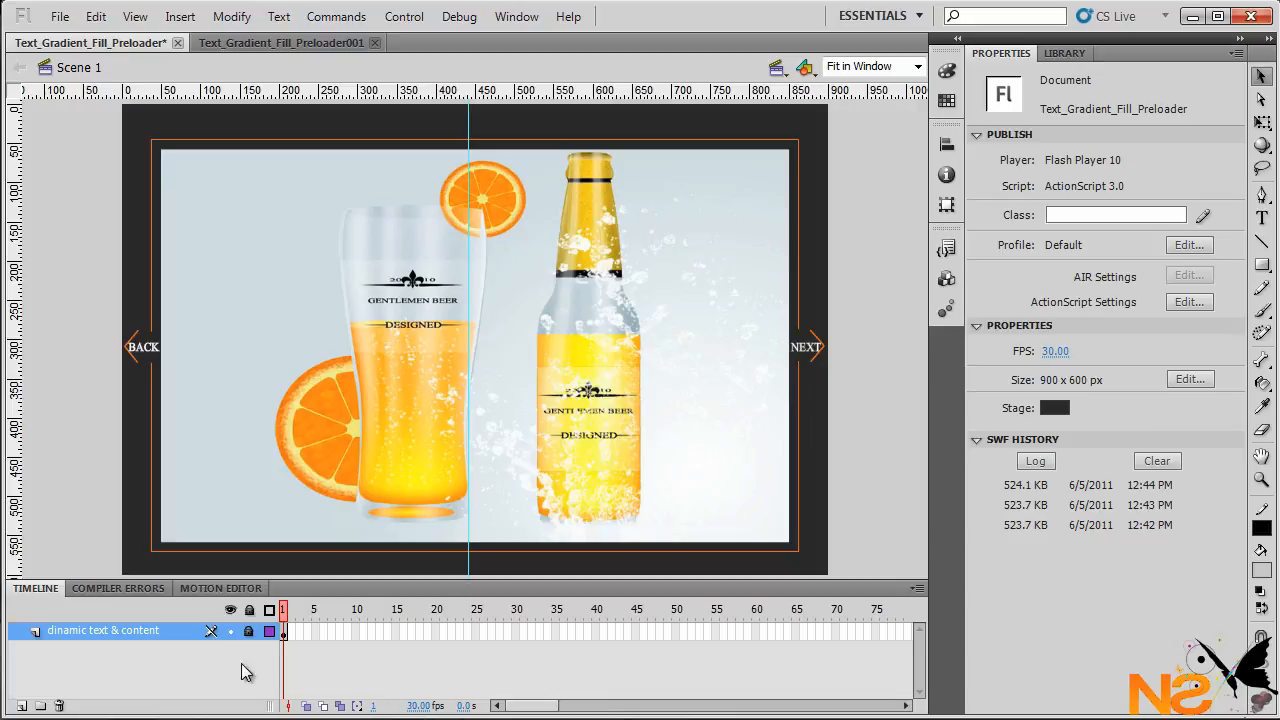
pyautogui.click(284, 632)
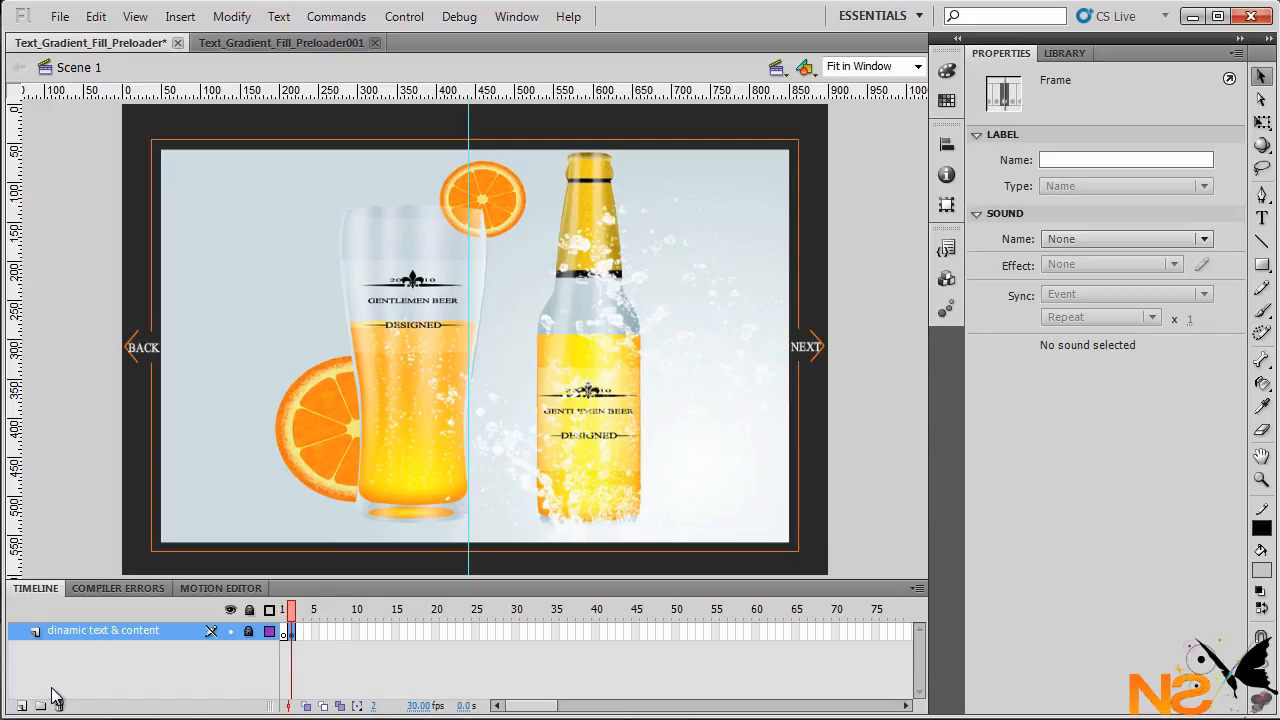
# Add two new layers to the timeline and rename one to AS.
pyautogui.click(18, 696)
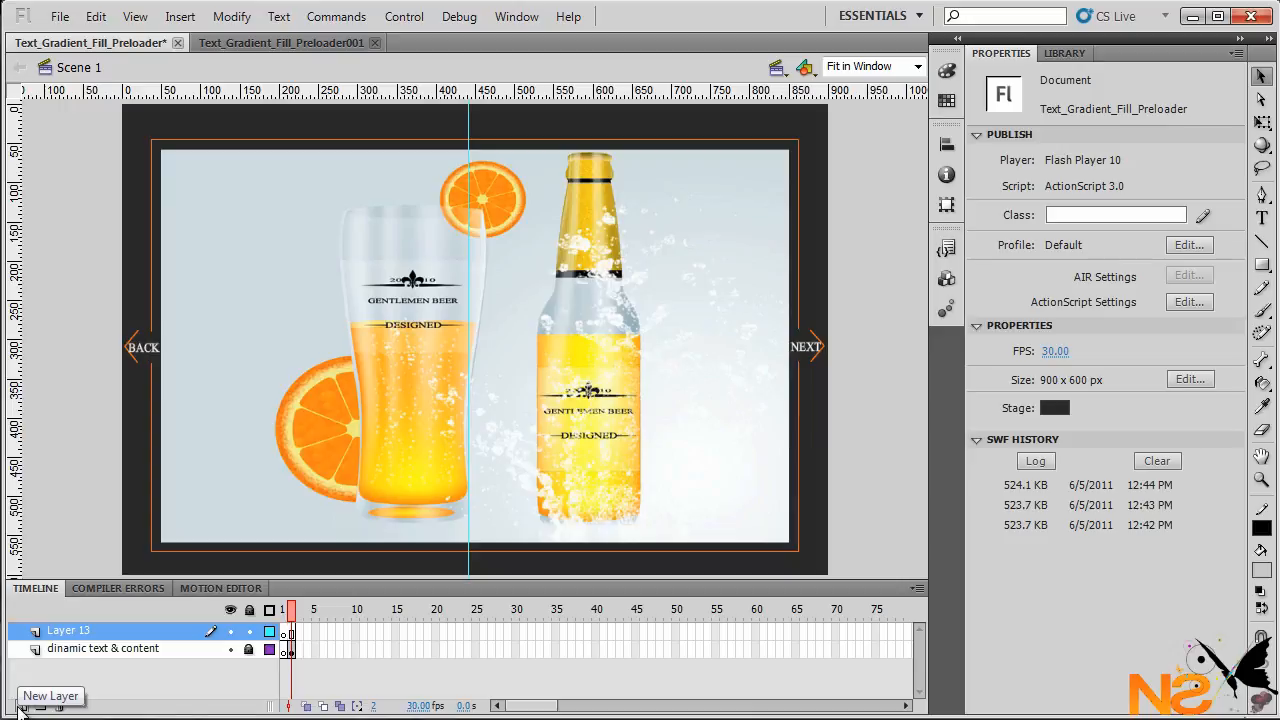
pyautogui.click(50, 696)
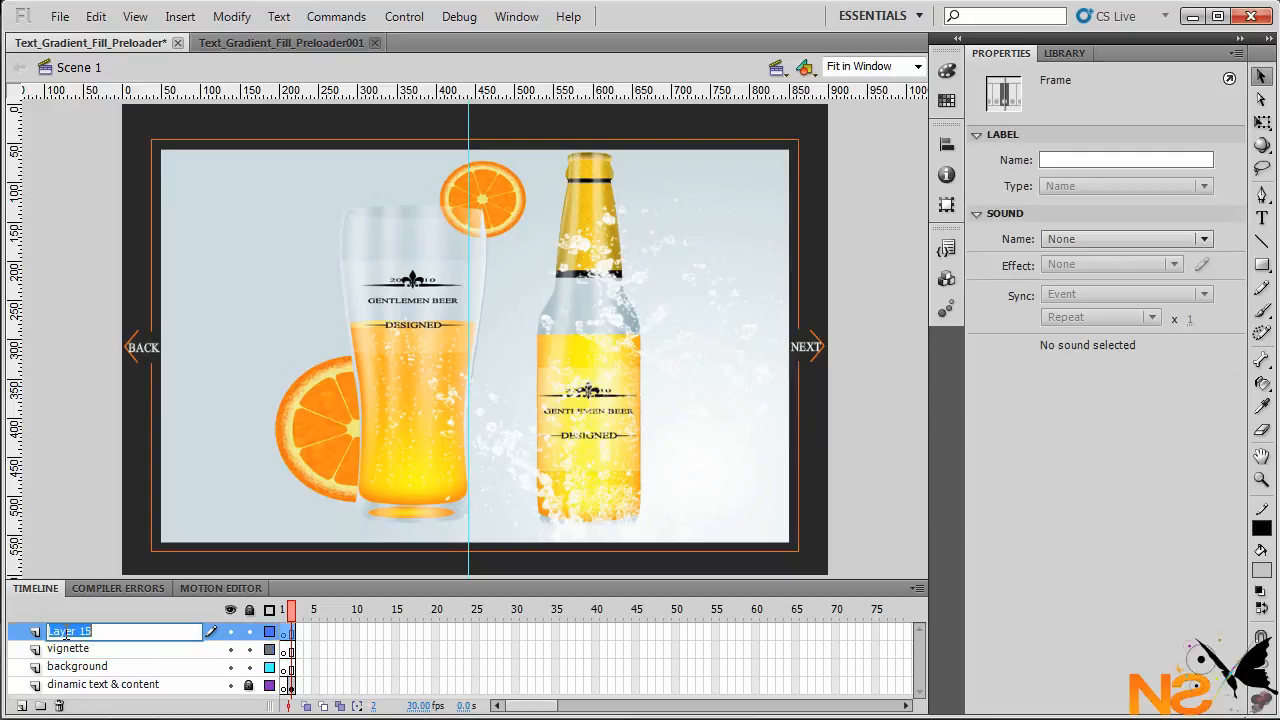
pyautogui.write('AS')
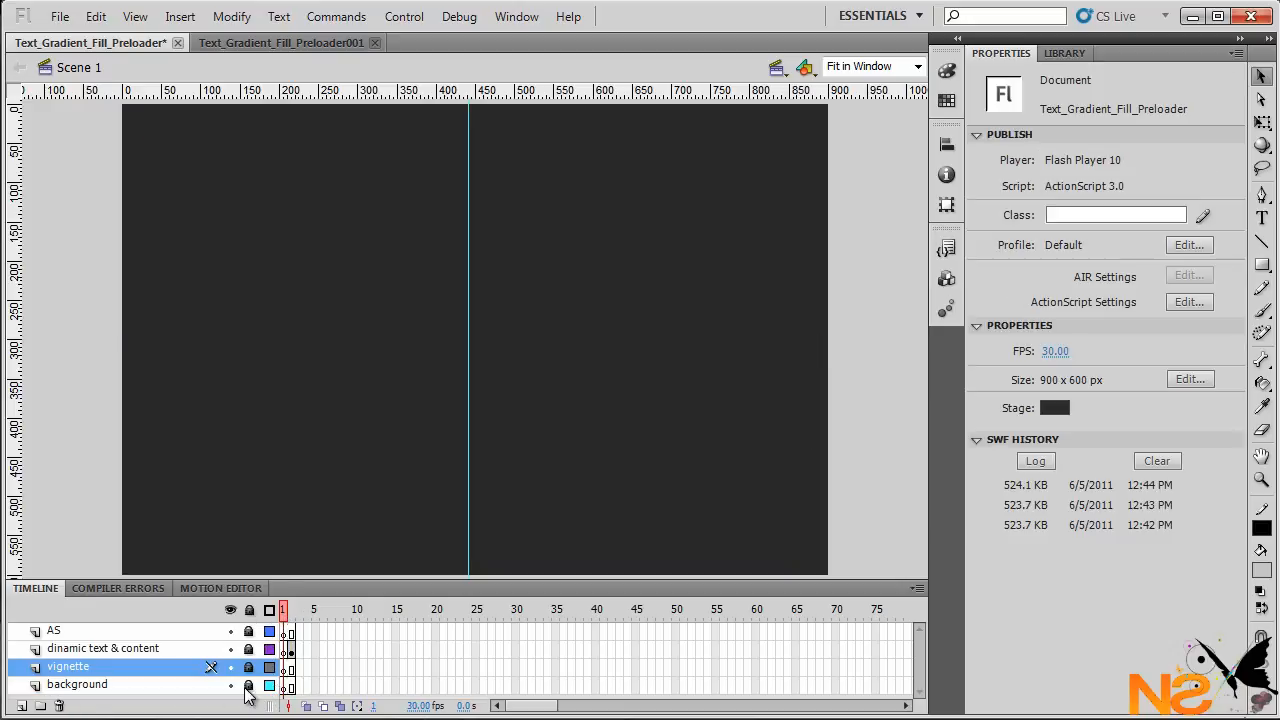
# Select the background layer and expand the Library's images folder.
pyautogui.click(76, 684)
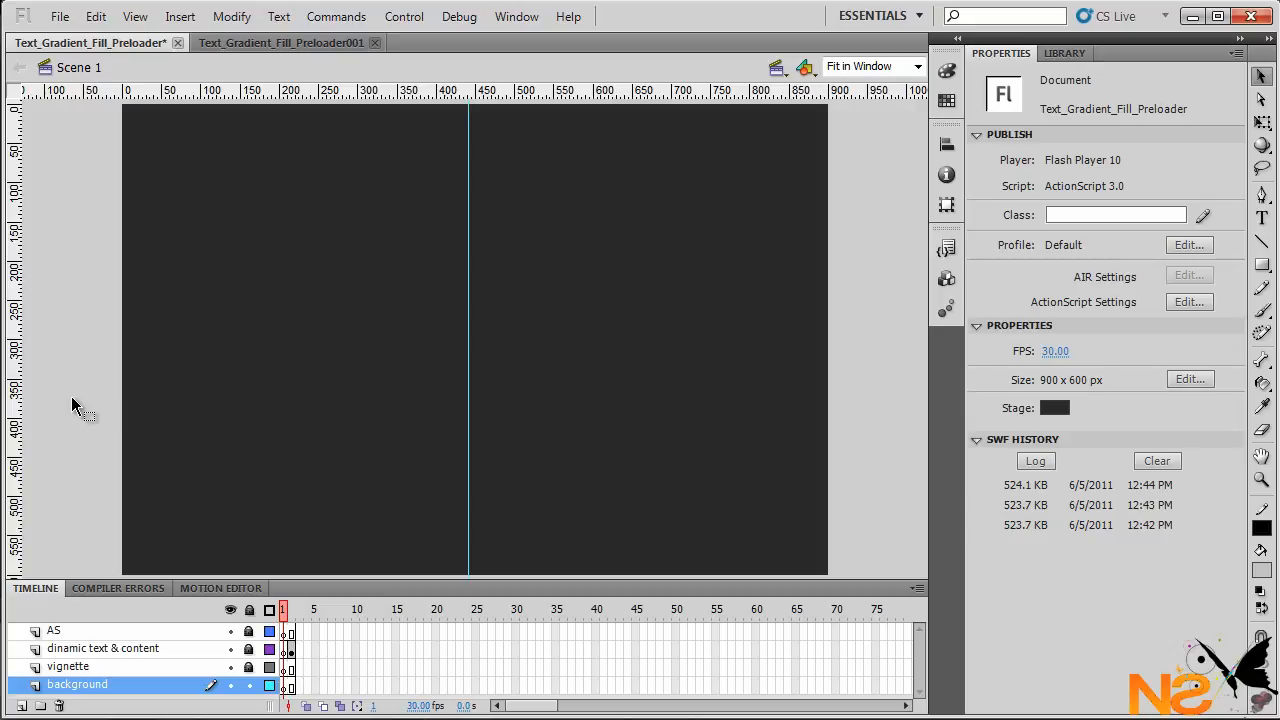
pyautogui.click(1064, 52)
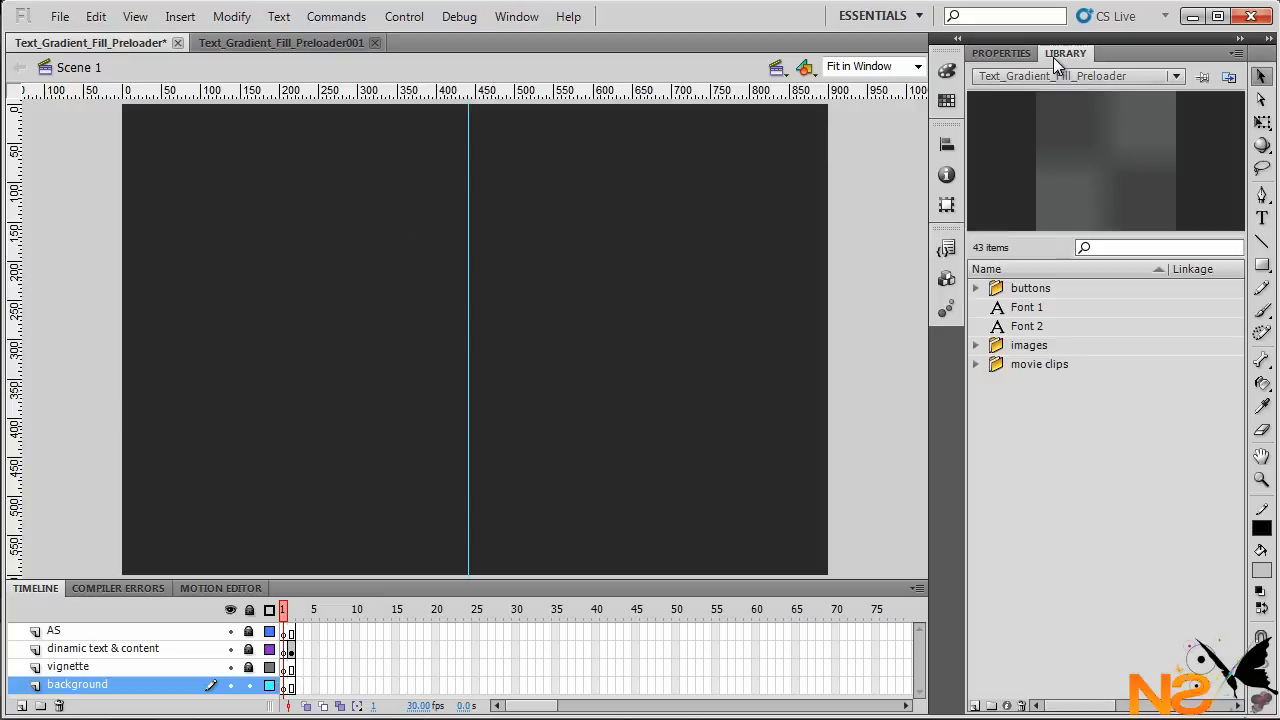
pyautogui.click(976, 344)
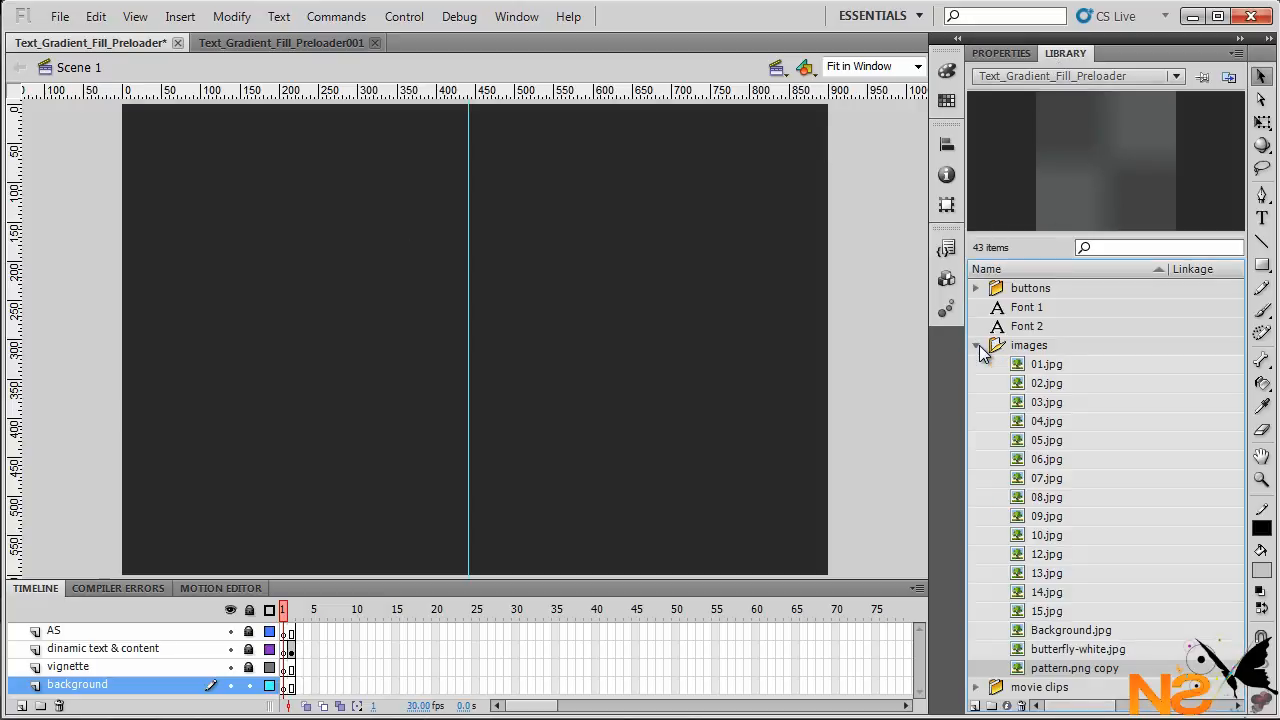
# Review the pattern.png copy bitmap's properties and close the dialog.
pyautogui.rightClick(1076, 668)
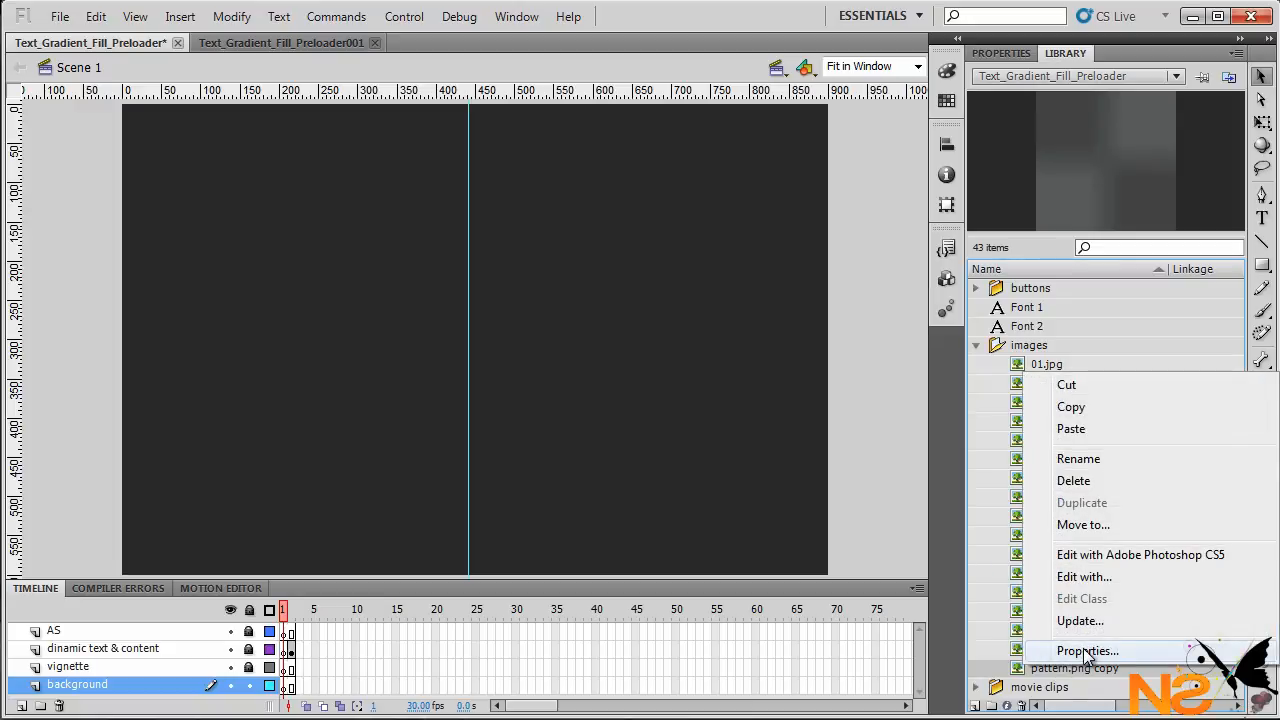
pyautogui.click(1088, 652)
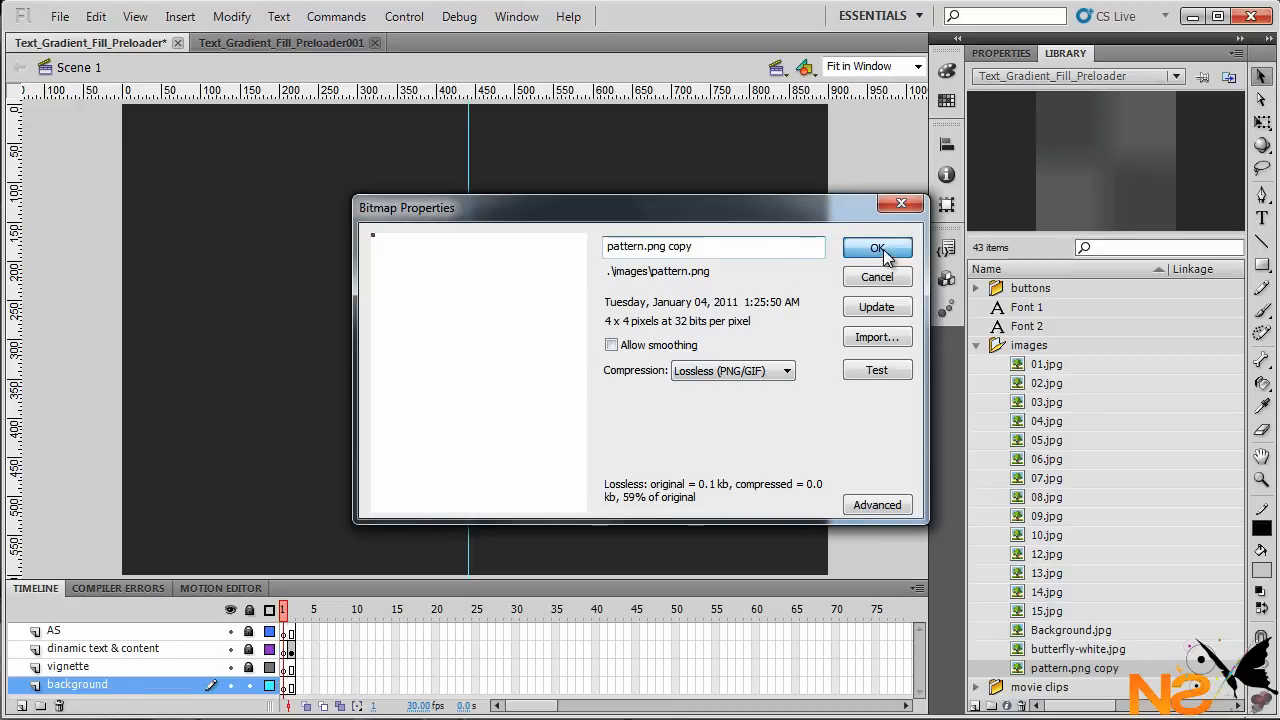
pyautogui.click(876, 248)
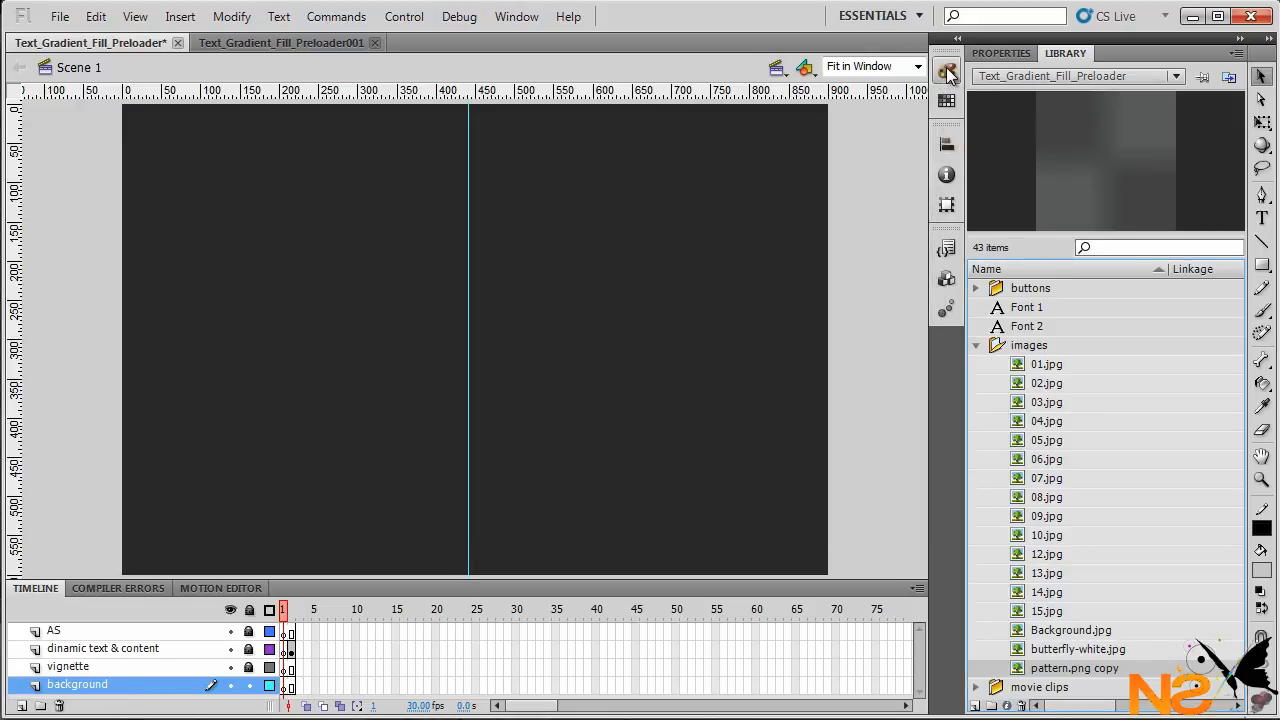
# Set the stroke to None and the fill type to Bitmap in the Color panel.
pyautogui.click(946, 70)
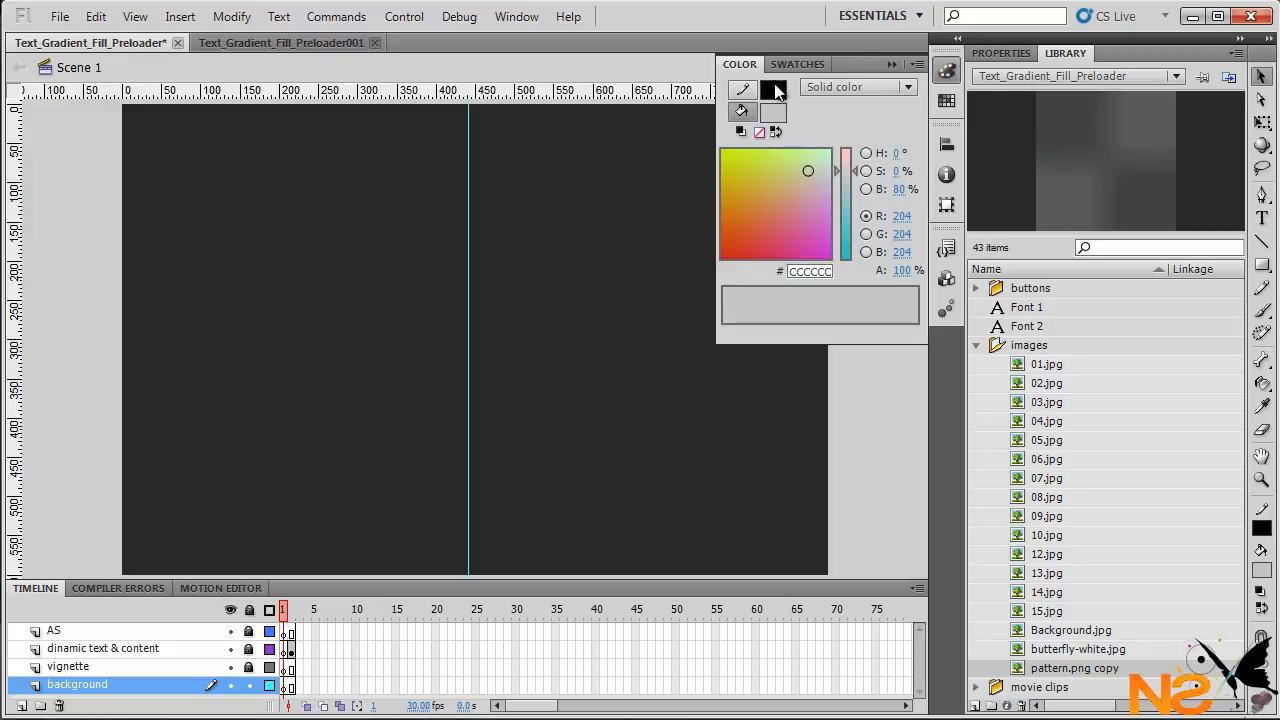
pyautogui.click(776, 88)
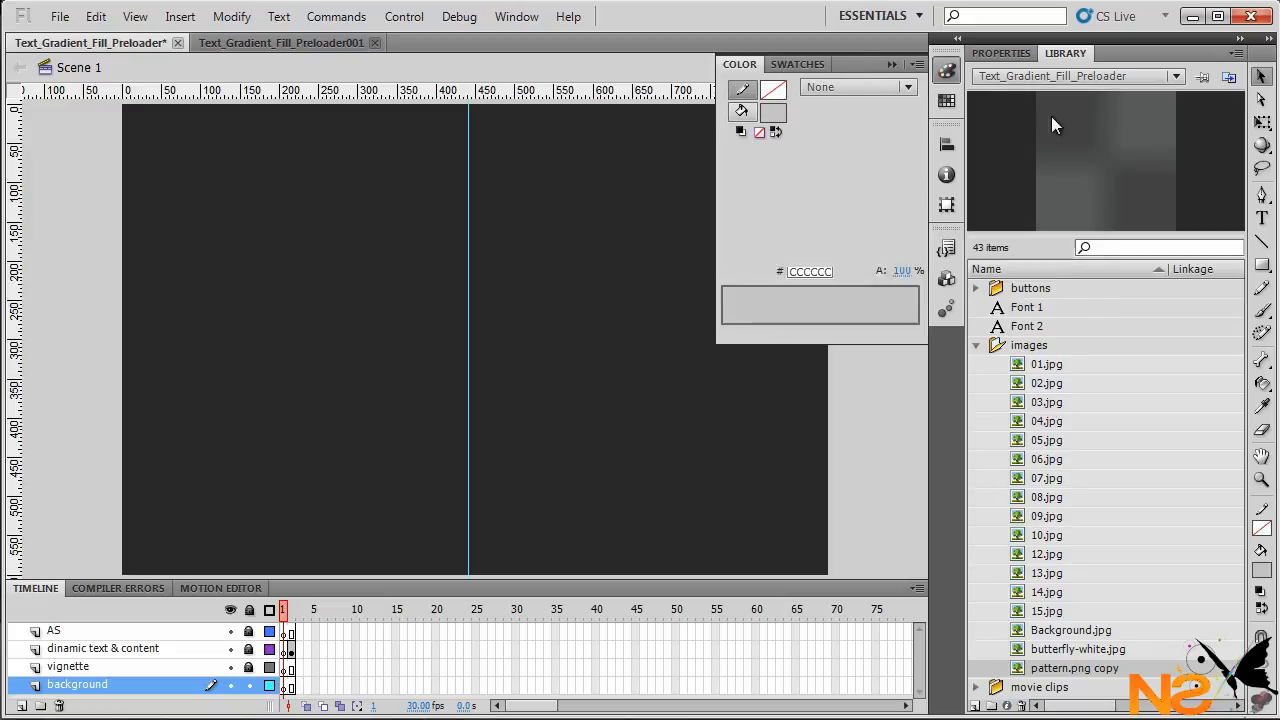
pyautogui.click(772, 110)
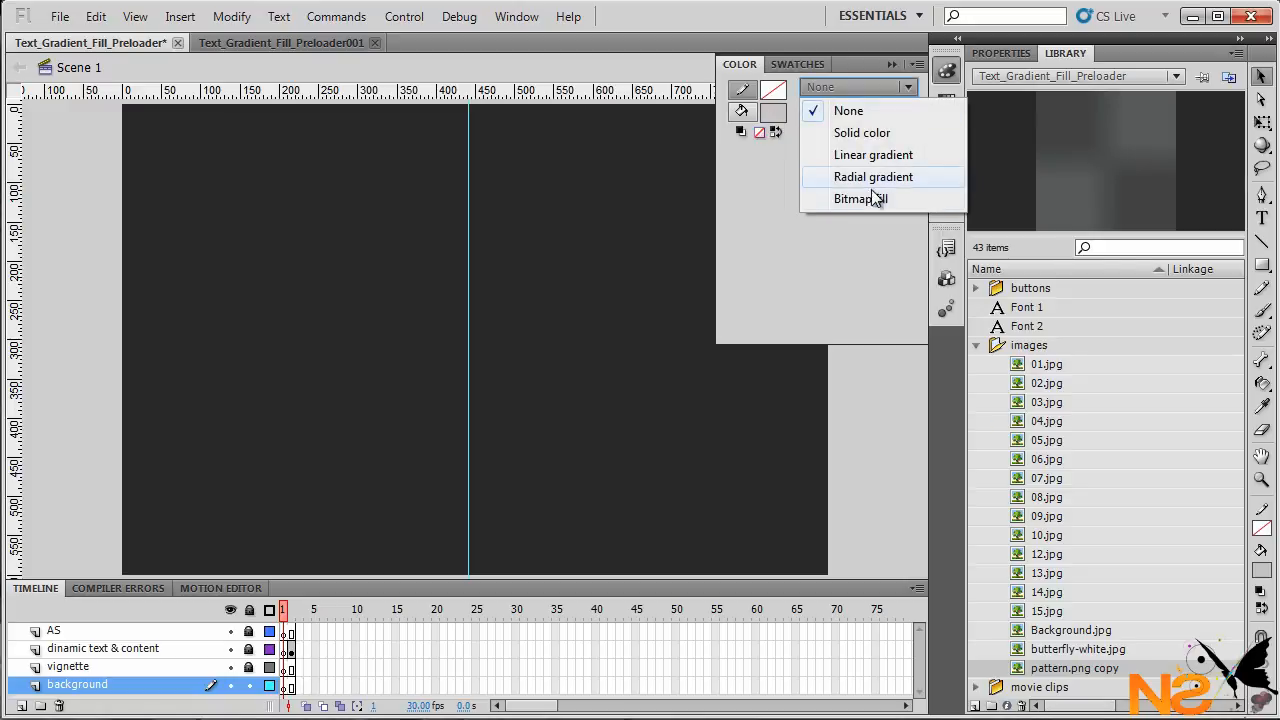
pyautogui.click(856, 198)
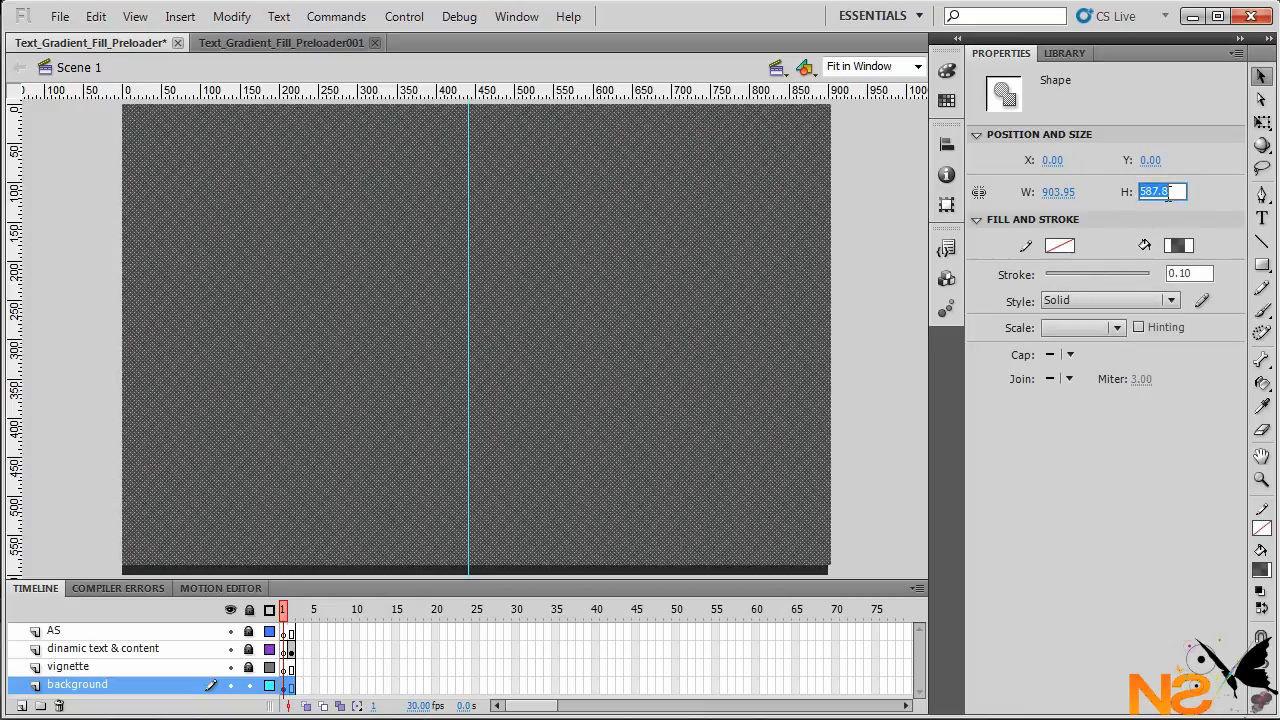
# Size the background pattern rectangle to 900 wide by 600 high.
pyautogui.write('600.00')
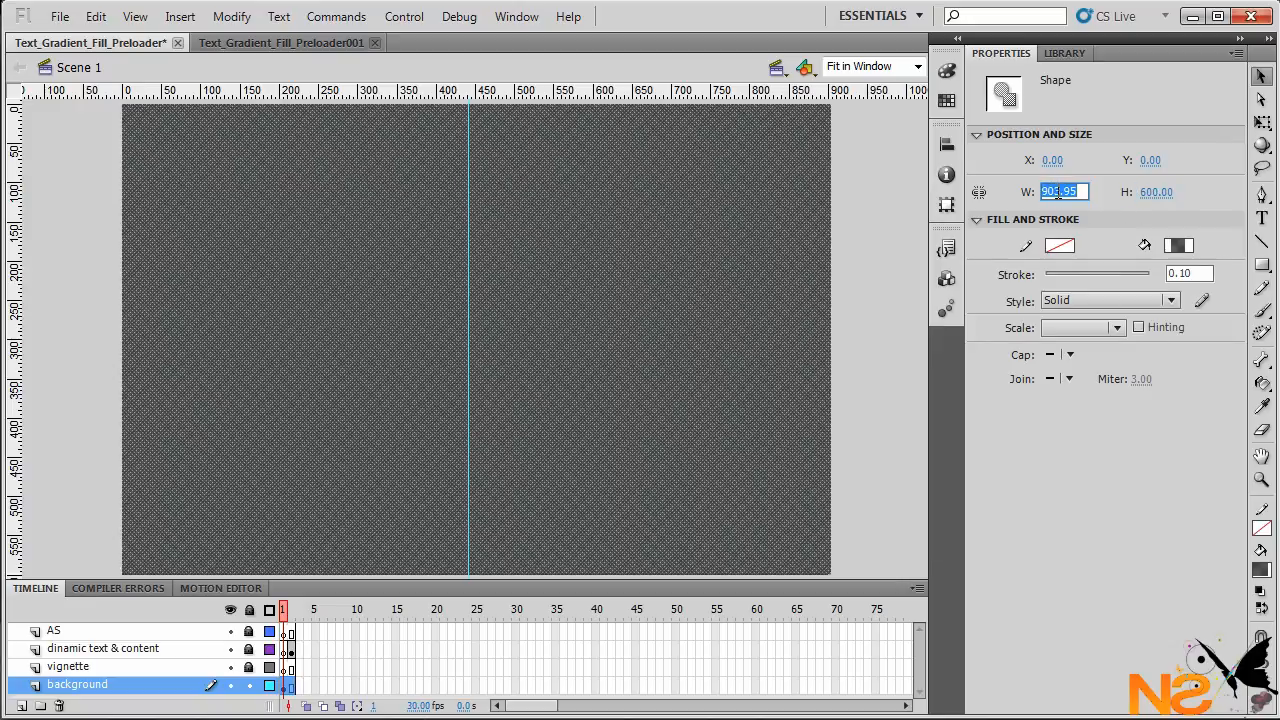
pyautogui.write('900.00')
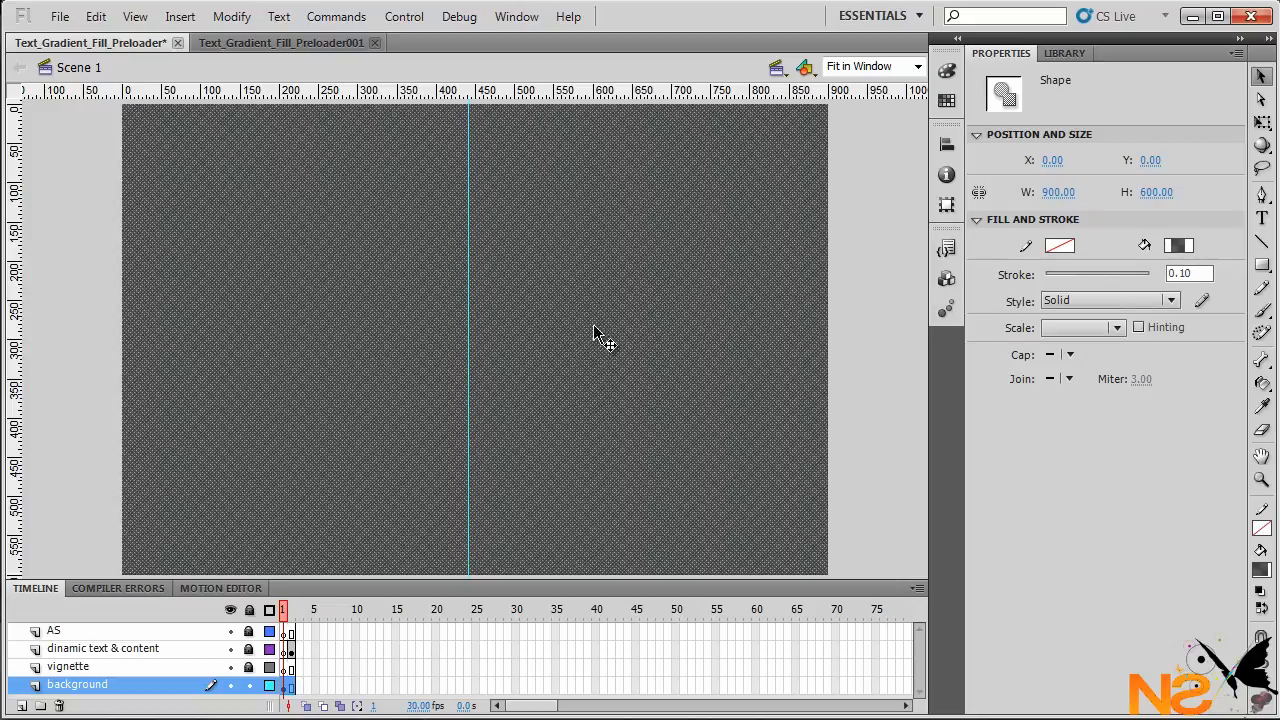
pyautogui.moveTo(100, 680)
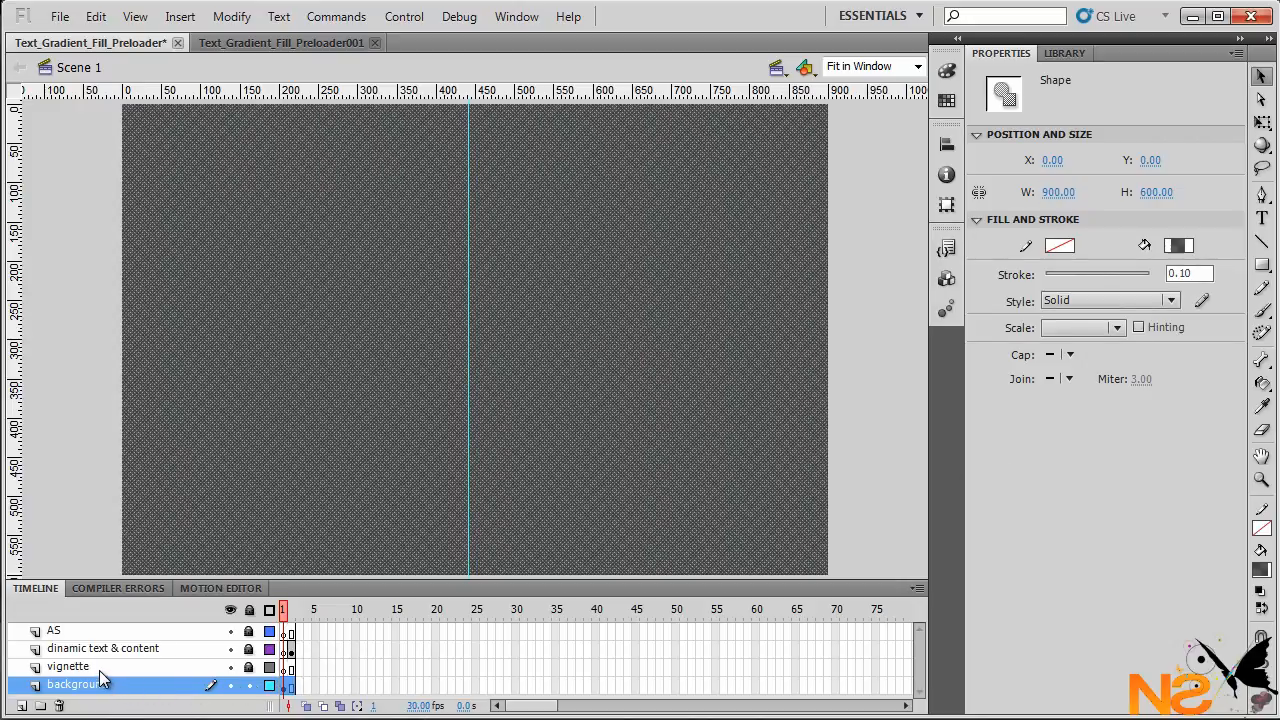
# Draw a rectangle in the middle of the stage on the vignette layer.
pyautogui.click(68, 666)
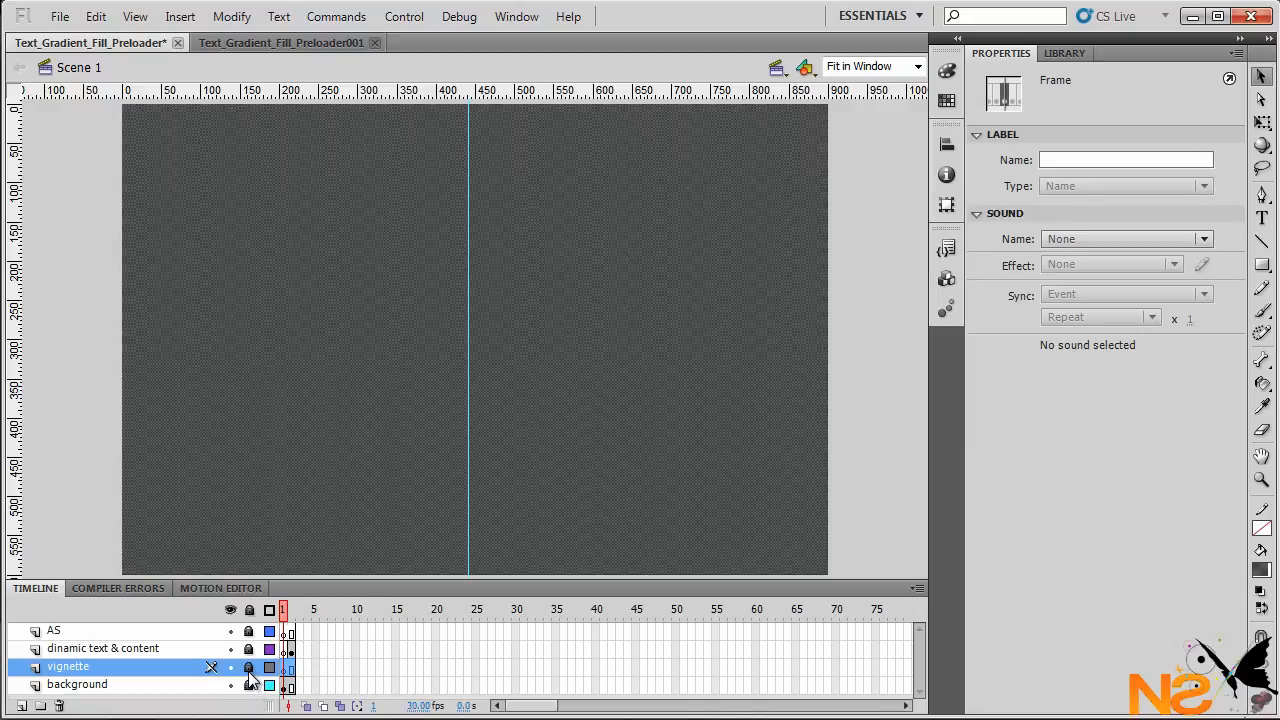
pyautogui.click(248, 668)
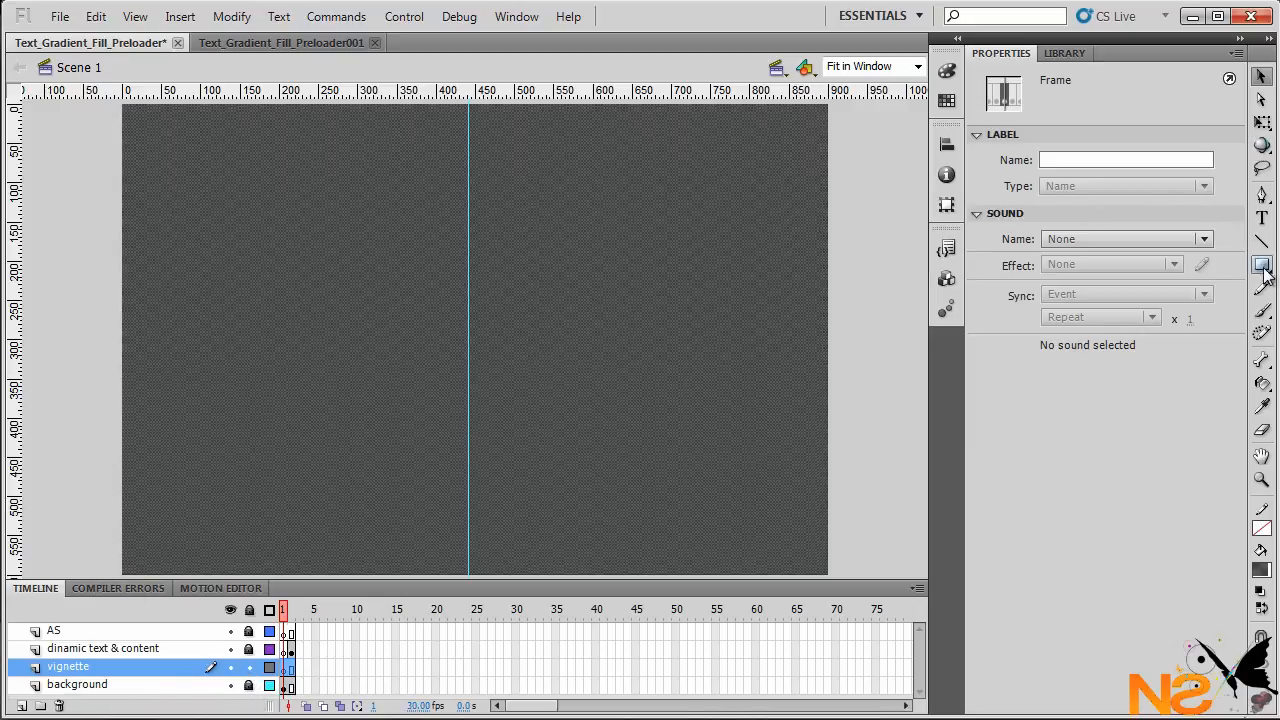
pyautogui.click(1262, 264)
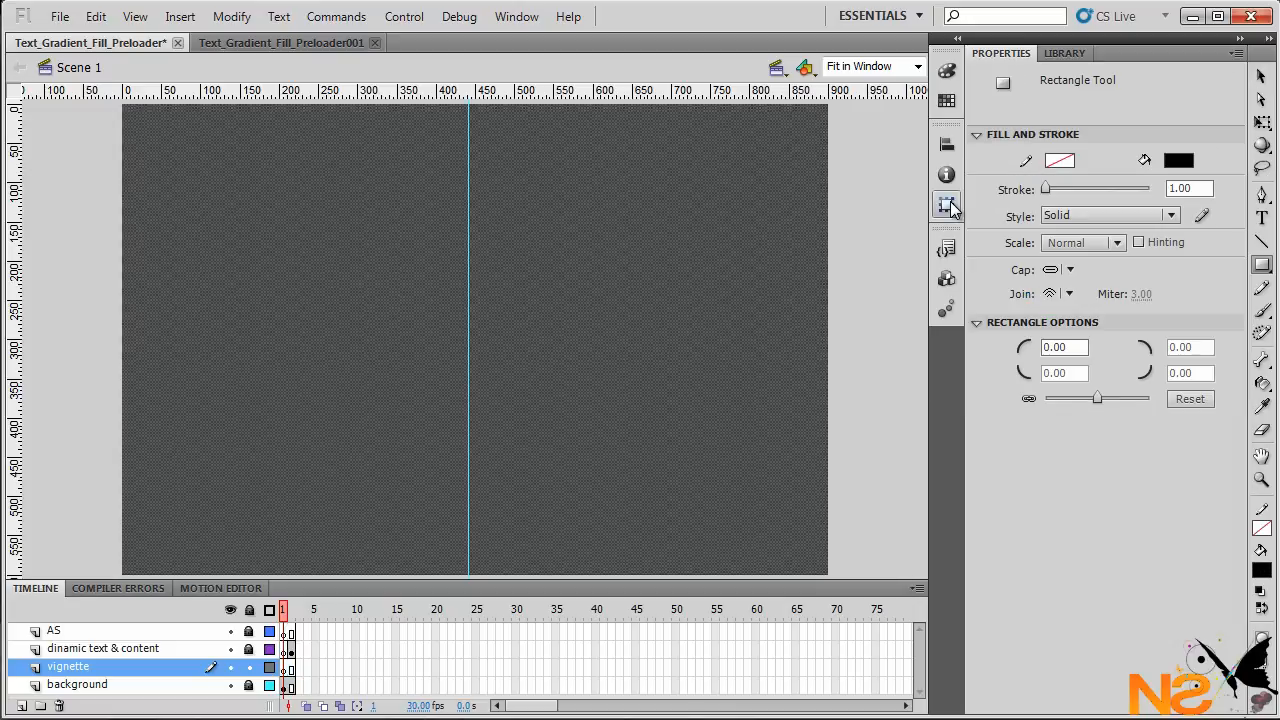
pyautogui.moveTo(1060, 160)
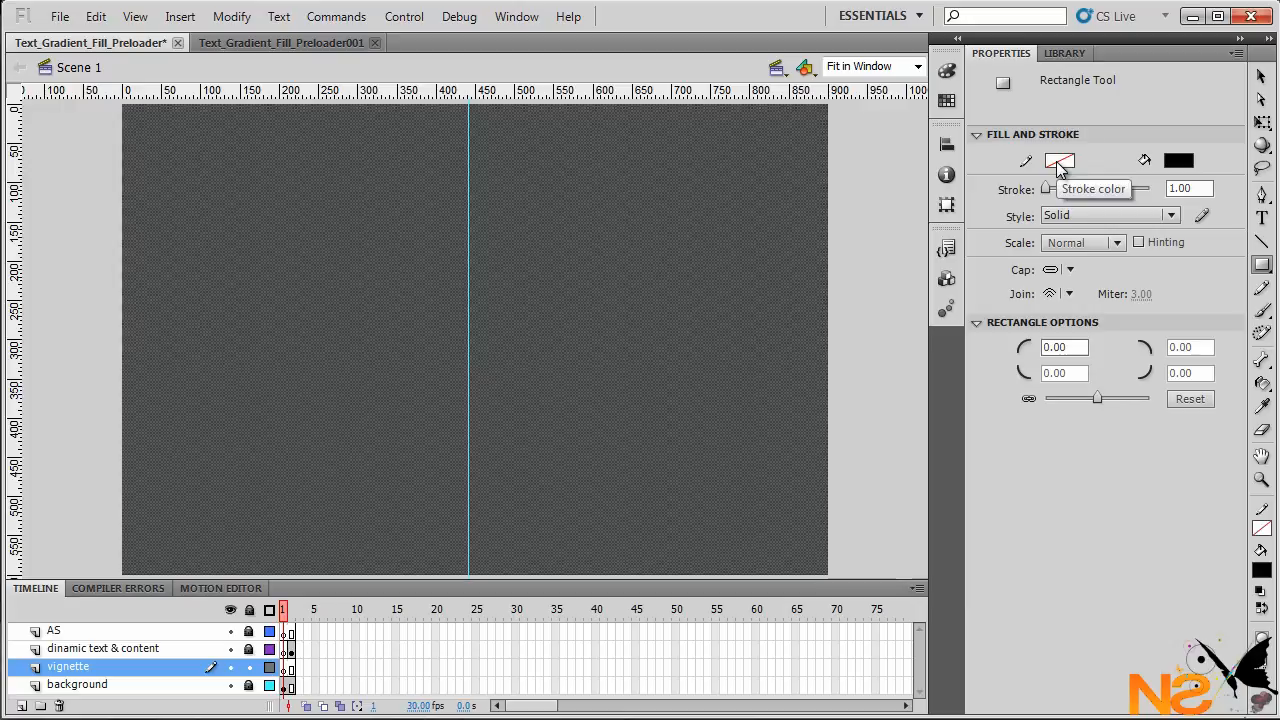
pyautogui.moveTo(278, 204); pyautogui.dragTo(622, 418)
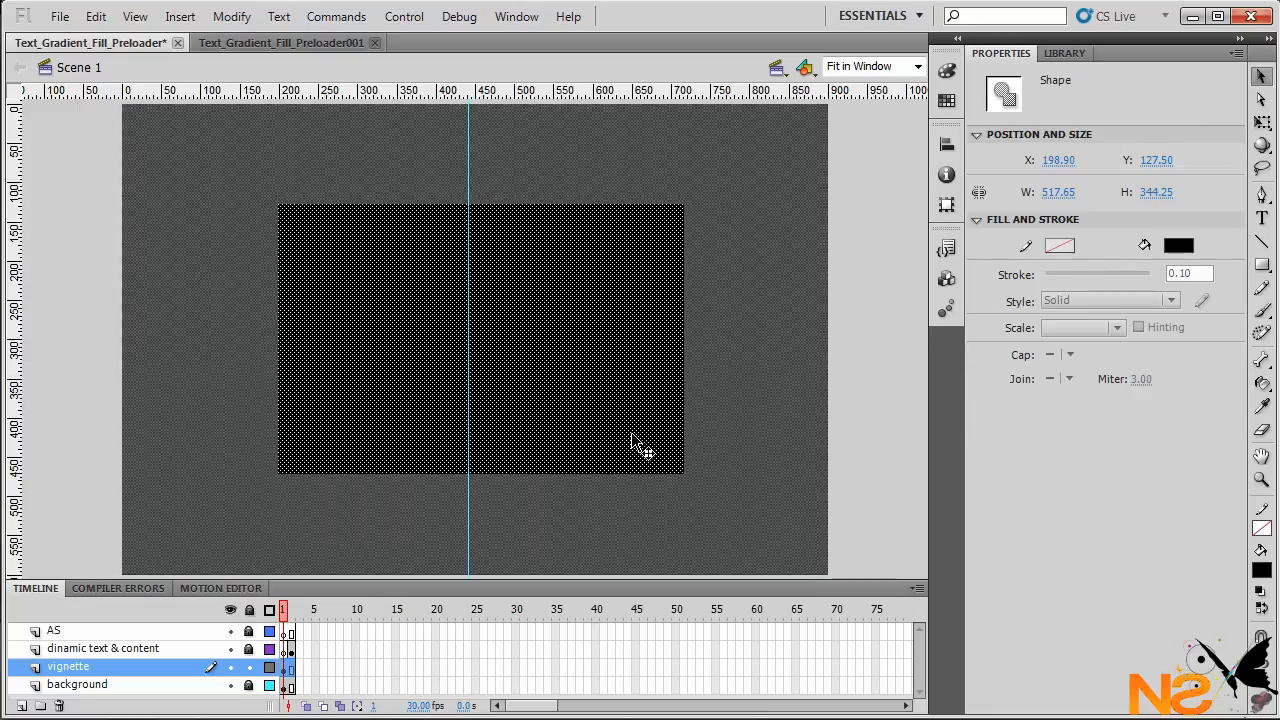
# Give the rectangle a radial gradient fill and size it 900 by 600 at 0,0.
pyautogui.click(946, 72)
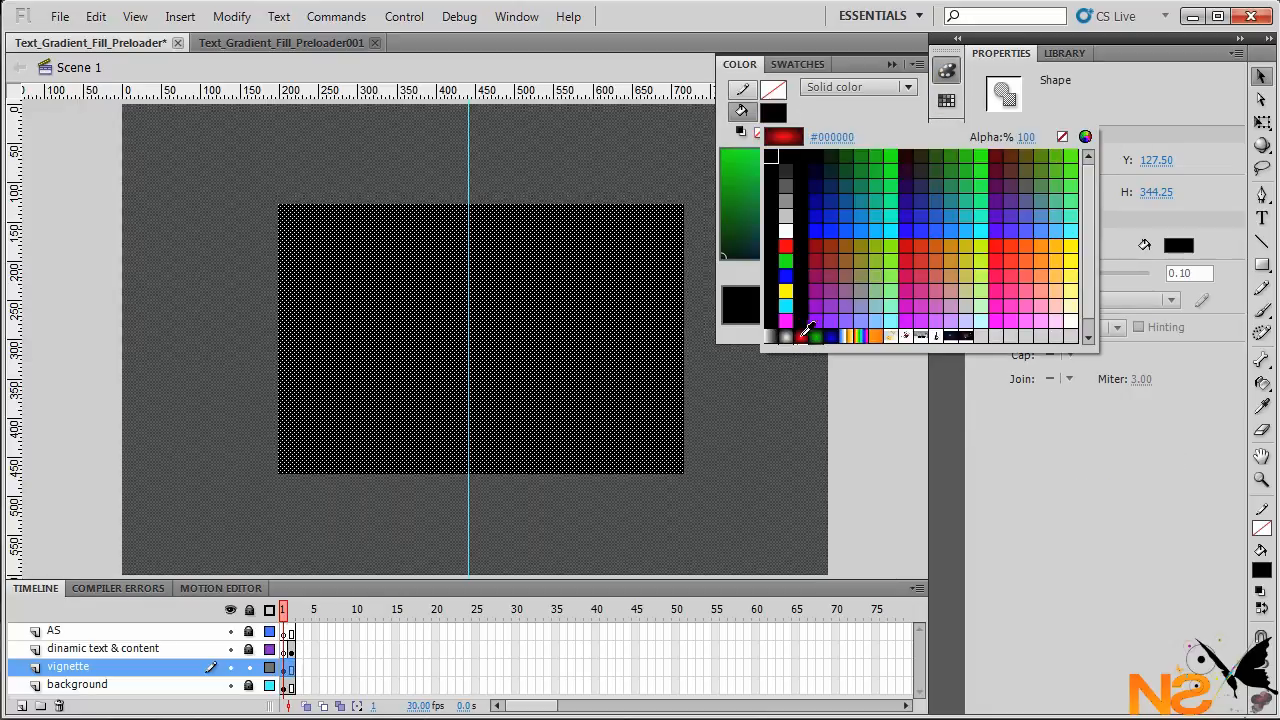
pyautogui.click(856, 88)
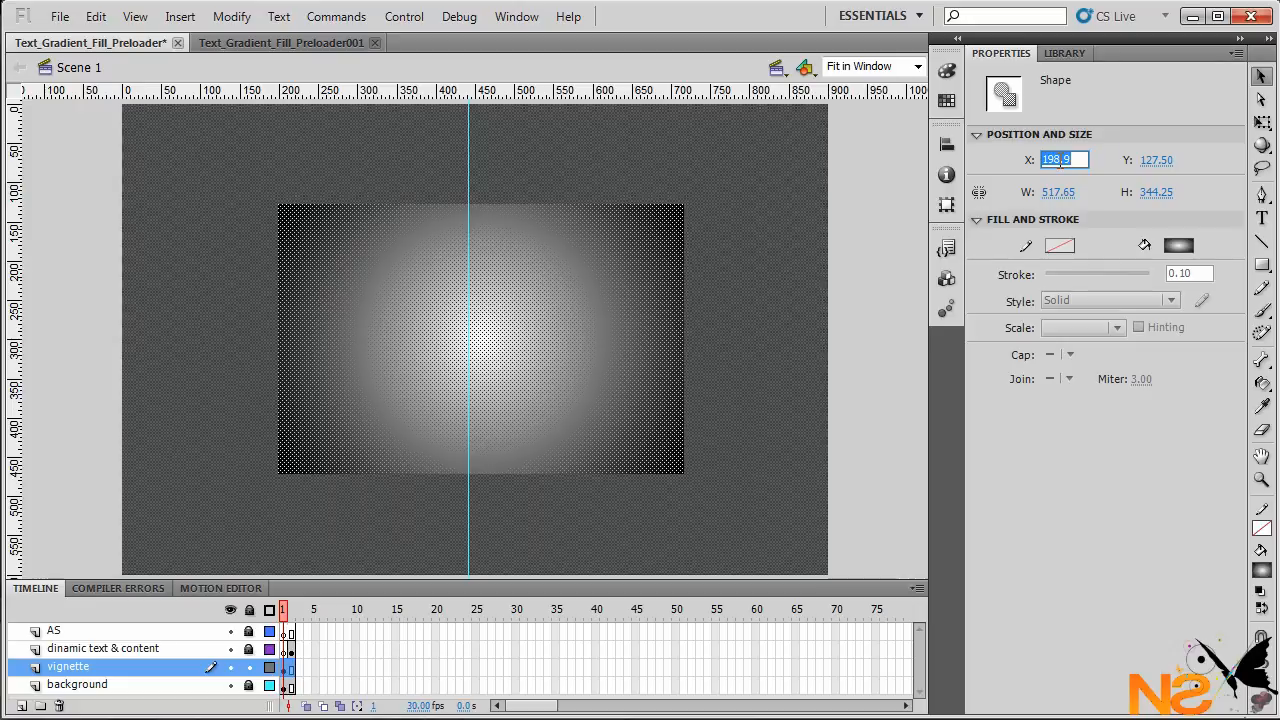
pyautogui.write('0.00')
pyautogui.click(1162, 192)
pyautogui.write('6')
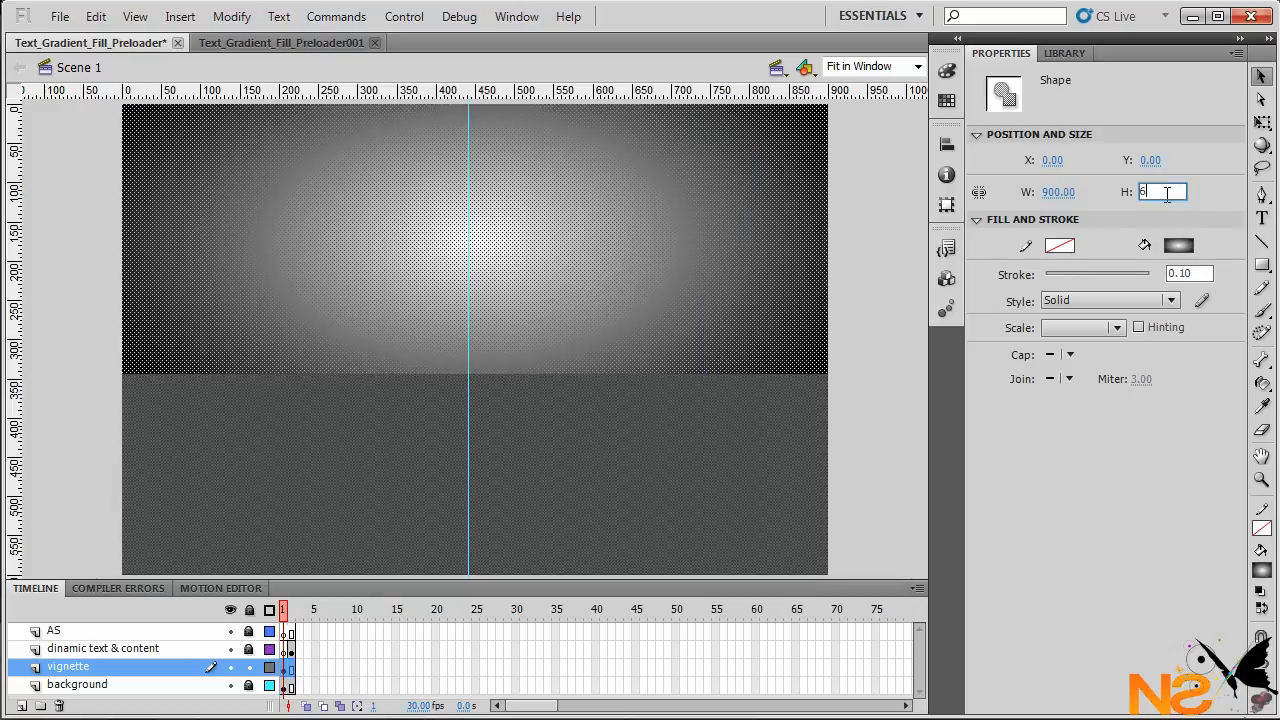
pyautogui.press('Return')
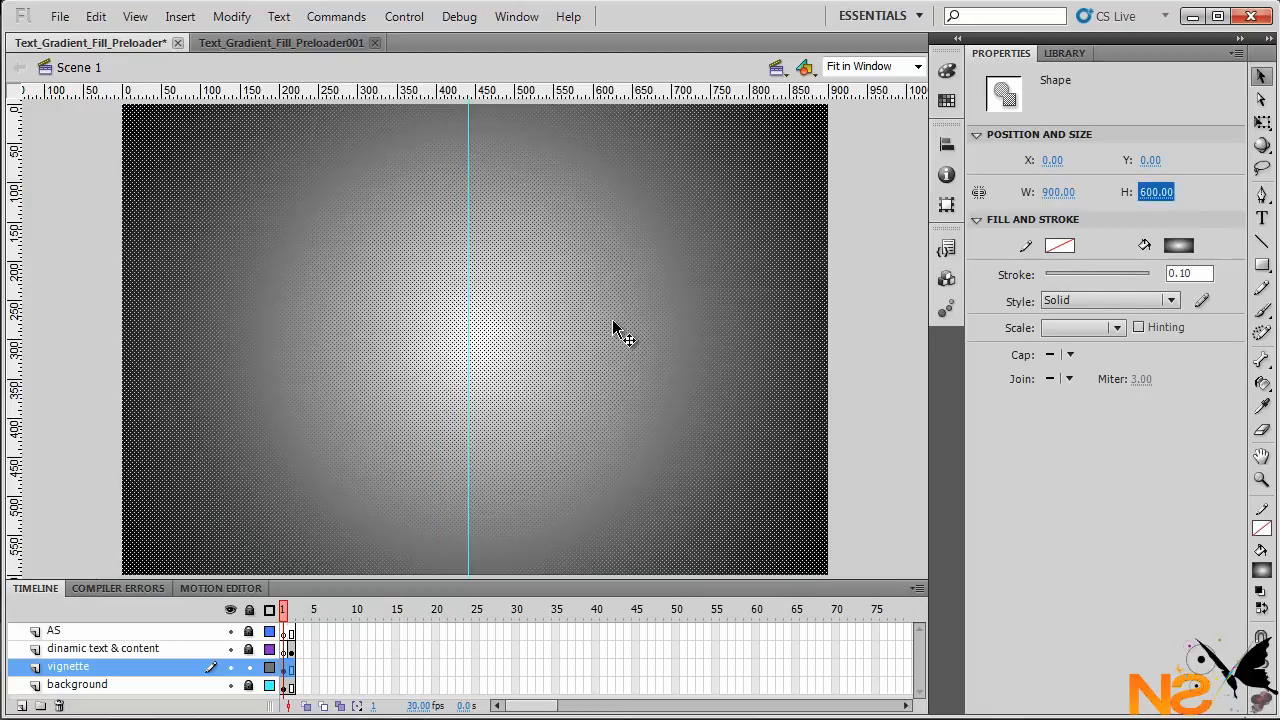
# Set the vignette gradient stop to black in the Color panel, then deselect the stage.
pyautogui.click(946, 70)
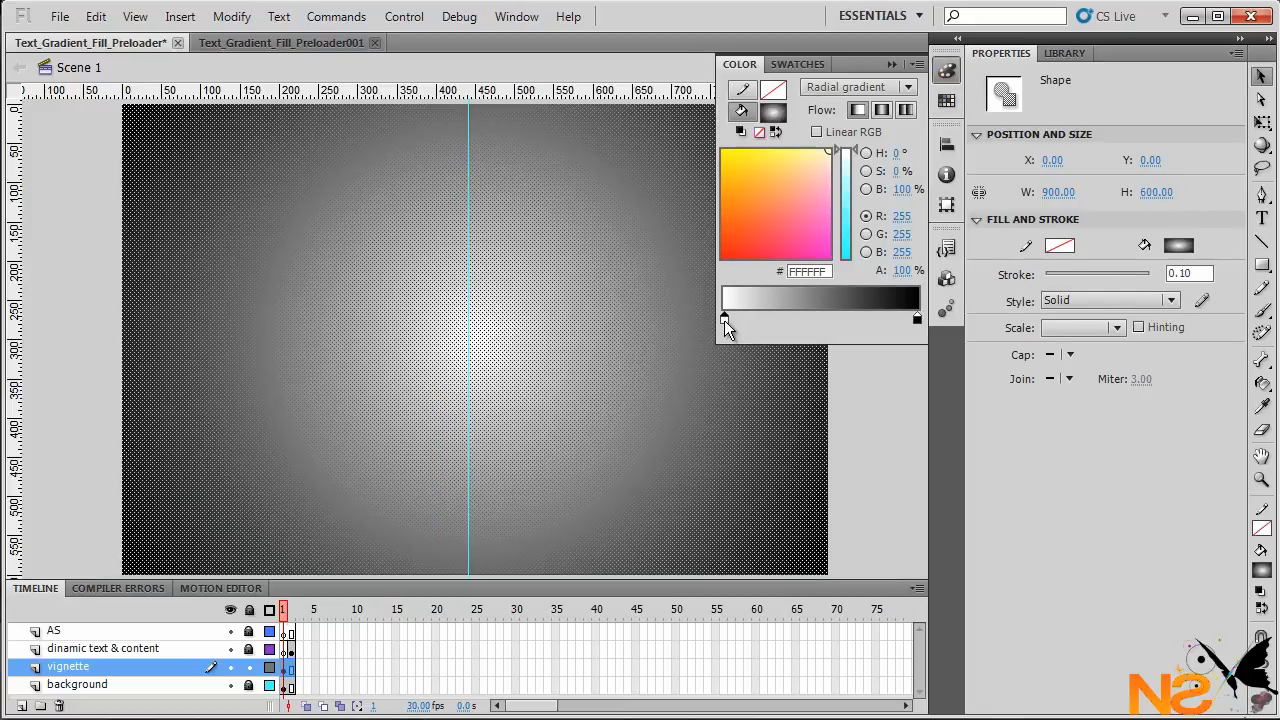
pyautogui.click(724, 318)
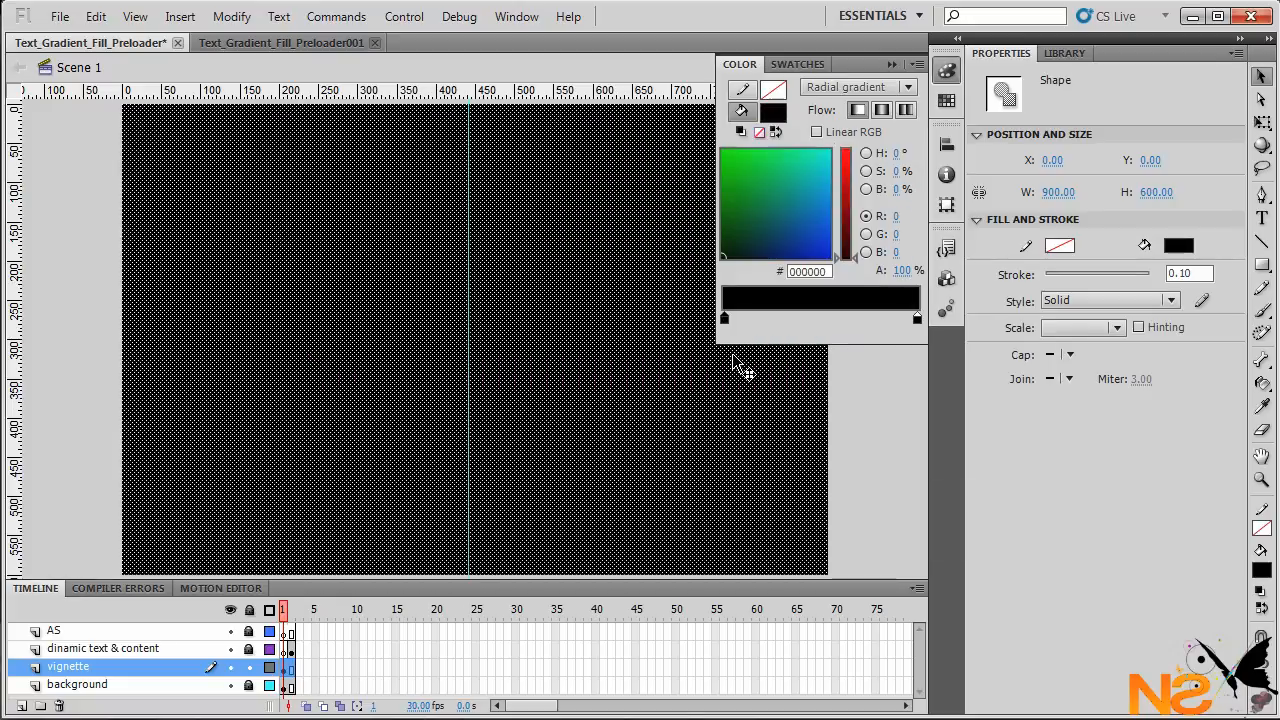
pyautogui.tripleClick(900, 270)
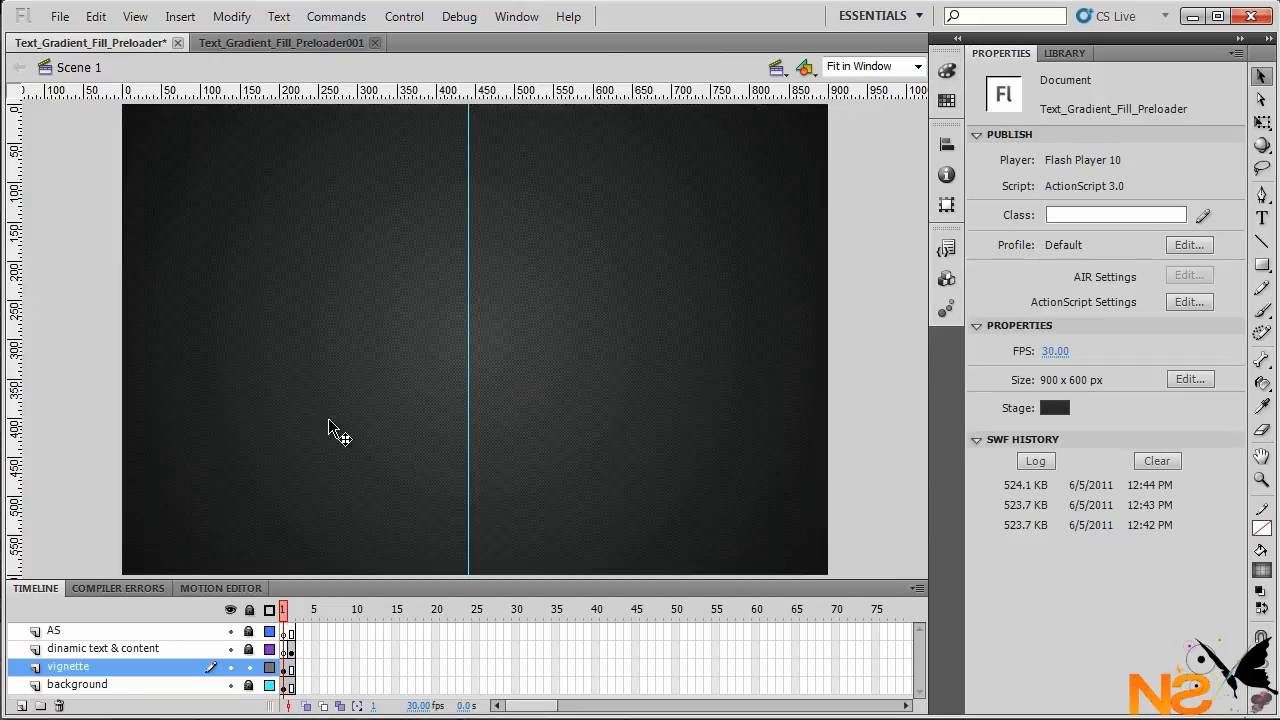
pyautogui.click(230, 668)
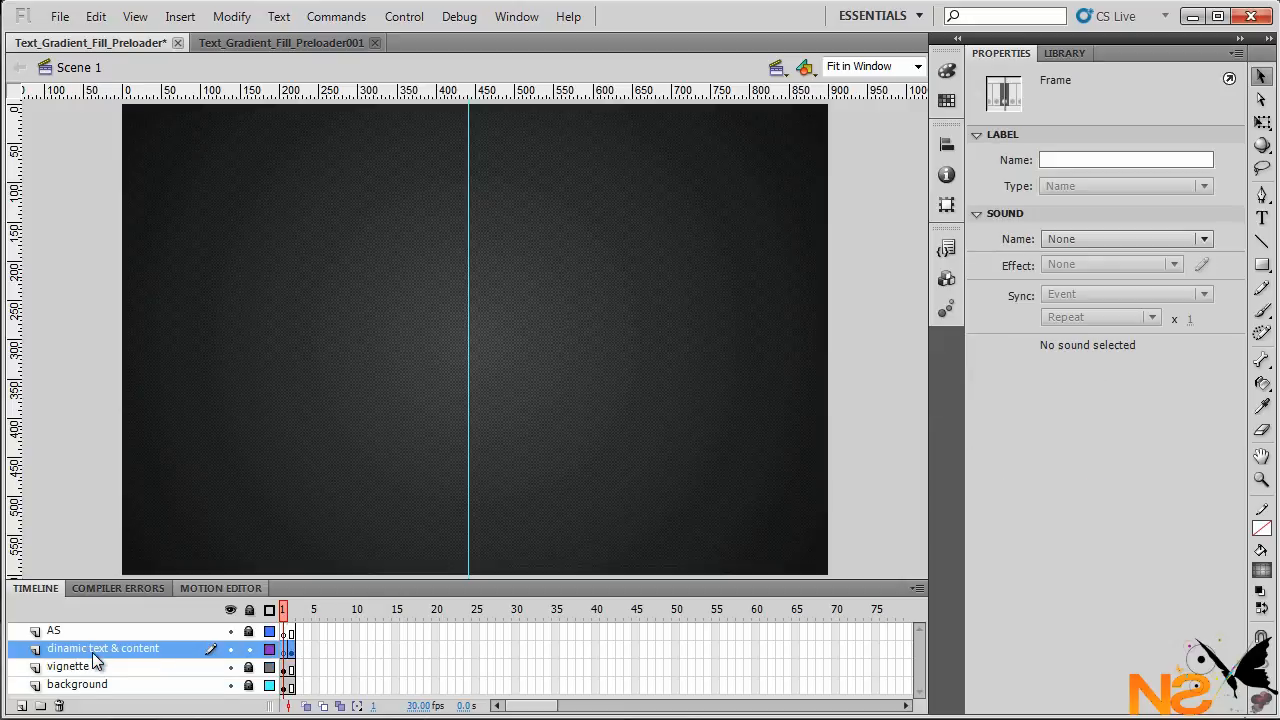
pyautogui.moveTo(1016, 404)
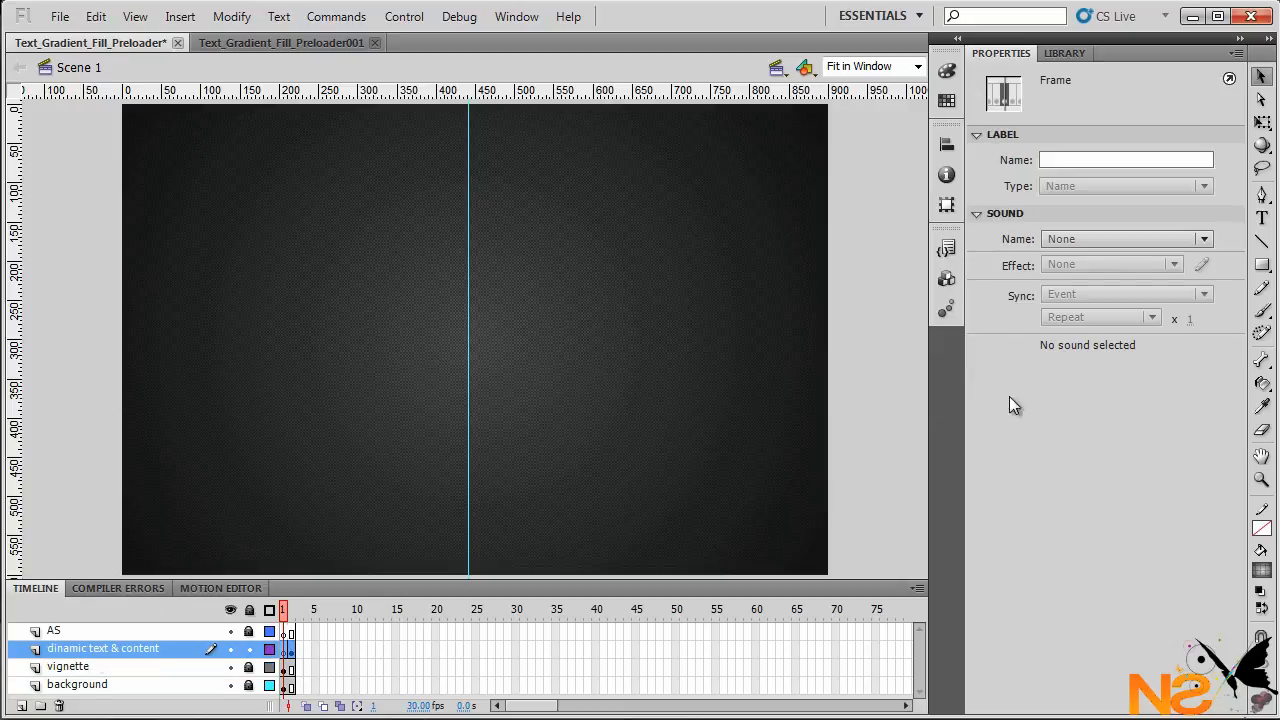
# Add large black static NS text on the left of the stage.
pyautogui.click(1262, 218)
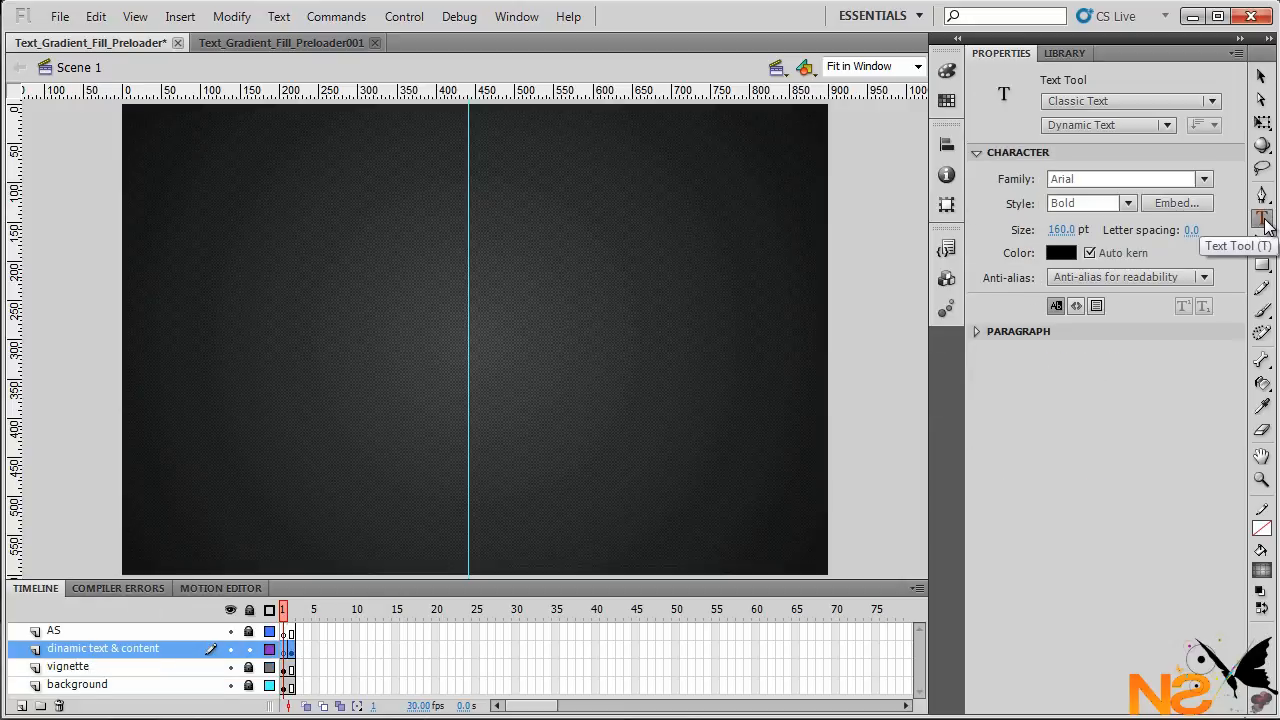
pyautogui.moveTo(1168, 124)
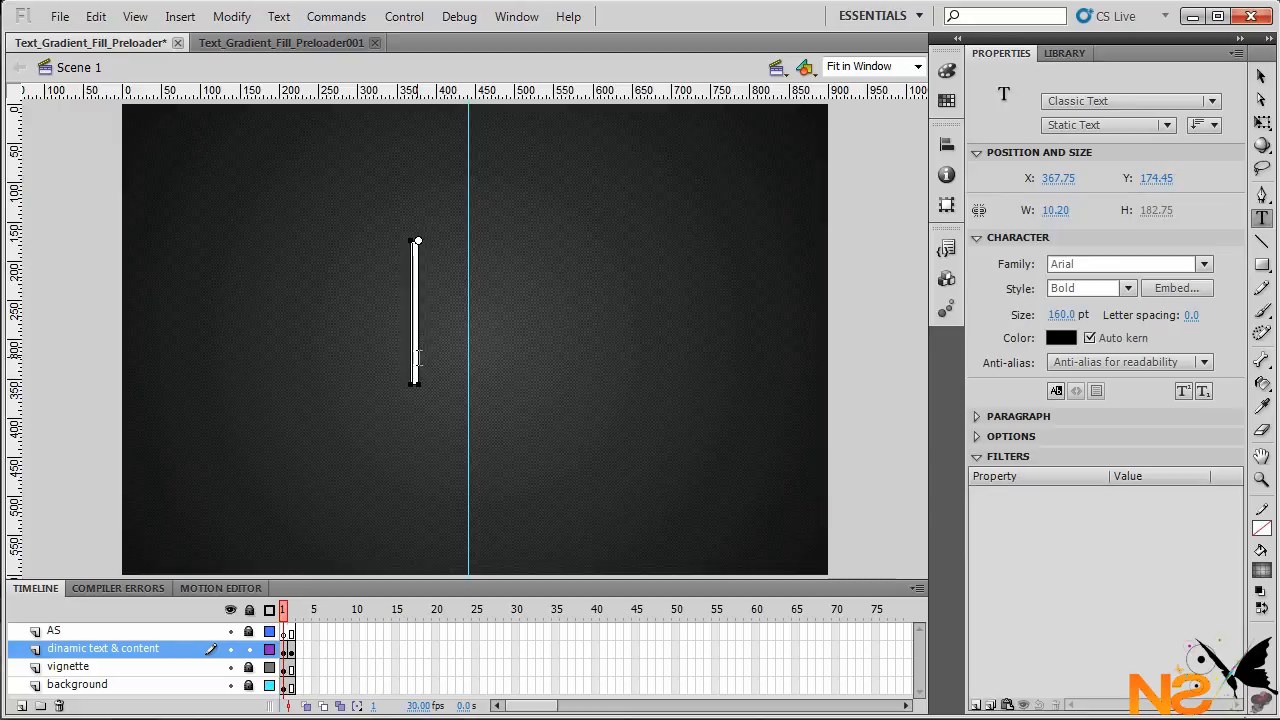
pyautogui.write('NS')
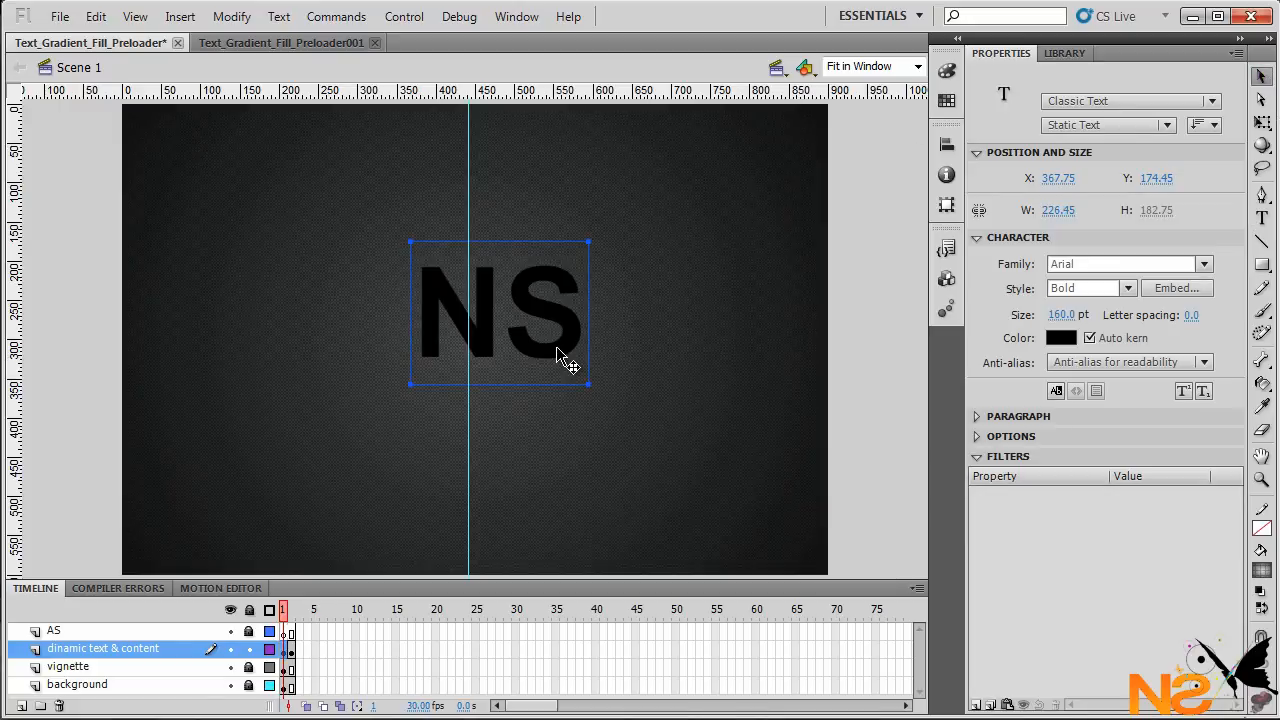
pyautogui.click(946, 142)
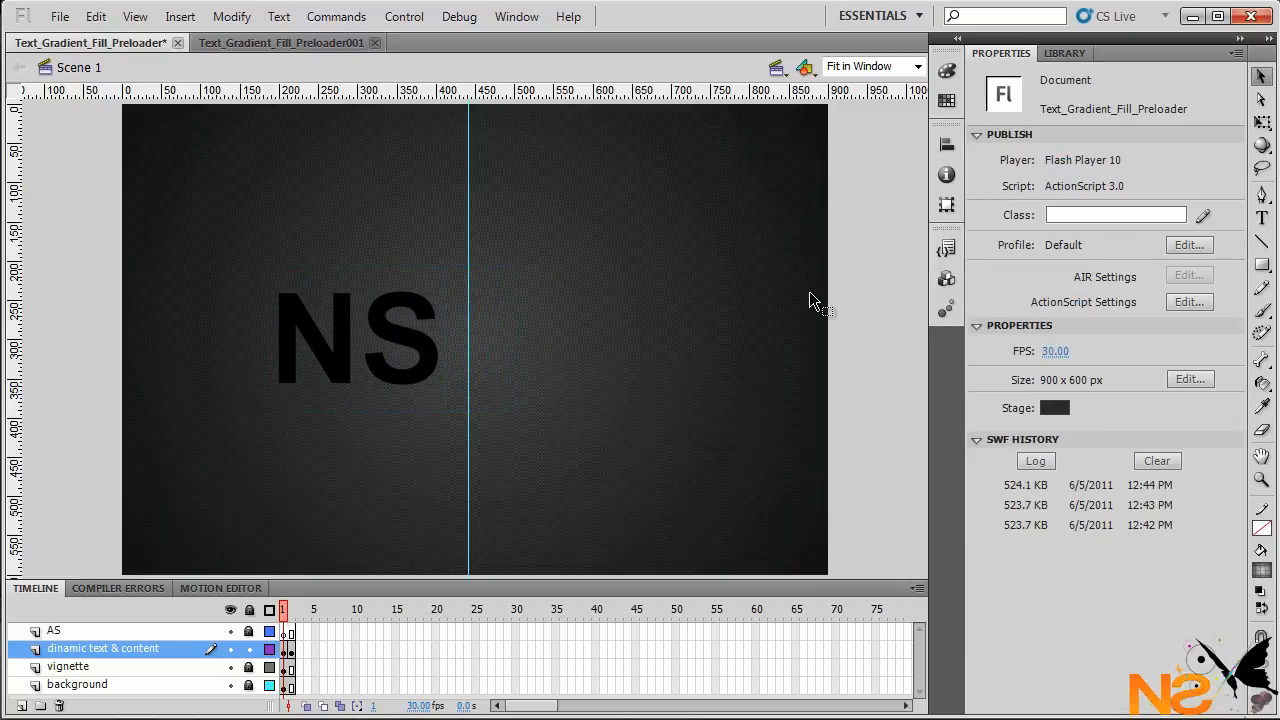
# Draw a Dynamic Text field right of centre and select it as an object.
pyautogui.click(1262, 218)
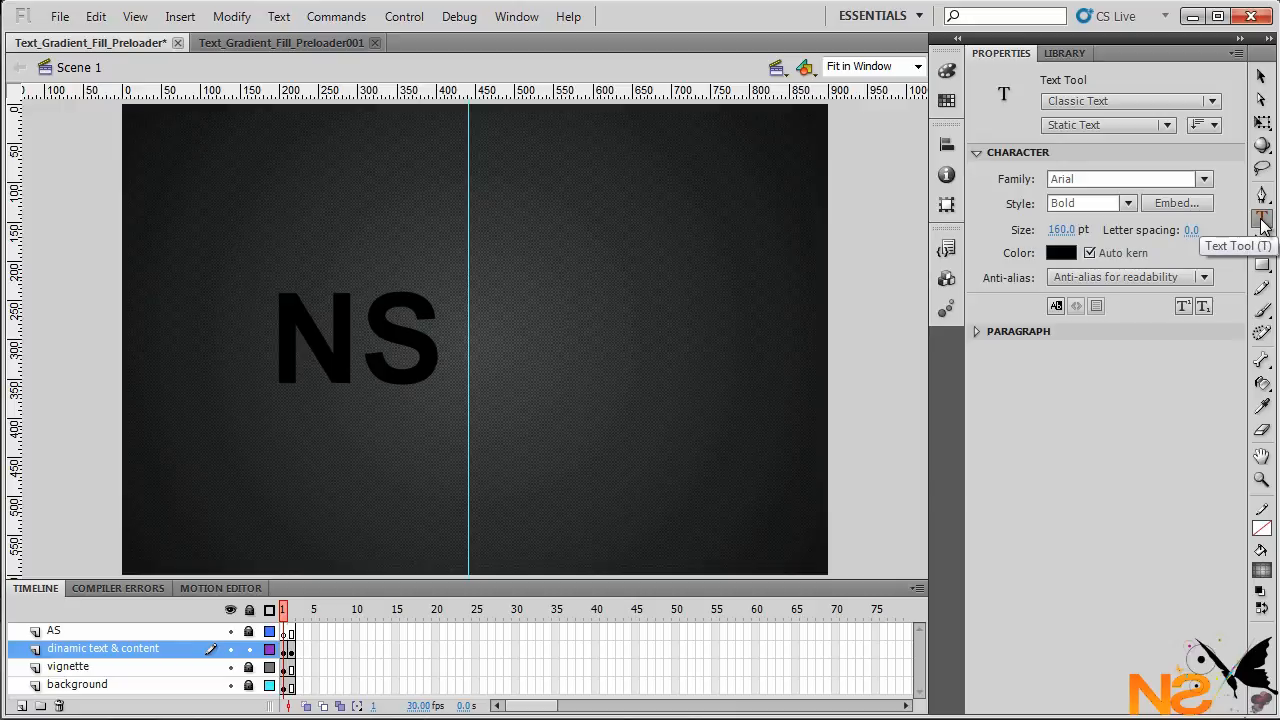
pyautogui.click(1166, 124)
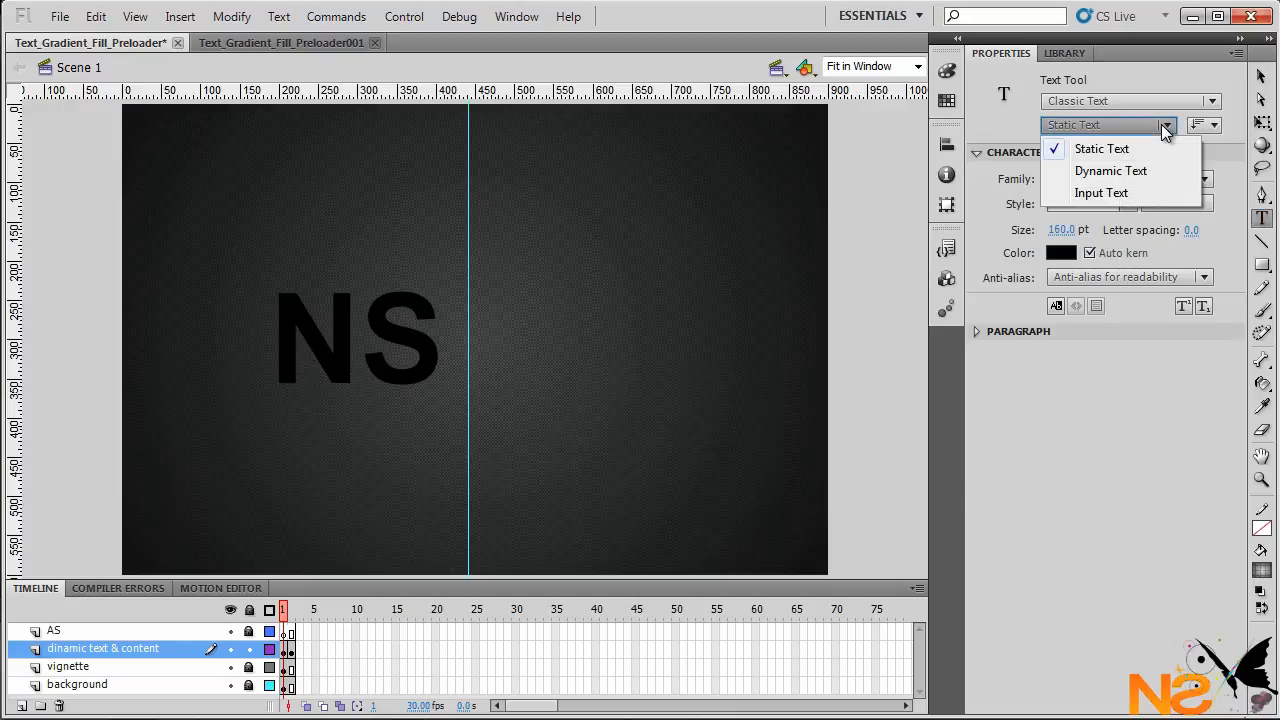
pyautogui.click(1110, 170)
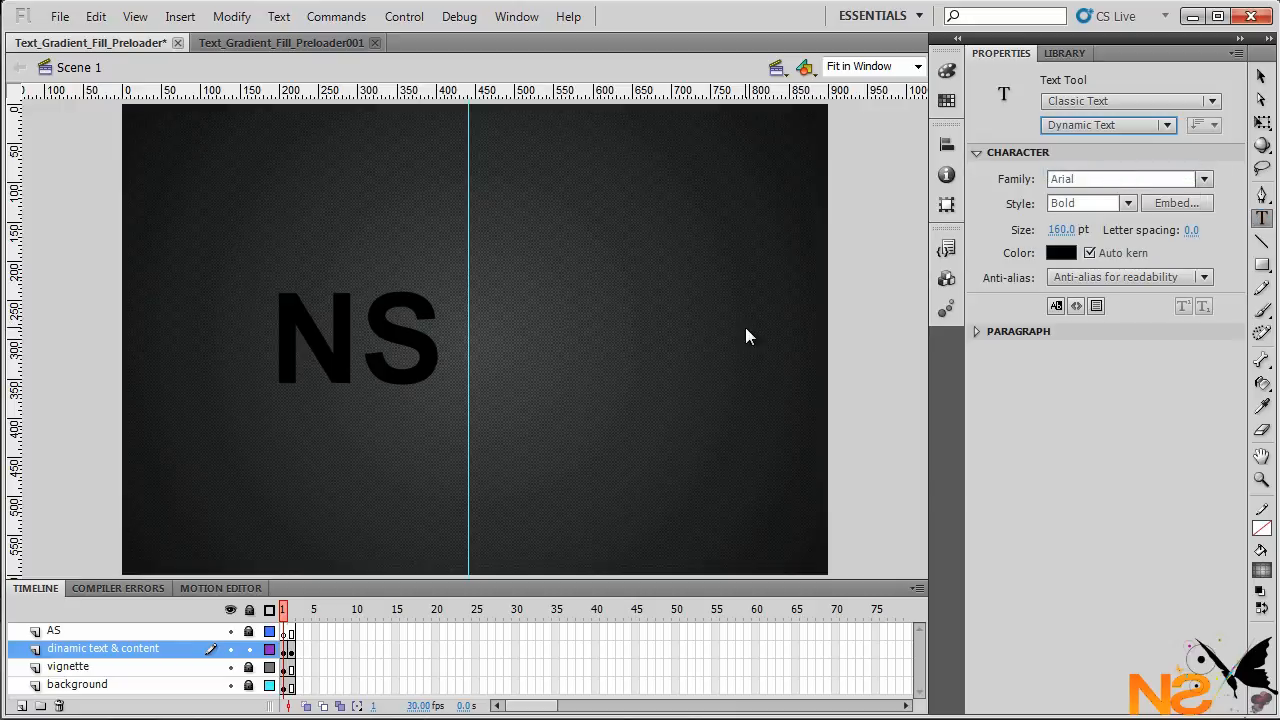
pyautogui.moveTo(550, 204); pyautogui.dragTo(636, 348)
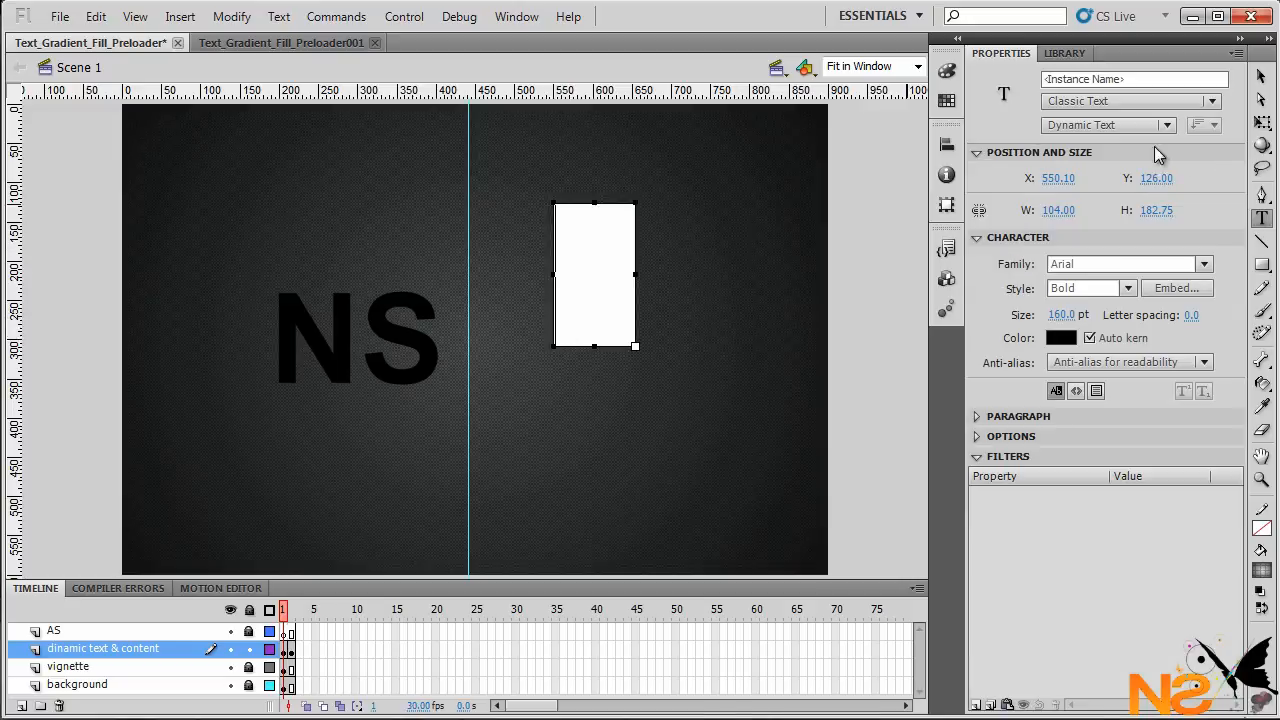
pyautogui.click(594, 276)
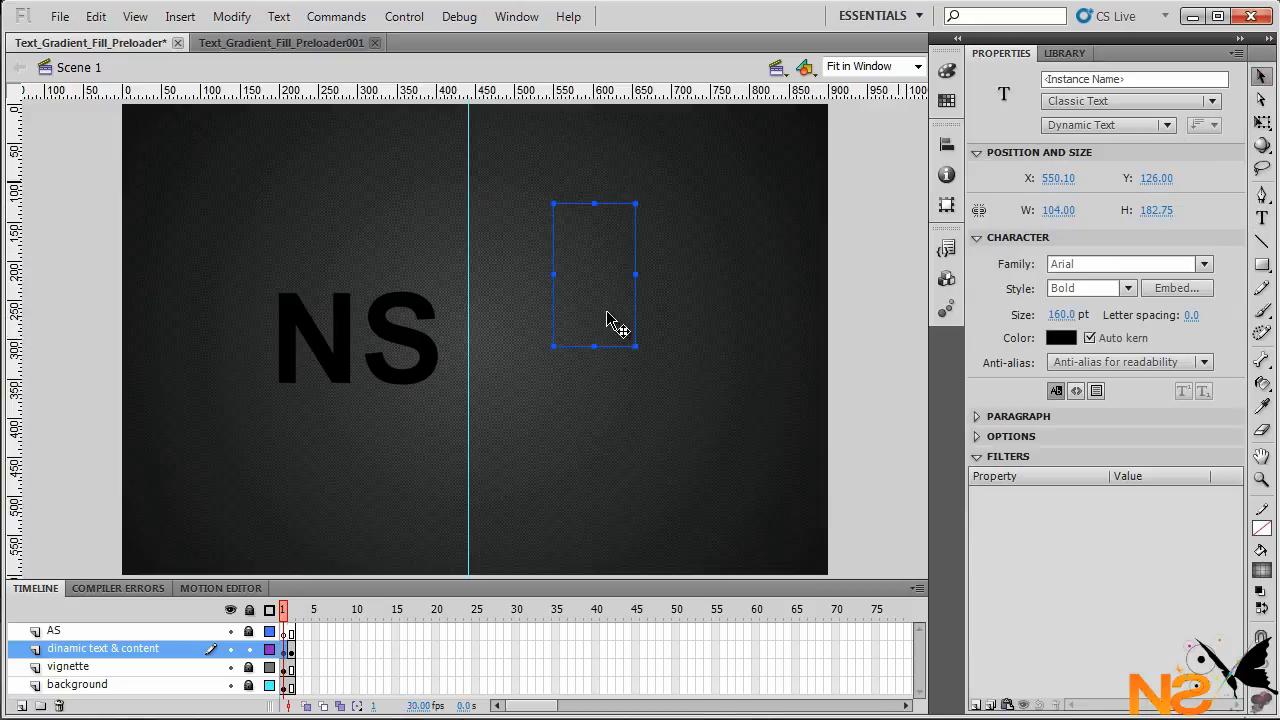
pyautogui.click(946, 144)
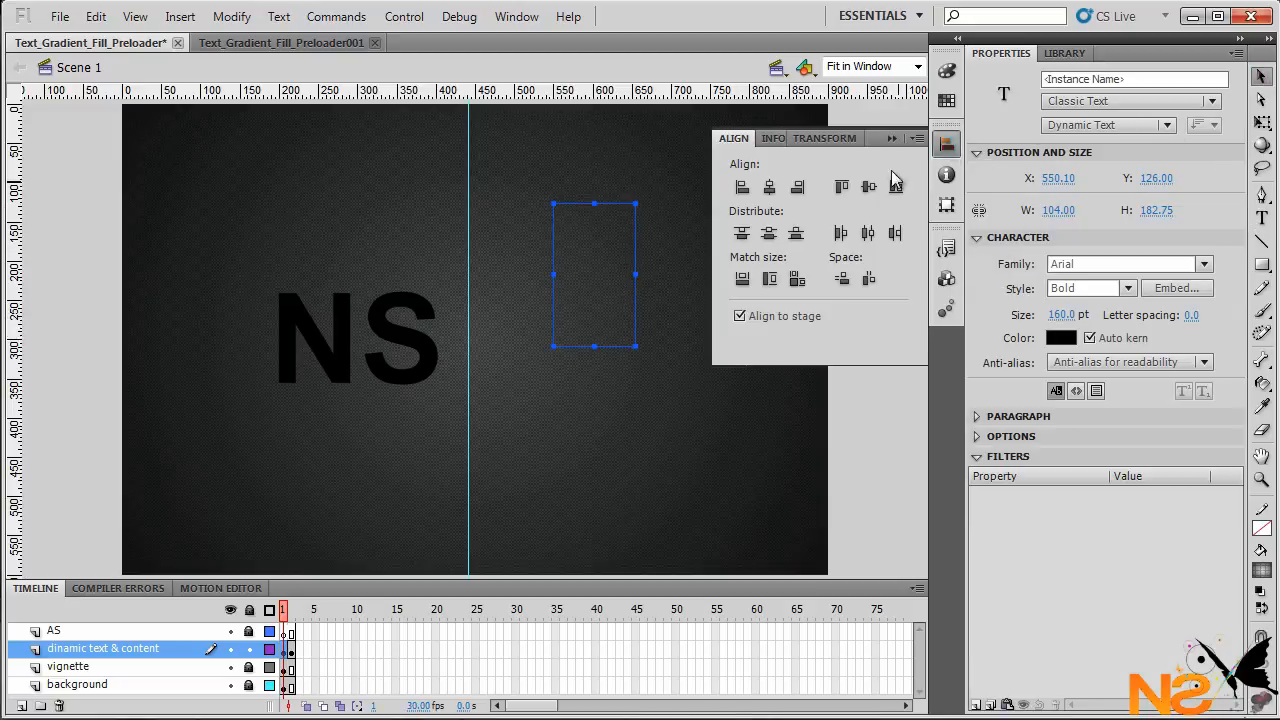
# Align and widen the dynamic text box and give it the instance name 'percen'.
pyautogui.moveTo(596, 276); pyautogui.dragTo(596, 338)
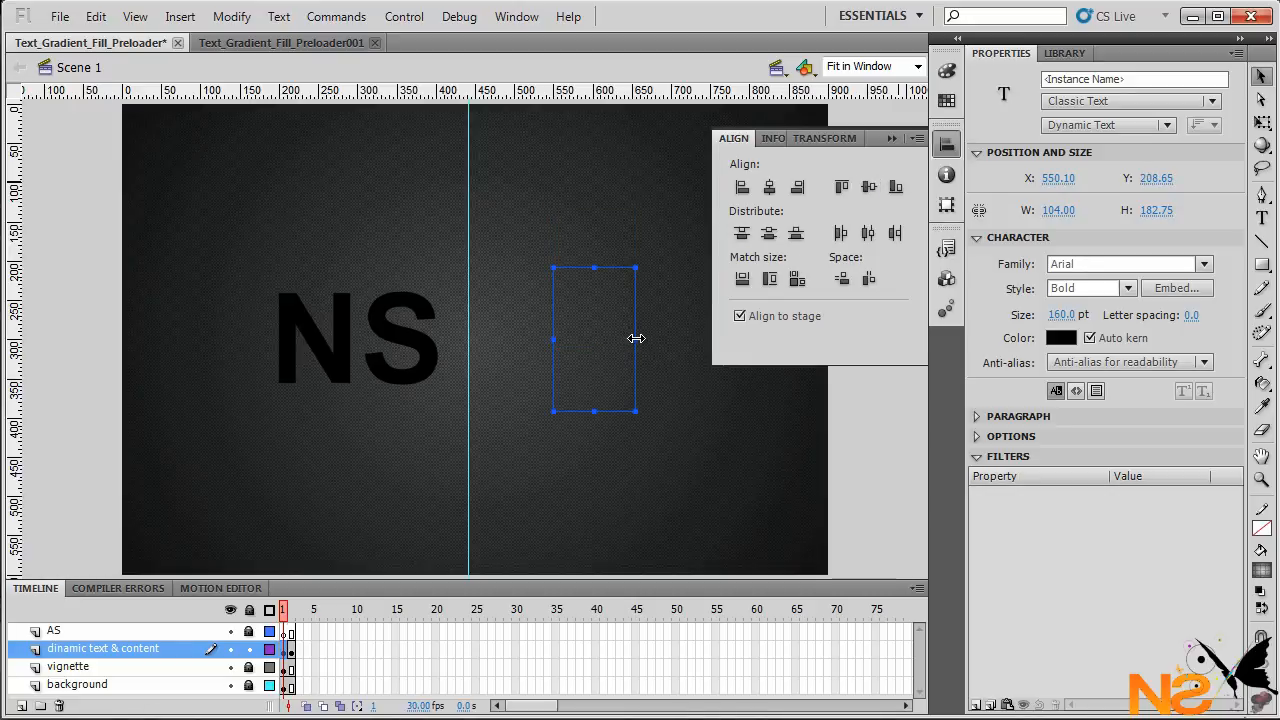
pyautogui.moveTo(636, 338); pyautogui.dragTo(650, 338)
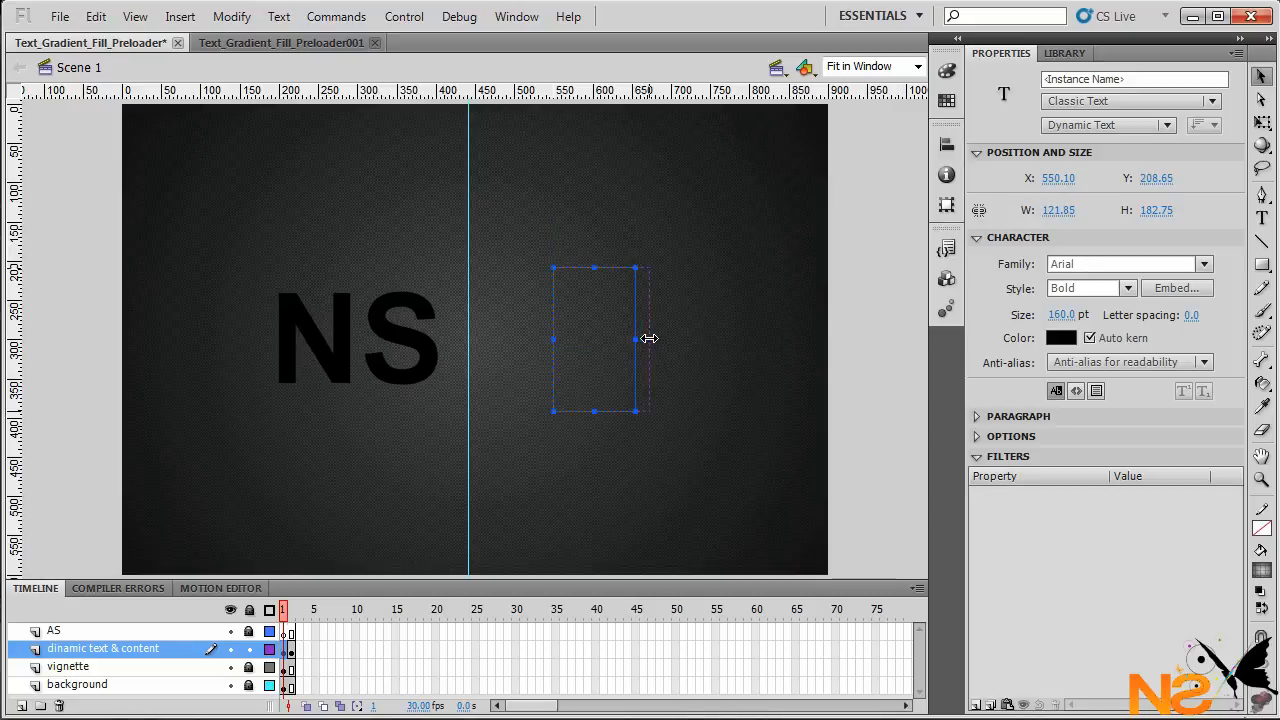
pyautogui.moveTo(642, 338); pyautogui.dragTo(768, 338)
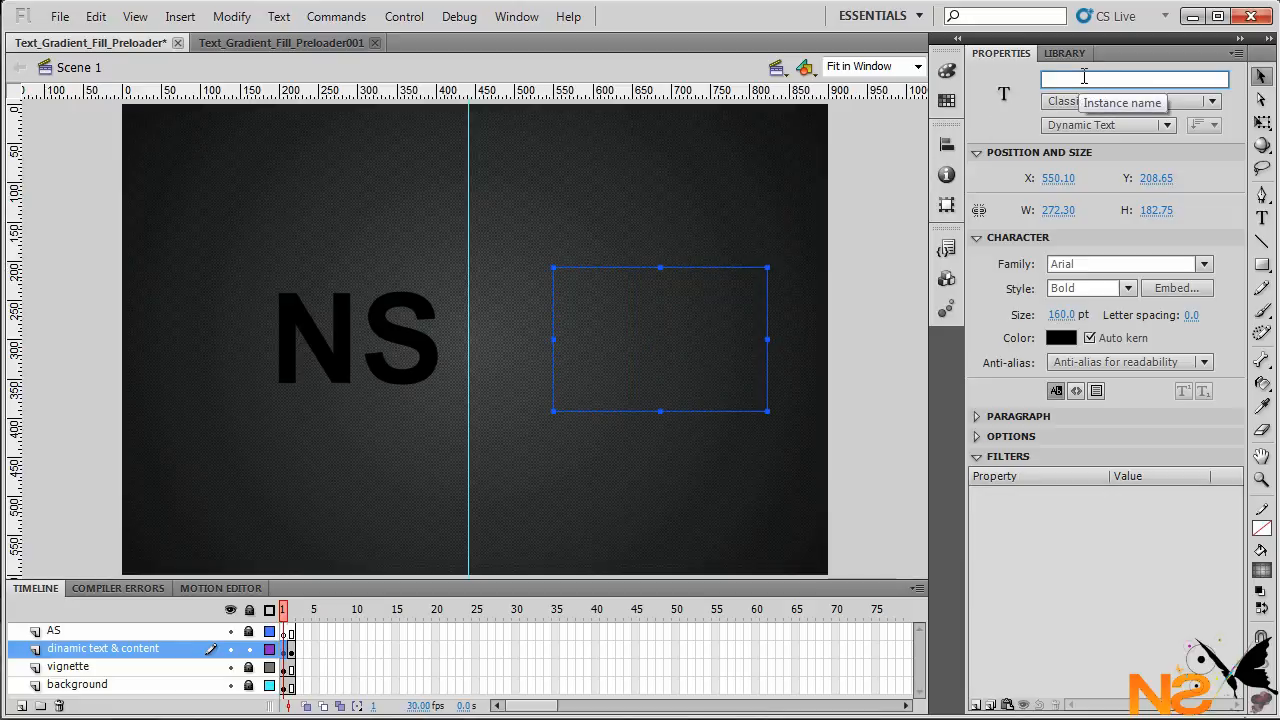
pyautogui.write('perc')
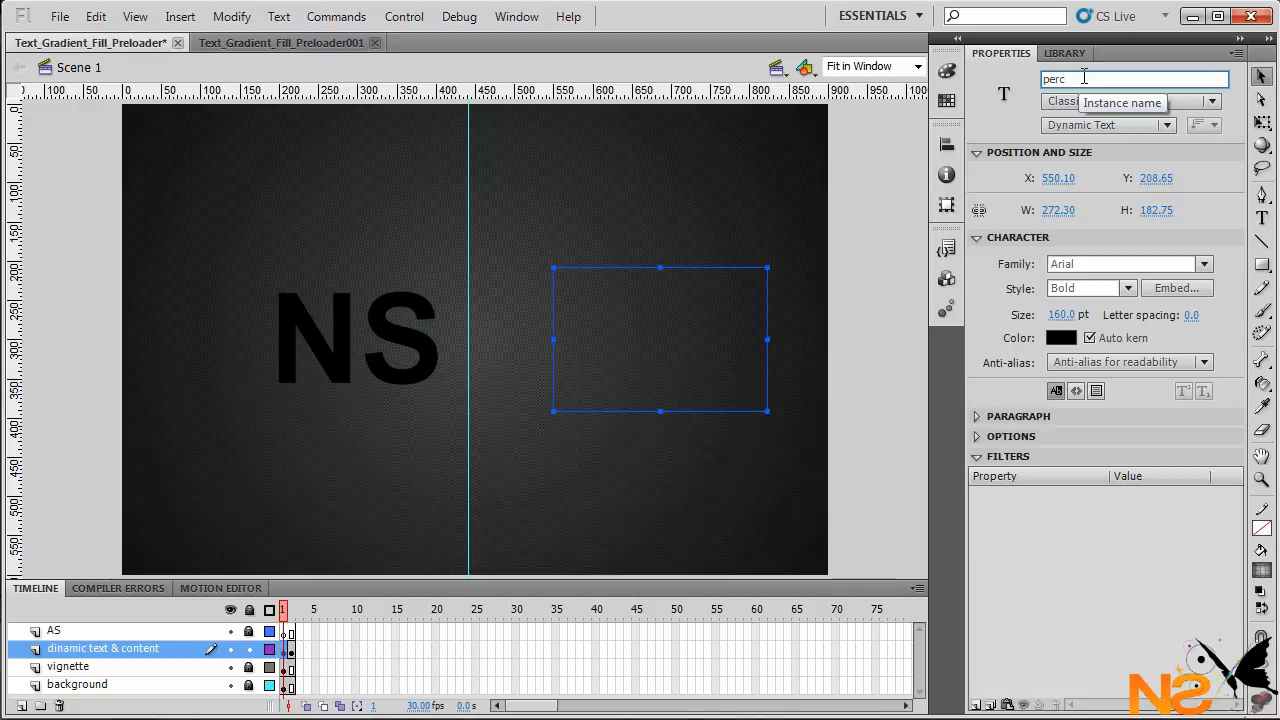
pyautogui.write('en')
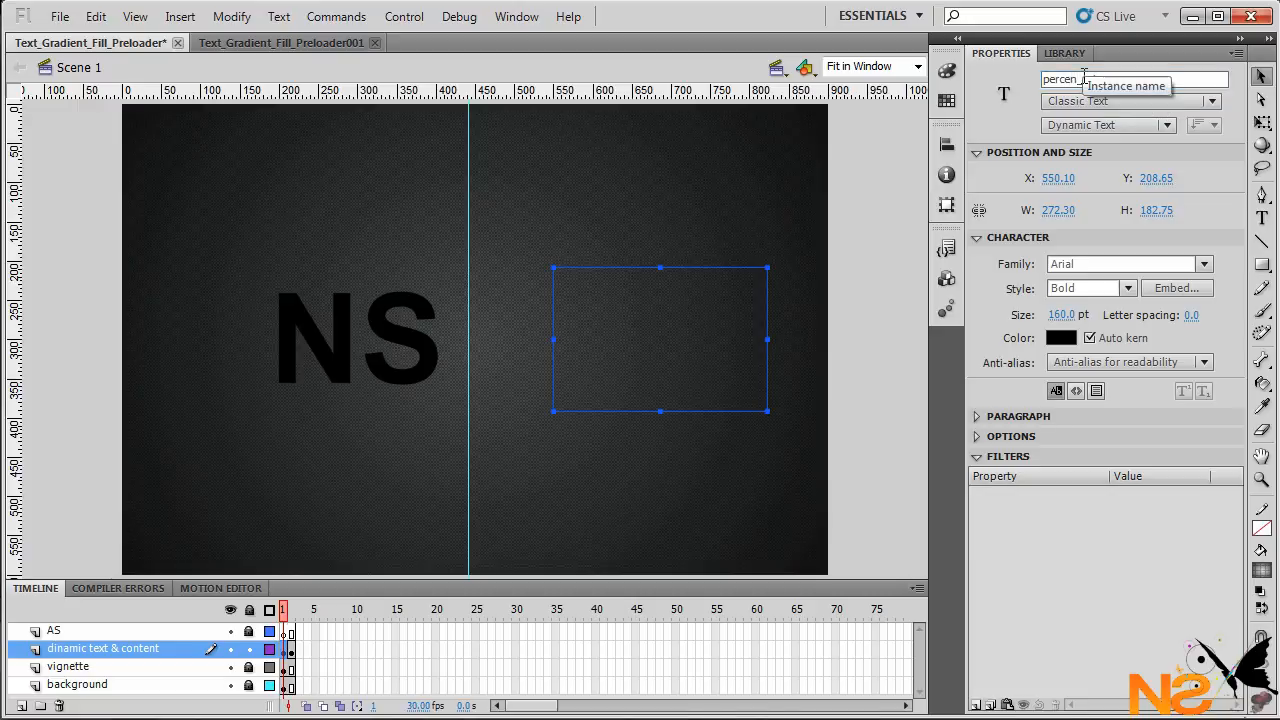
pyautogui.click(358, 338)
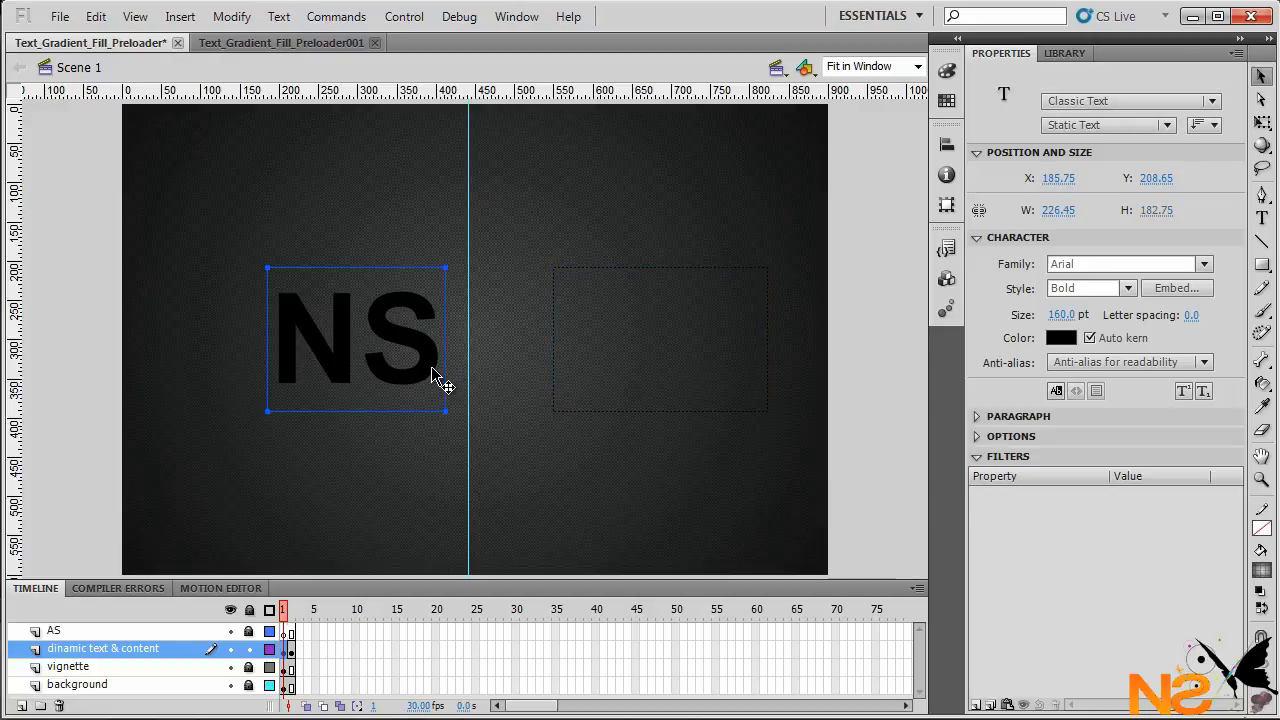
pyautogui.moveTo(428, 378)
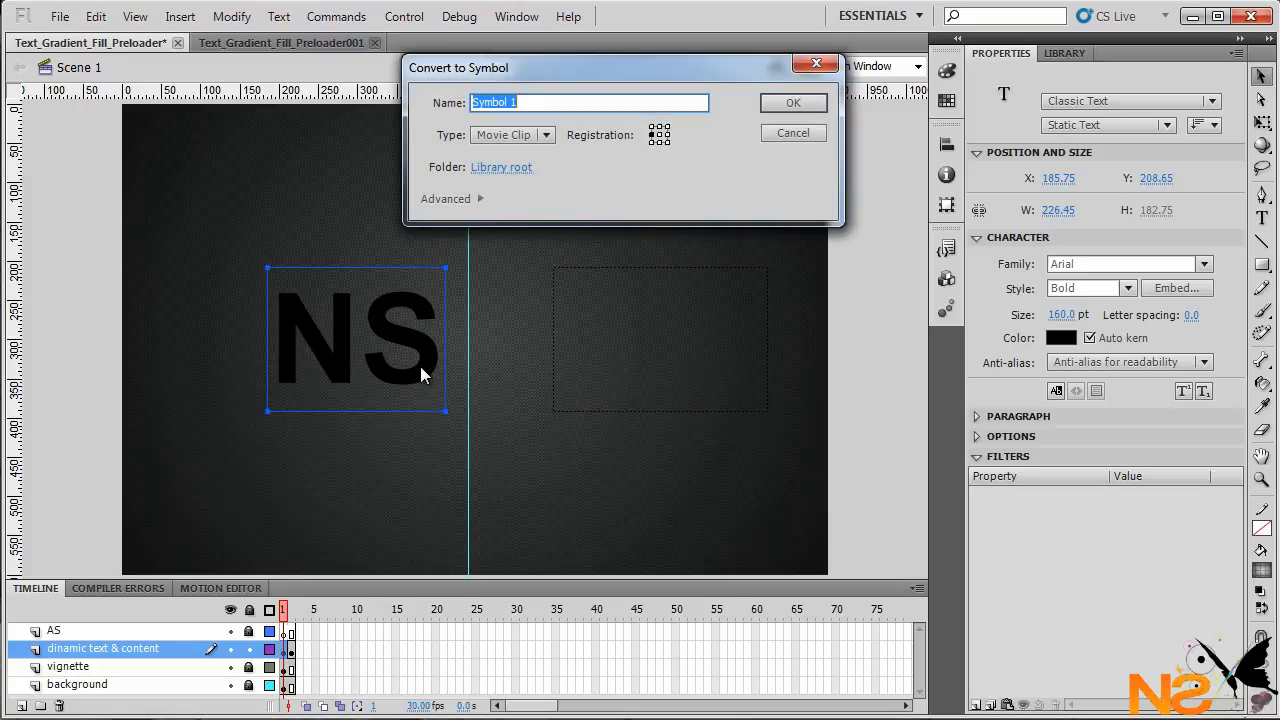
# Convert NS to a movie clip symbol named preloader and enter it for editing.
pyautogui.write('preloader')
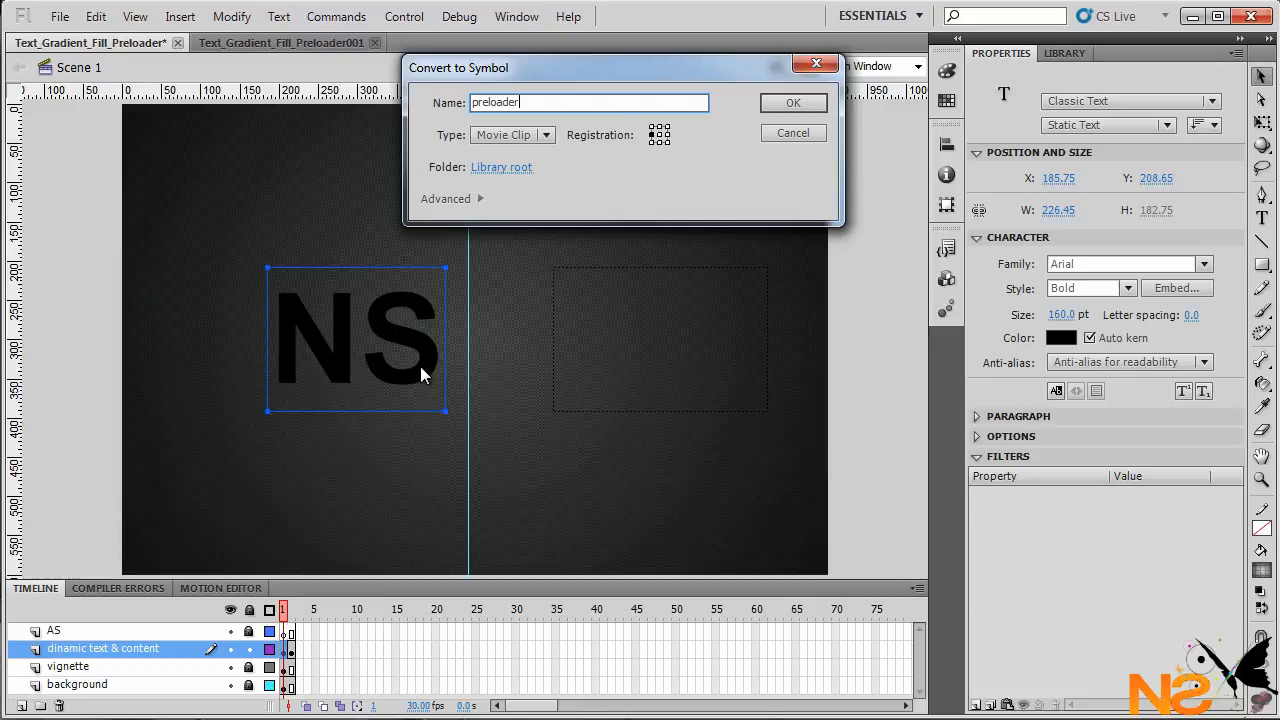
pyautogui.click(792, 102)
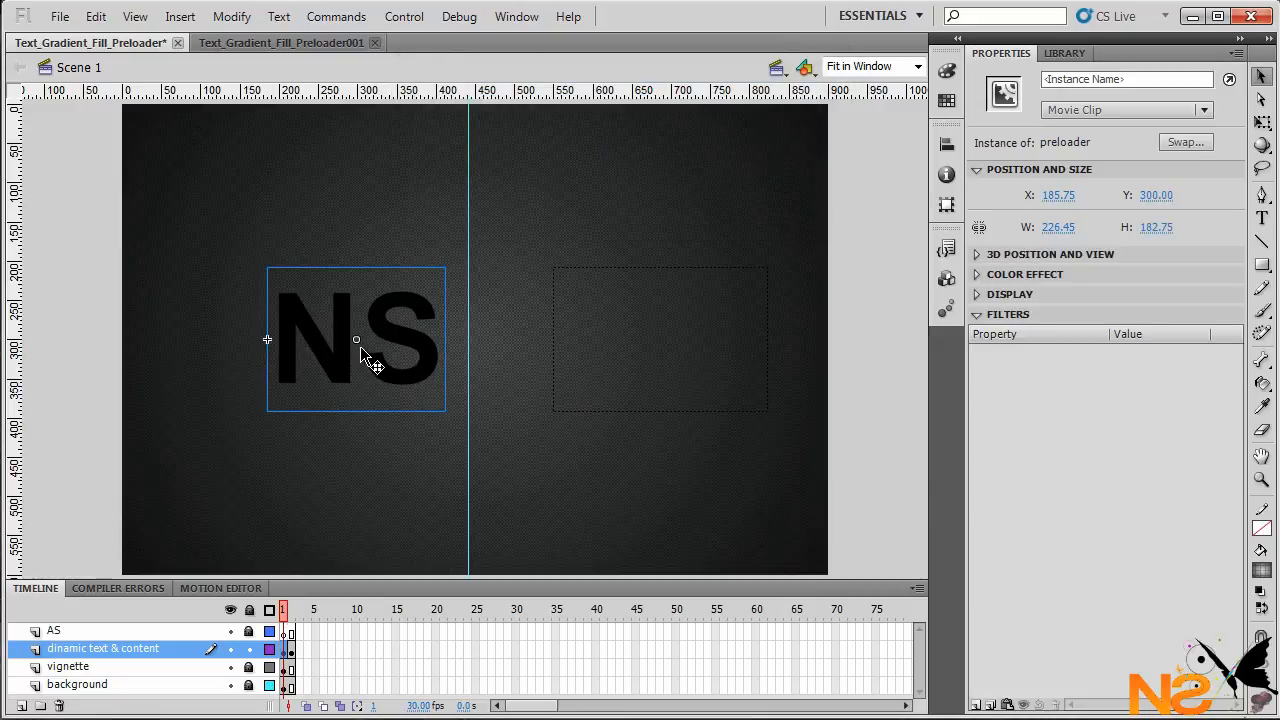
pyautogui.doubleClick(356, 340)
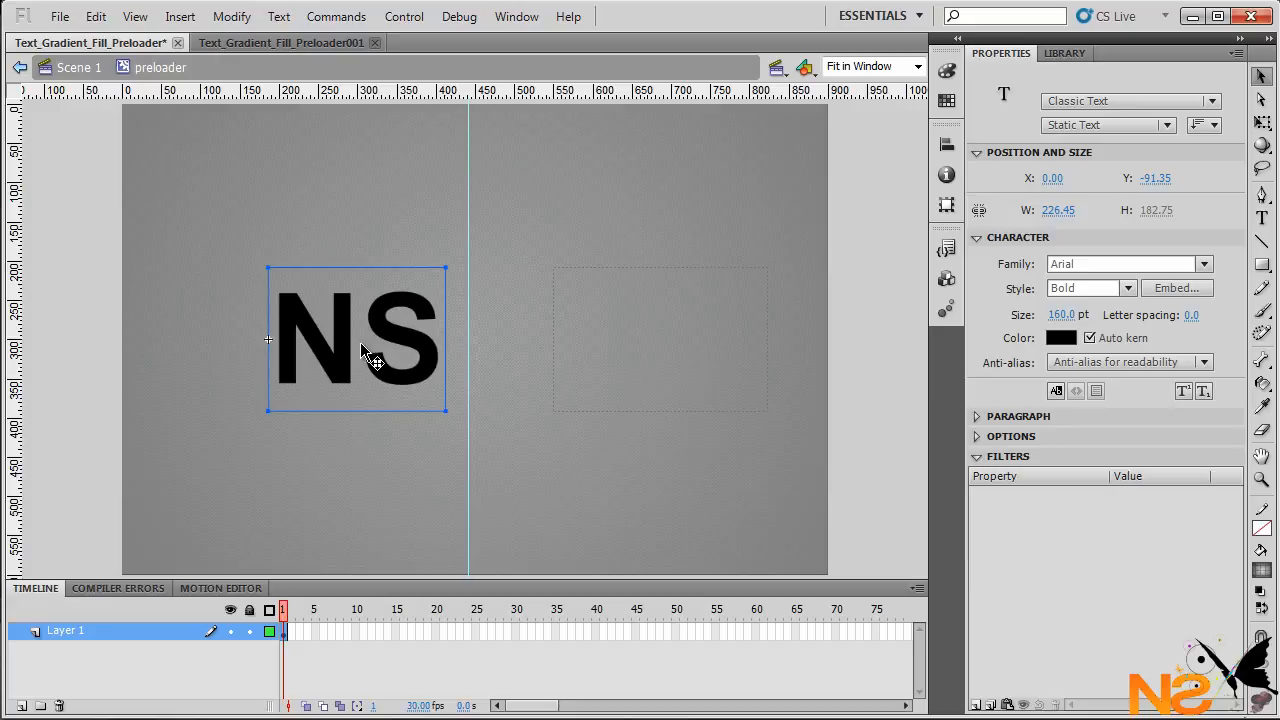
# Break NS apart into separate letters and select only the S.
pyautogui.rightClick(360, 350)
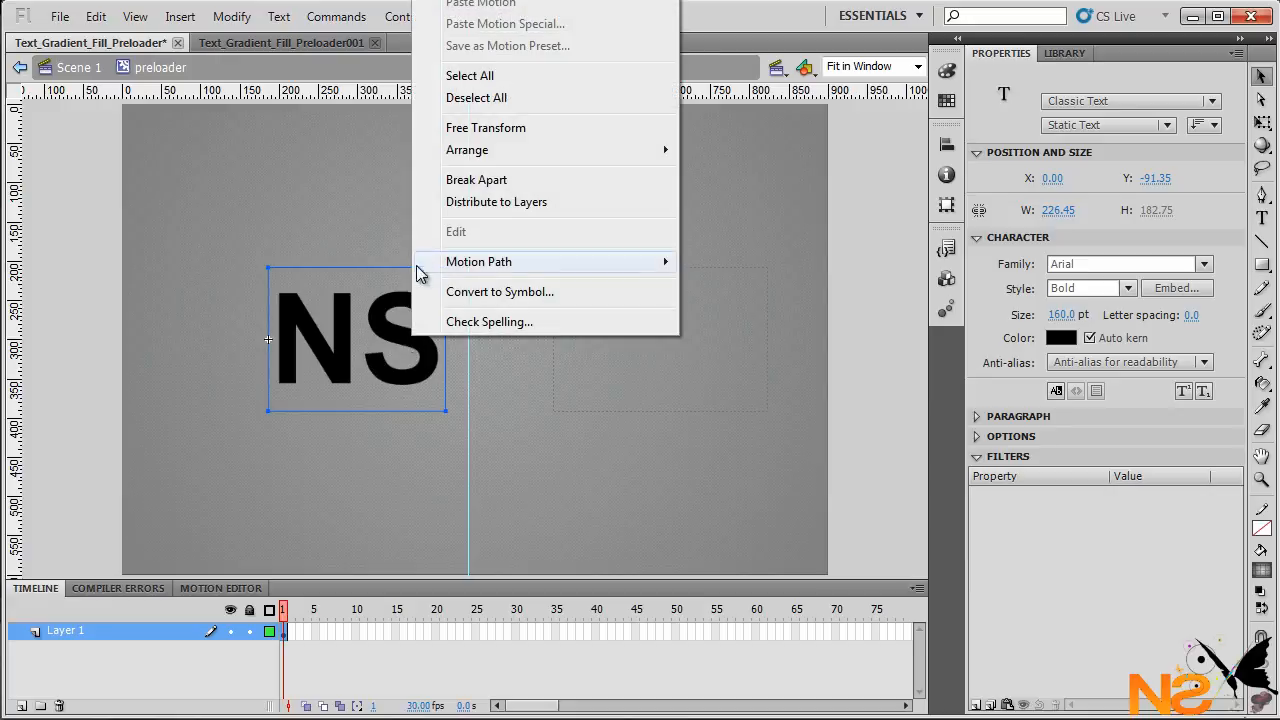
pyautogui.click(496, 398)
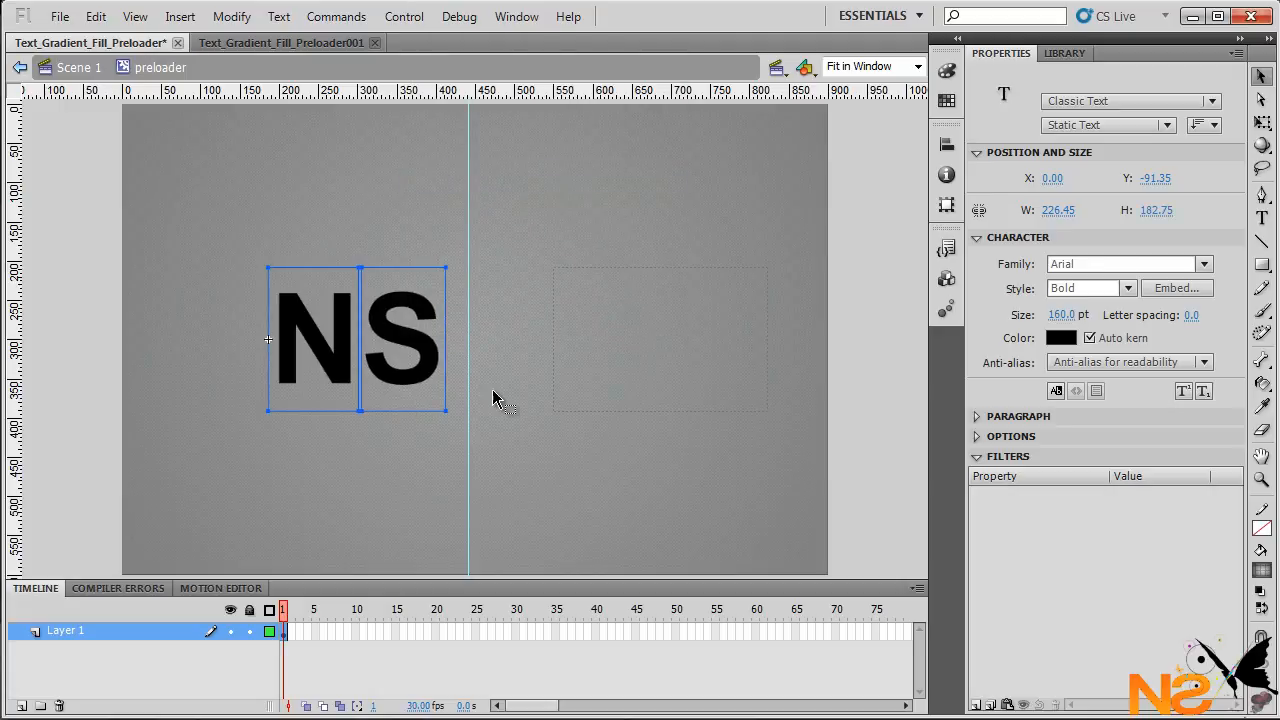
pyautogui.moveTo(268, 336); pyautogui.dragTo(358, 336)
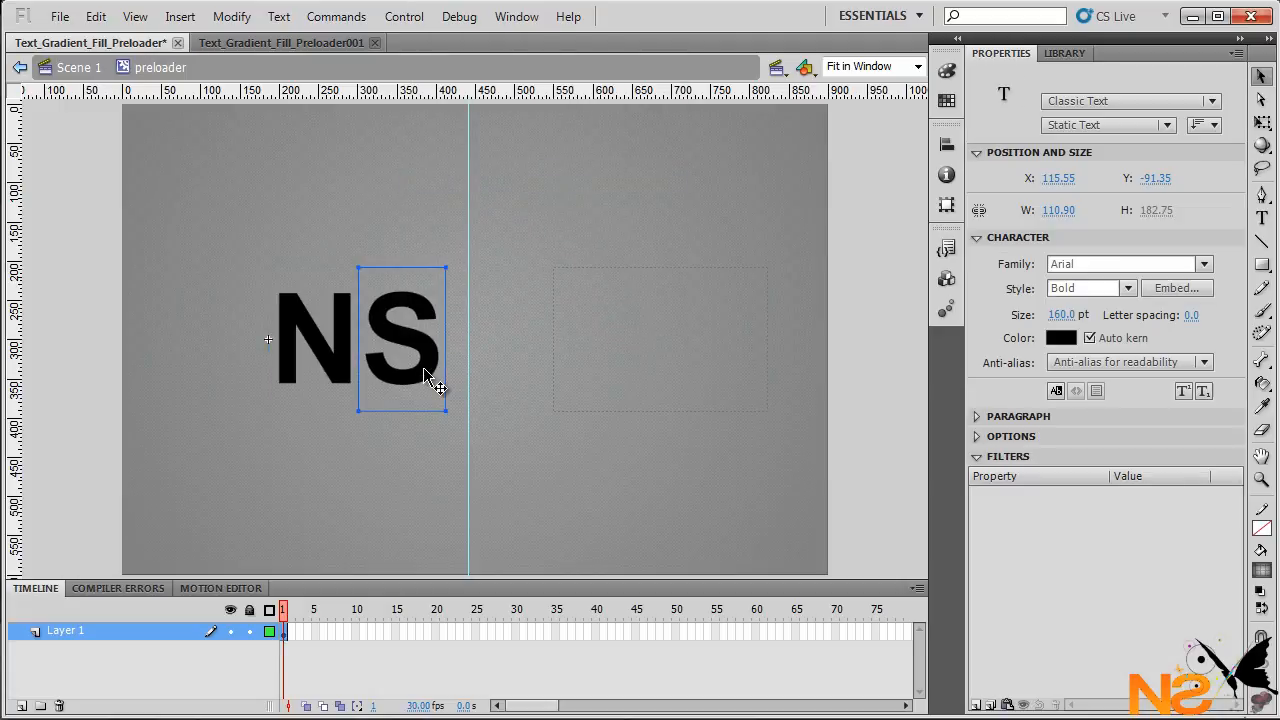
pyautogui.moveTo(272, 252)
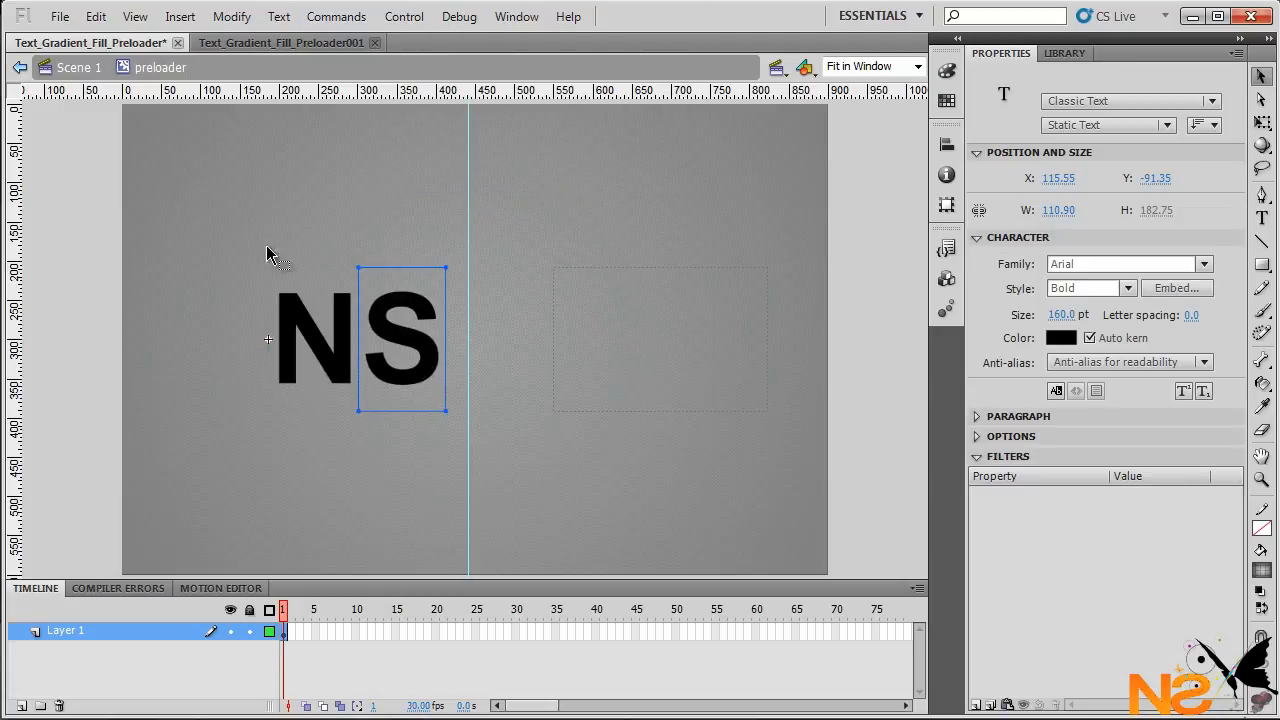
# Flip the letter S horizontally into a mirror image via Modify.
pyautogui.click(232, 16)
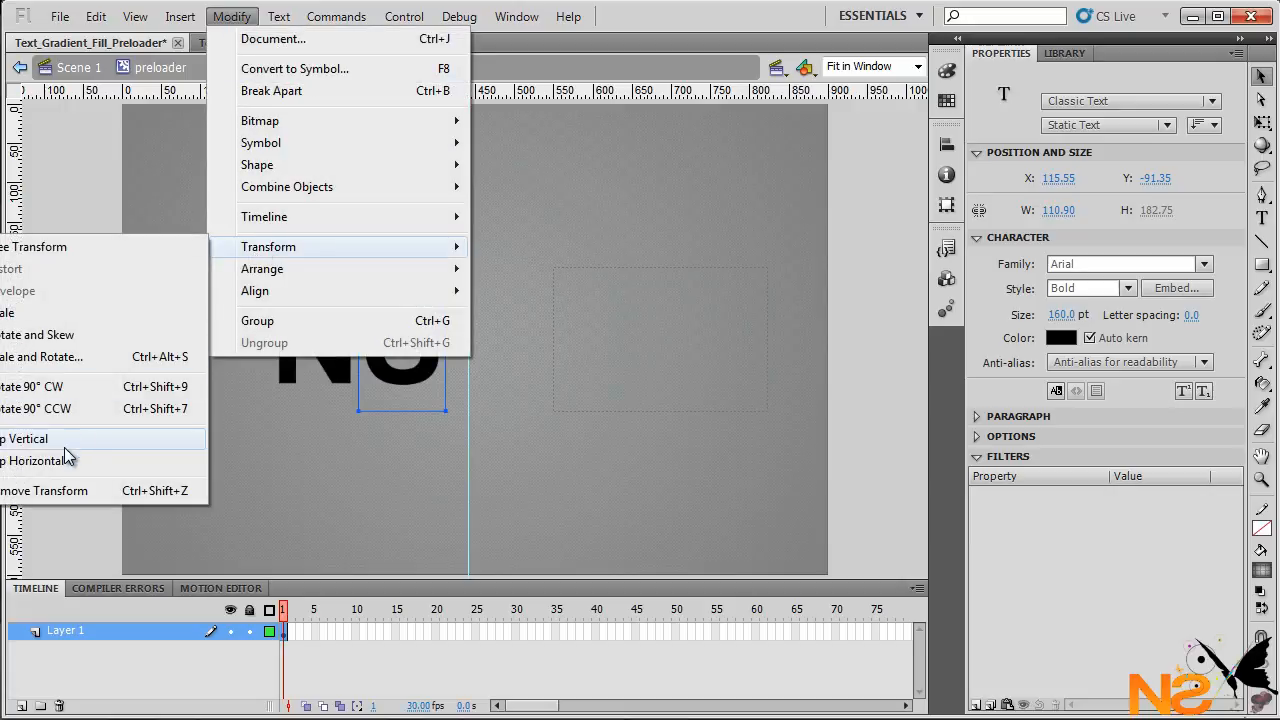
pyautogui.click(40, 460)
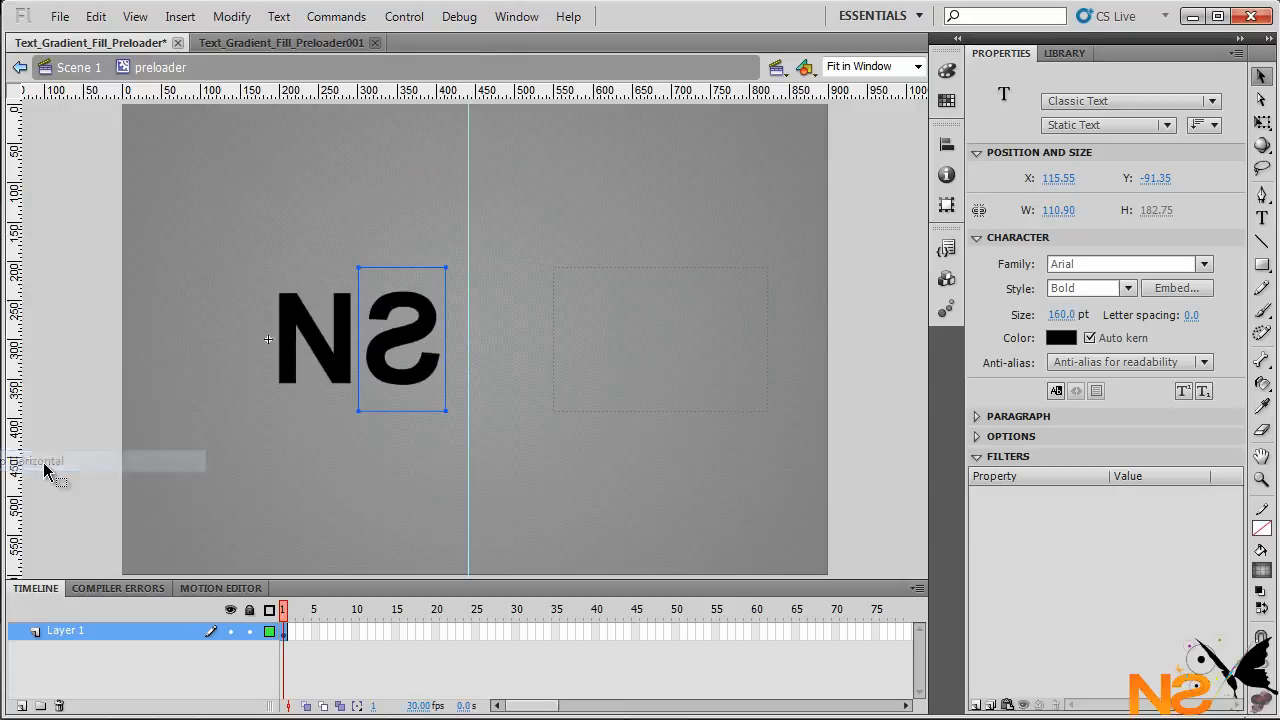
pyautogui.moveTo(180, 436)
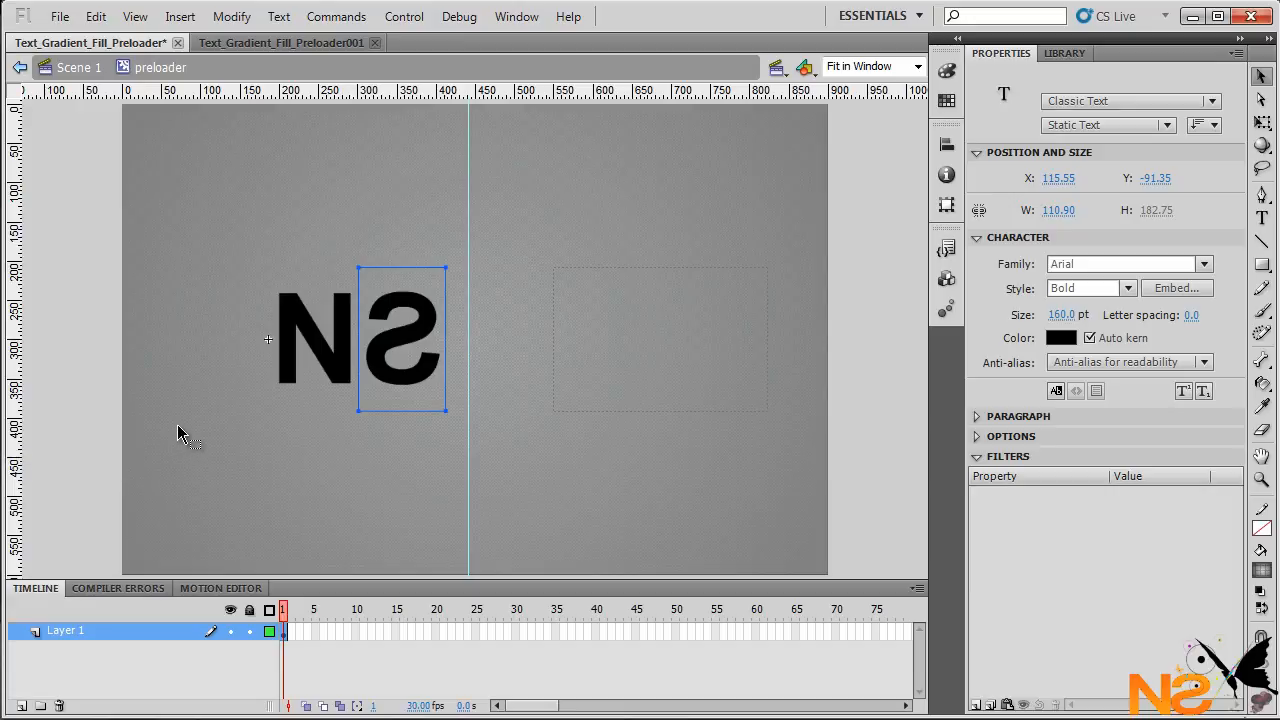
pyautogui.doubleClick(64, 630)
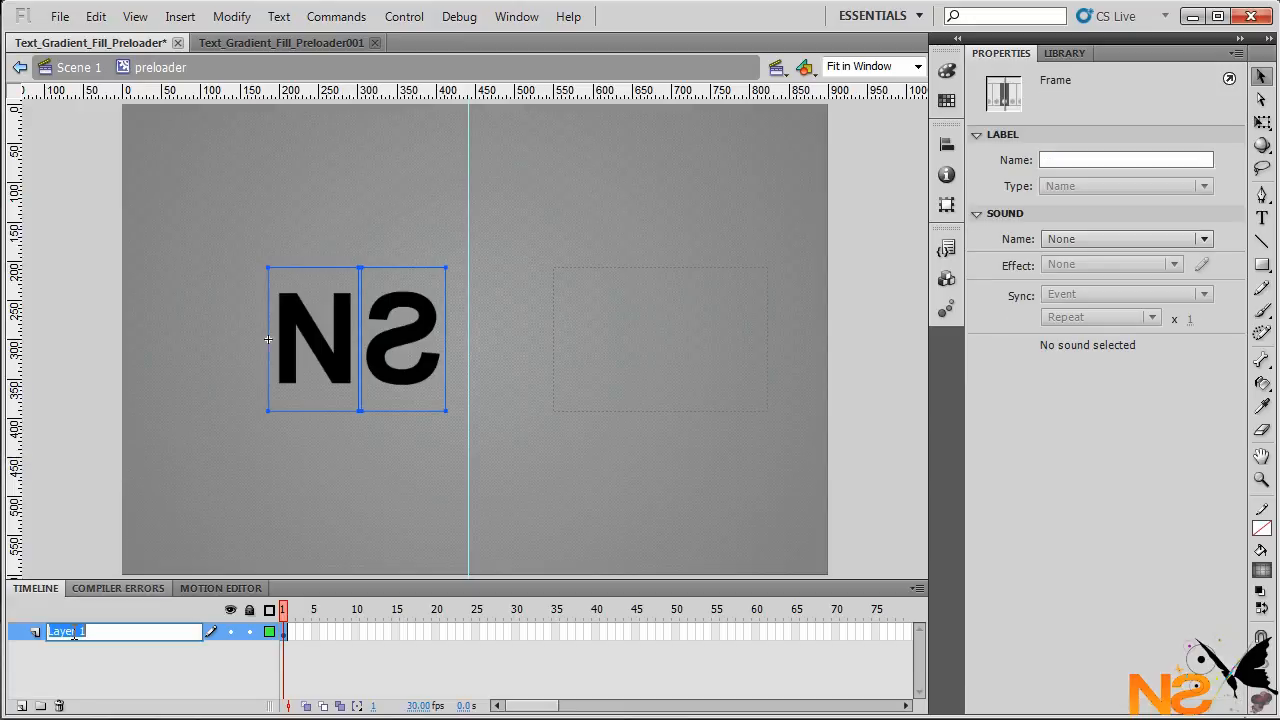
# Rename the letter layer to gradient and a new layer to stroke.
pyautogui.write('gradient')
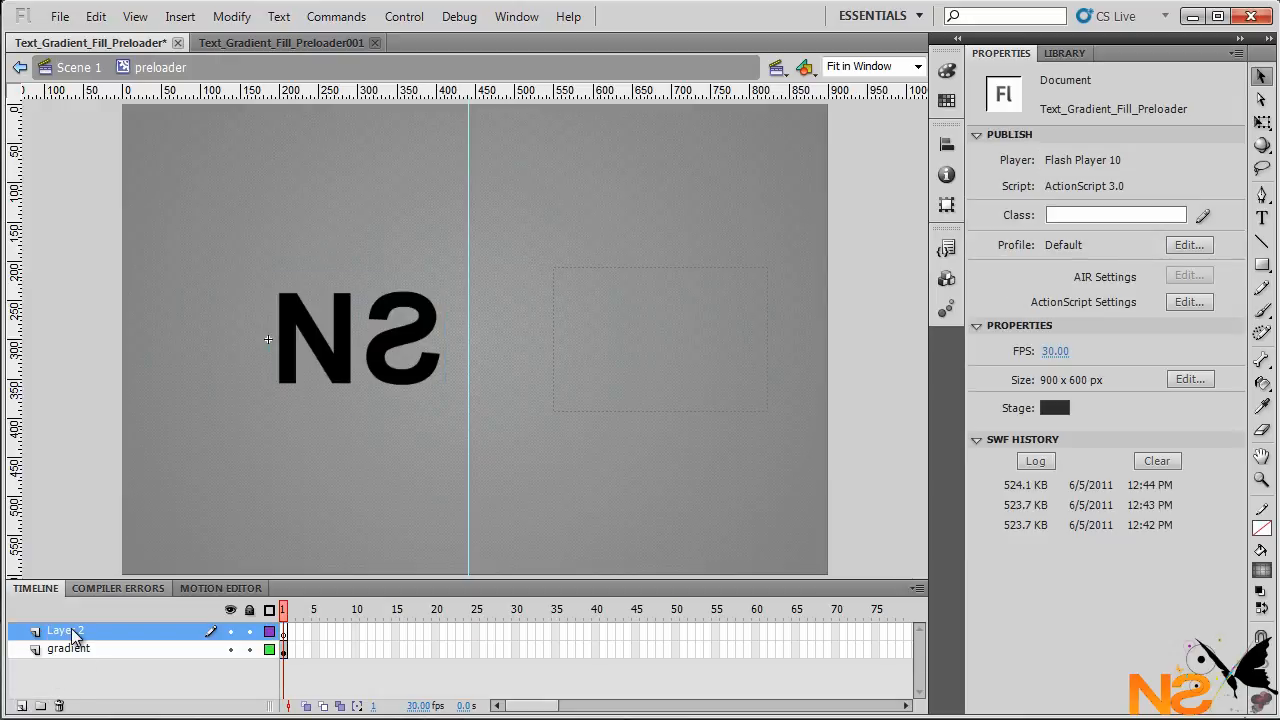
pyautogui.click(40, 706)
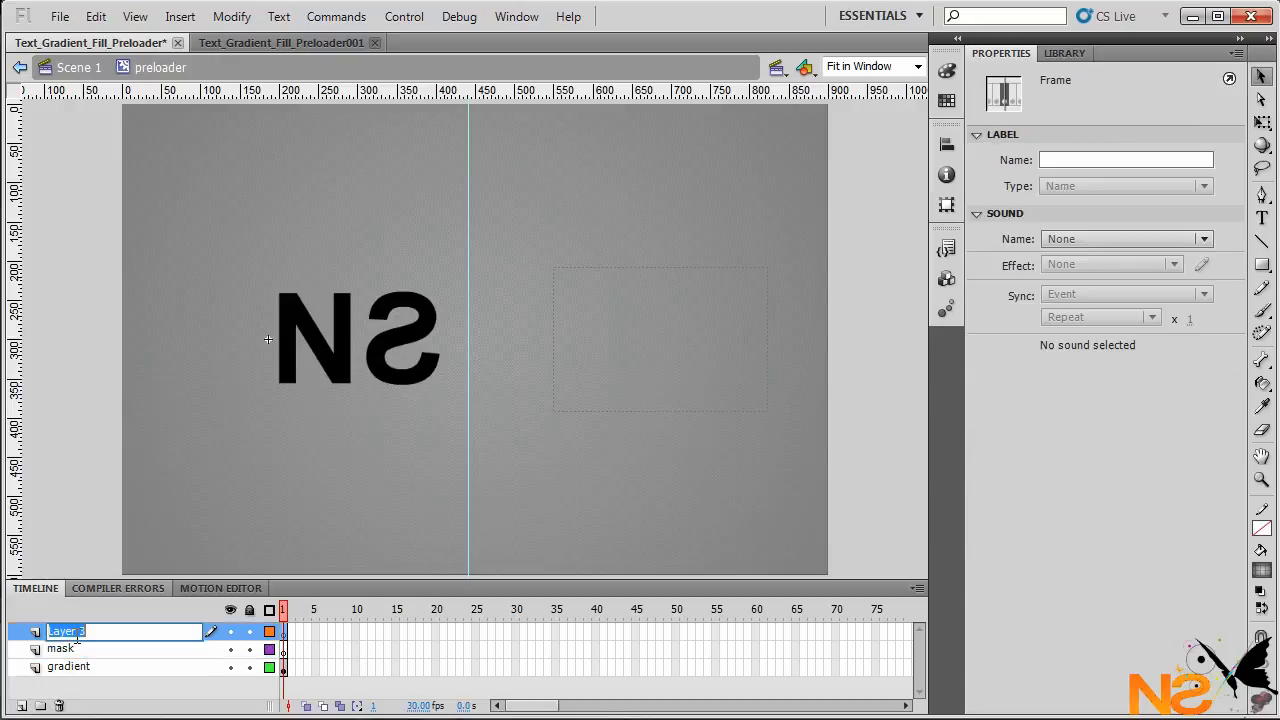
pyautogui.write('stroke')
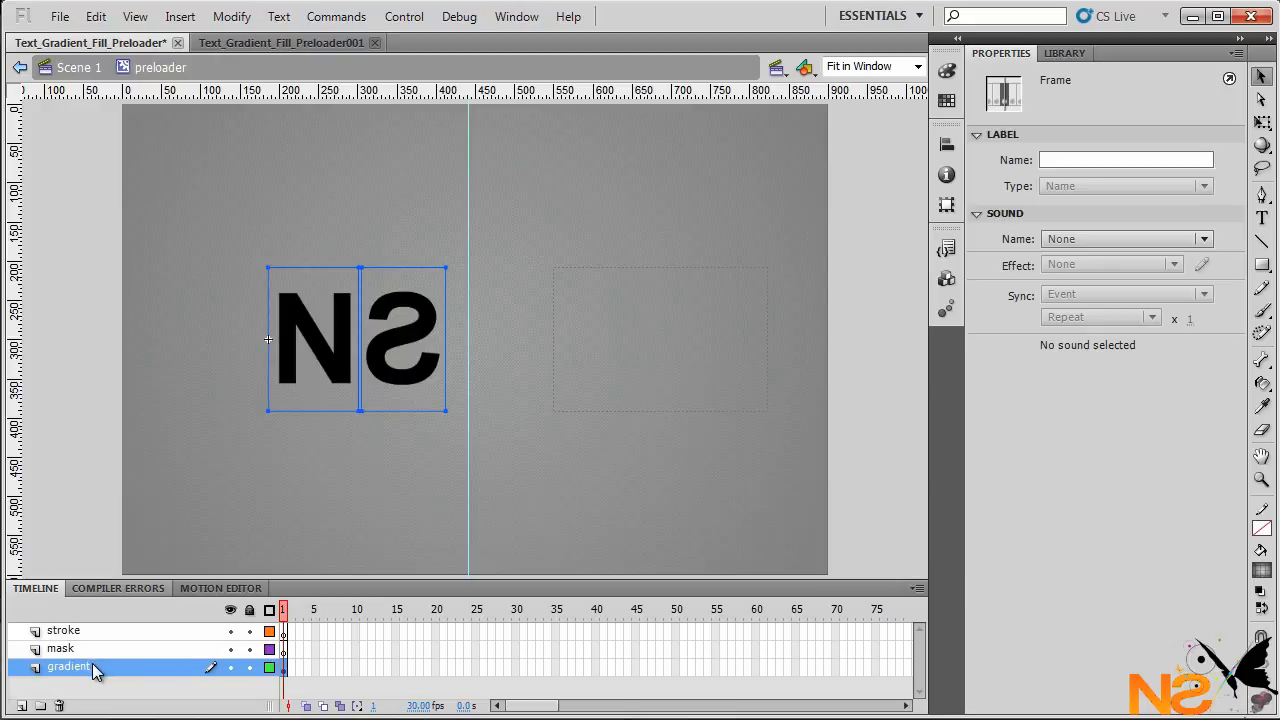
pyautogui.moveTo(256, 624)
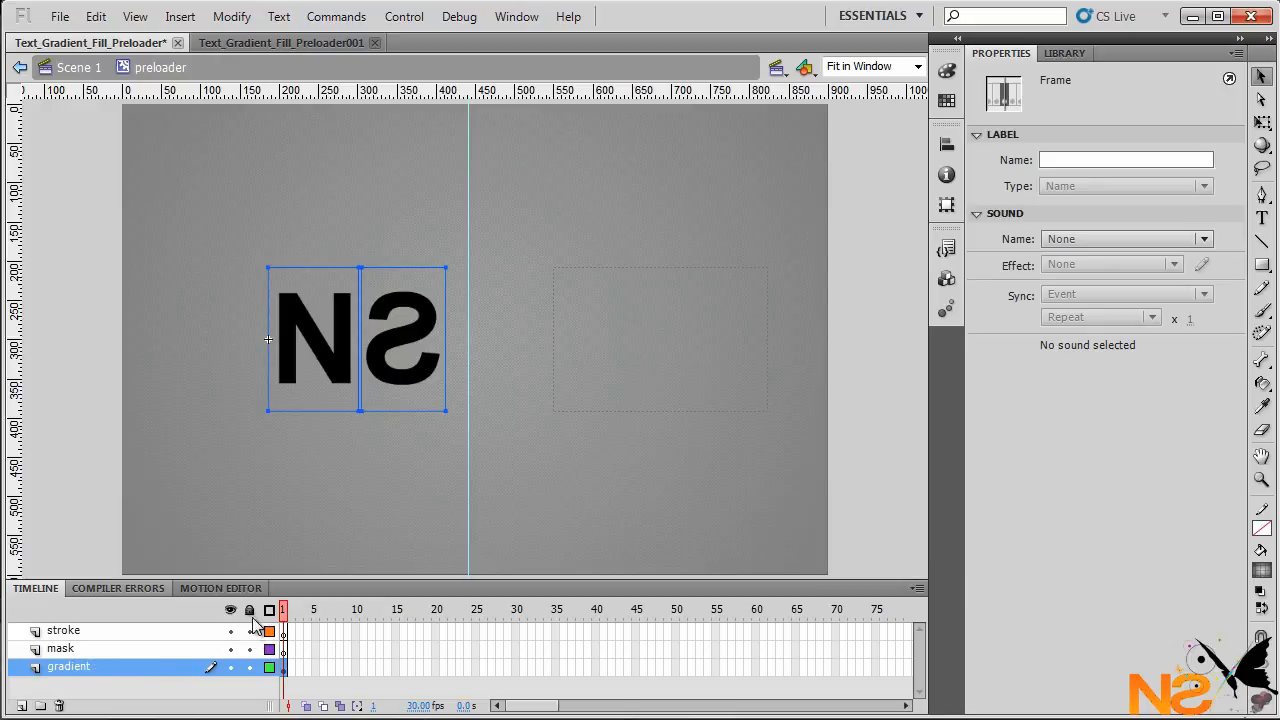
pyautogui.click(248, 610)
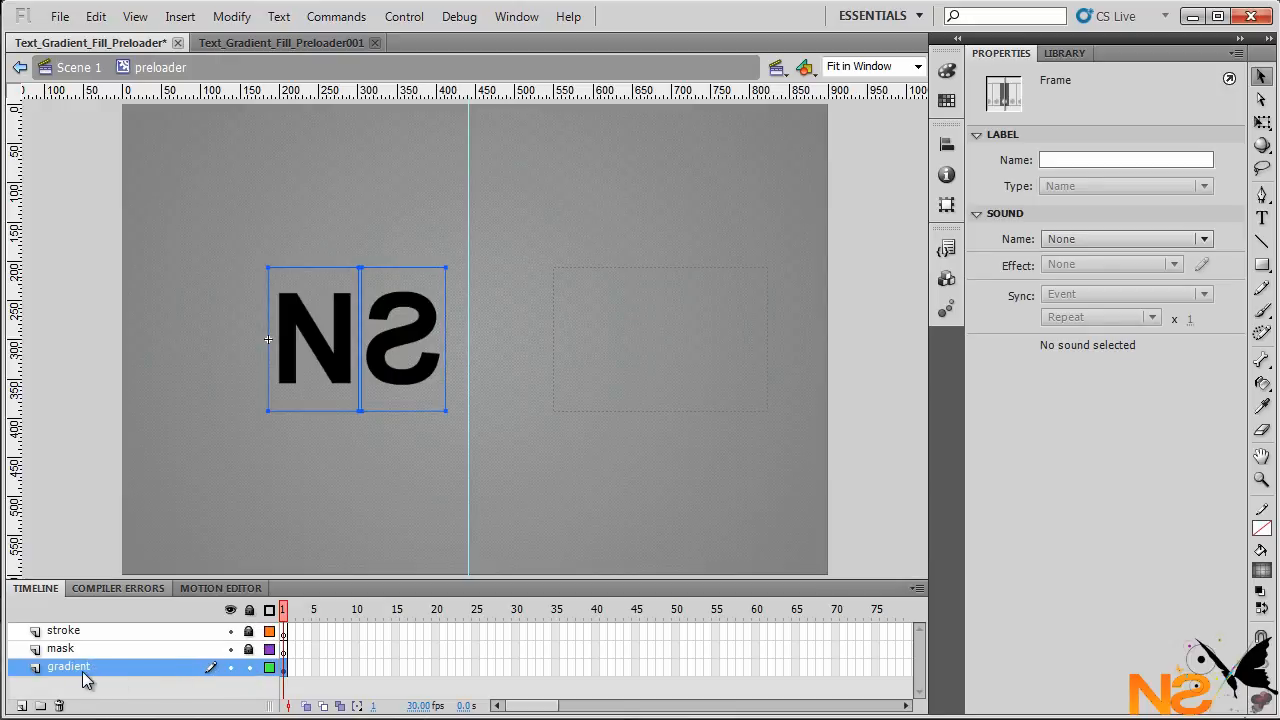
pyautogui.moveTo(376, 482)
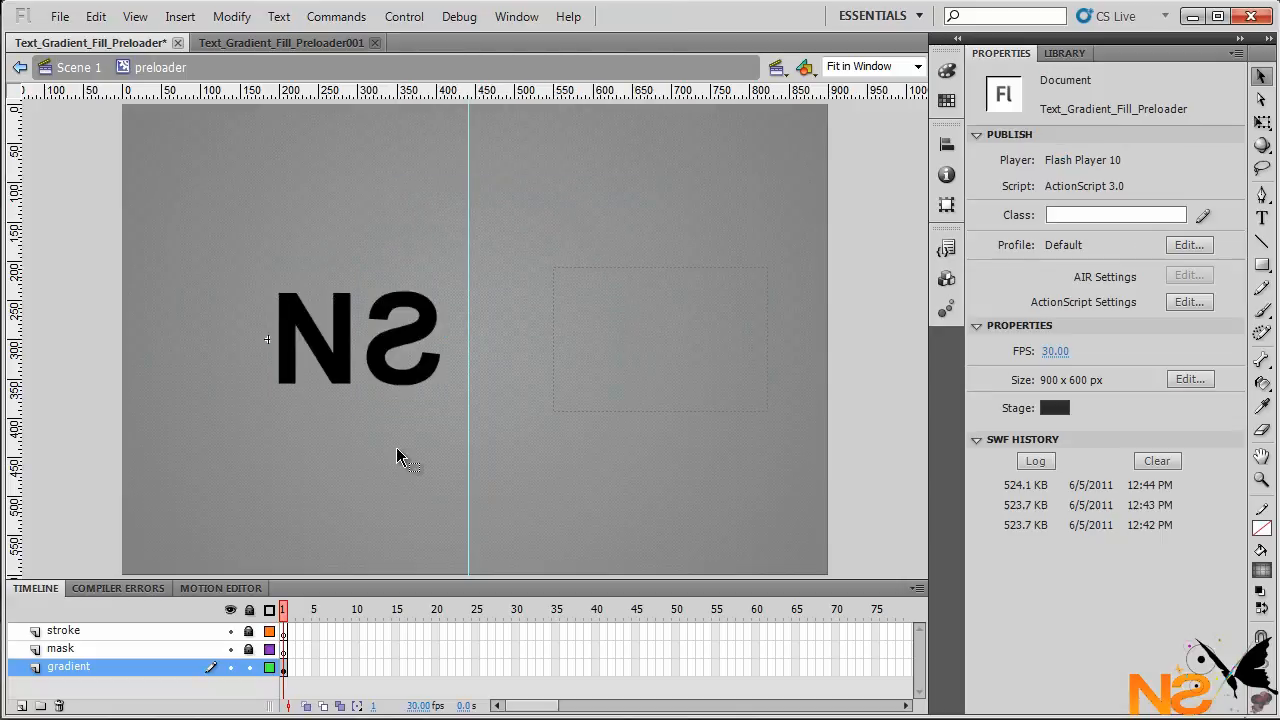
# Apply an orange linear gradient fill to the N, then fill the S with the same gradient.
pyautogui.click(356, 340)
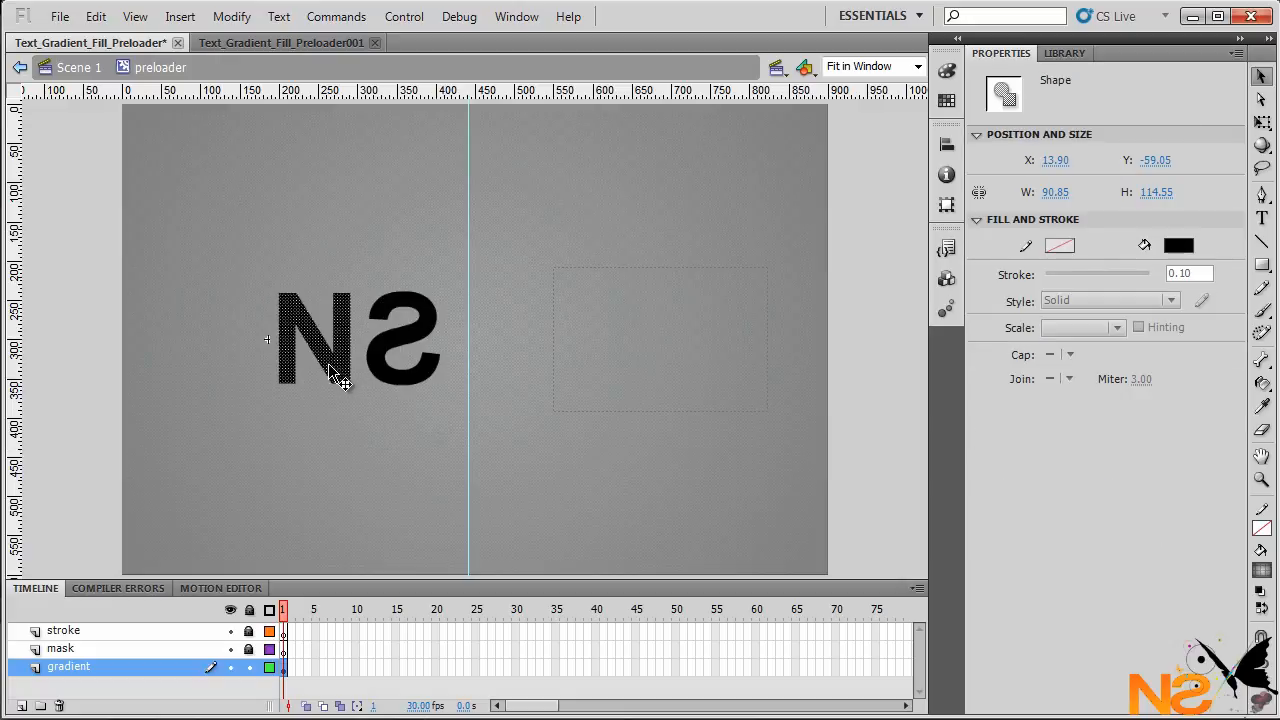
pyautogui.click(946, 74)
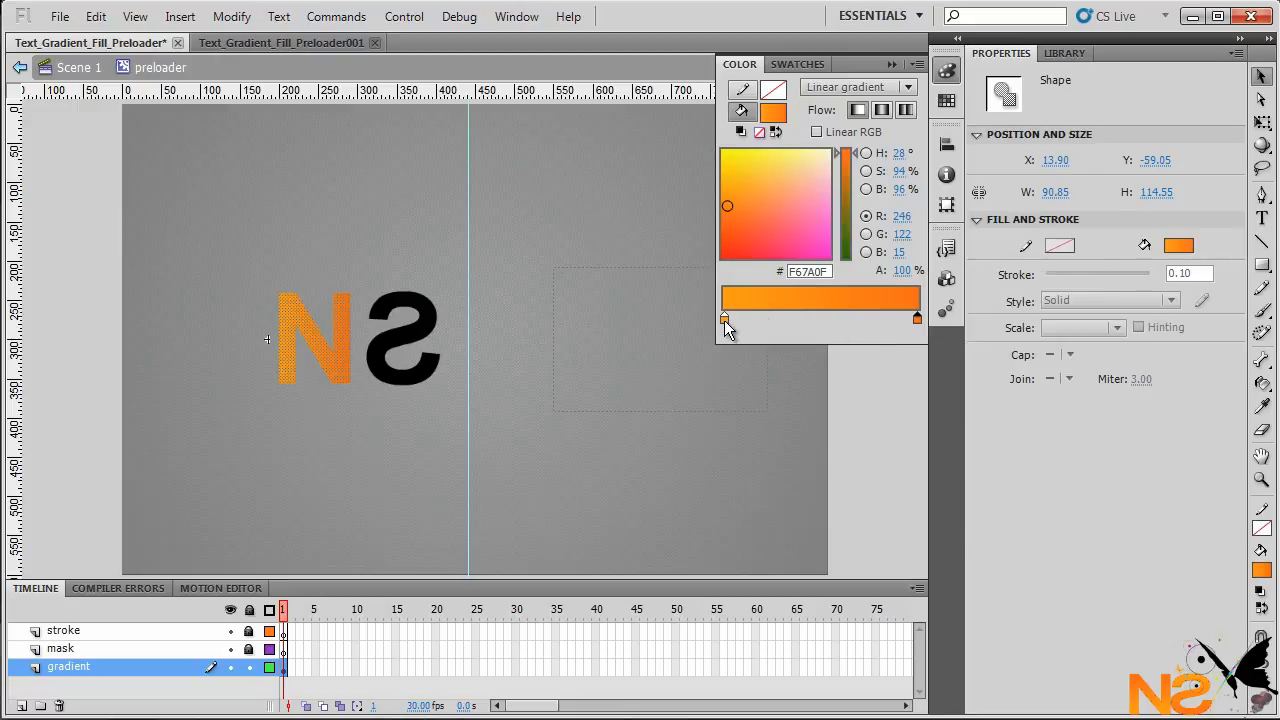
pyautogui.moveTo(728, 204); pyautogui.dragTo(728, 184)
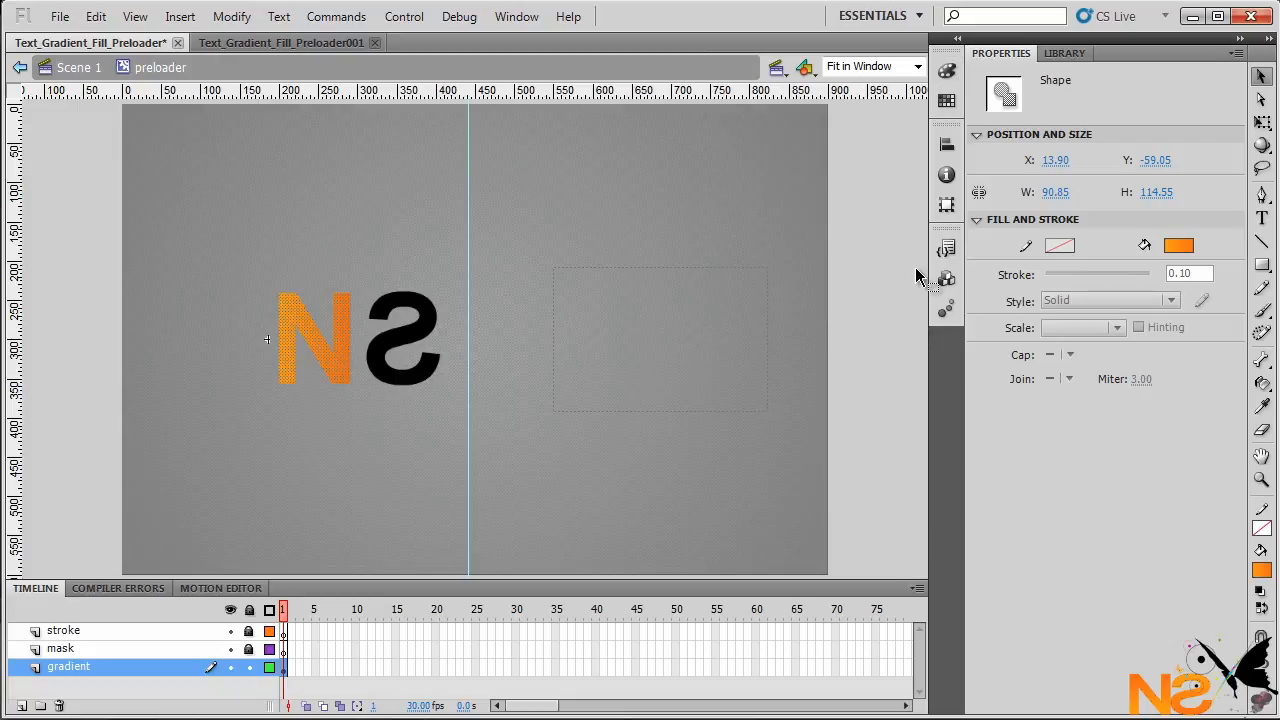
pyautogui.moveTo(340, 360)
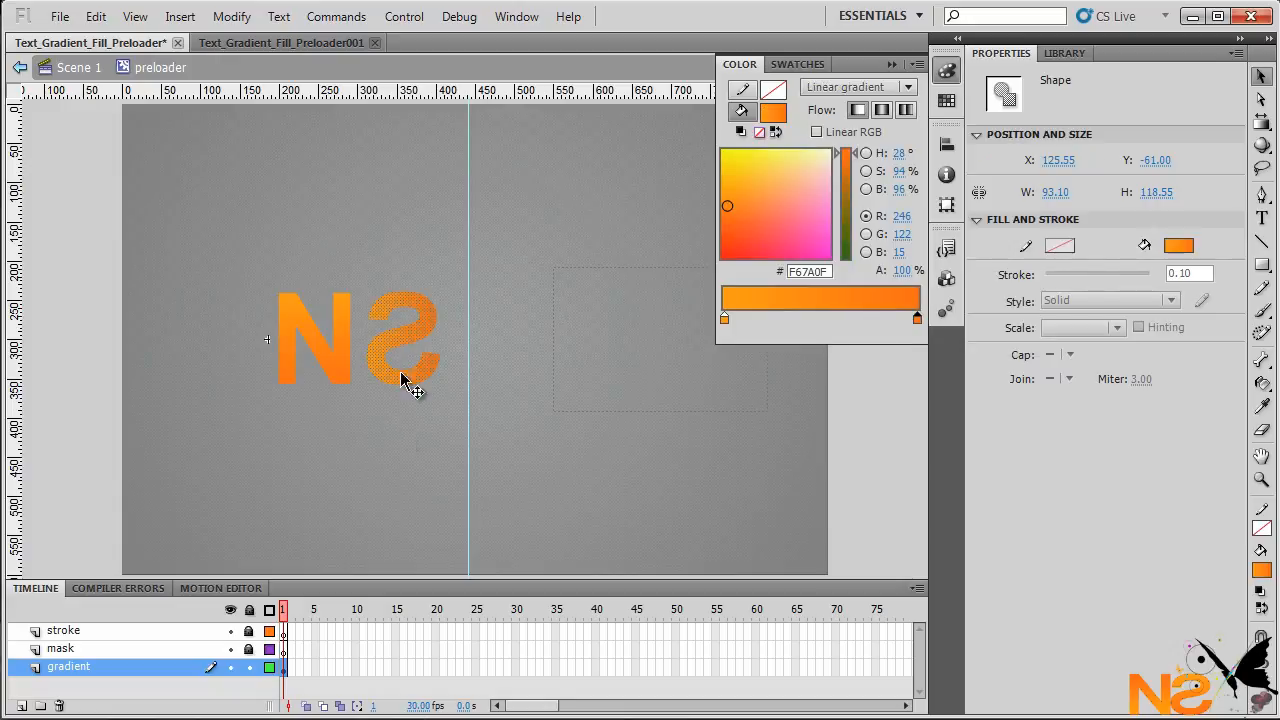
pyautogui.click(400, 360)
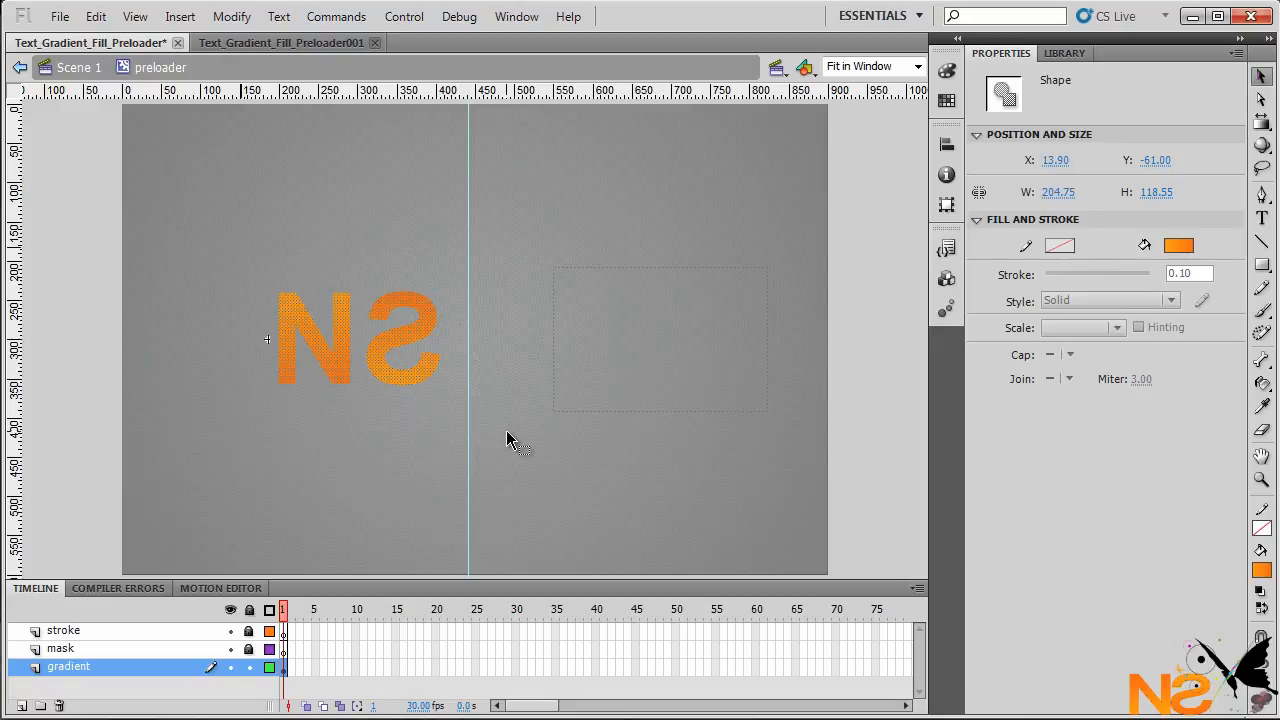
pyautogui.moveTo(204, 410)
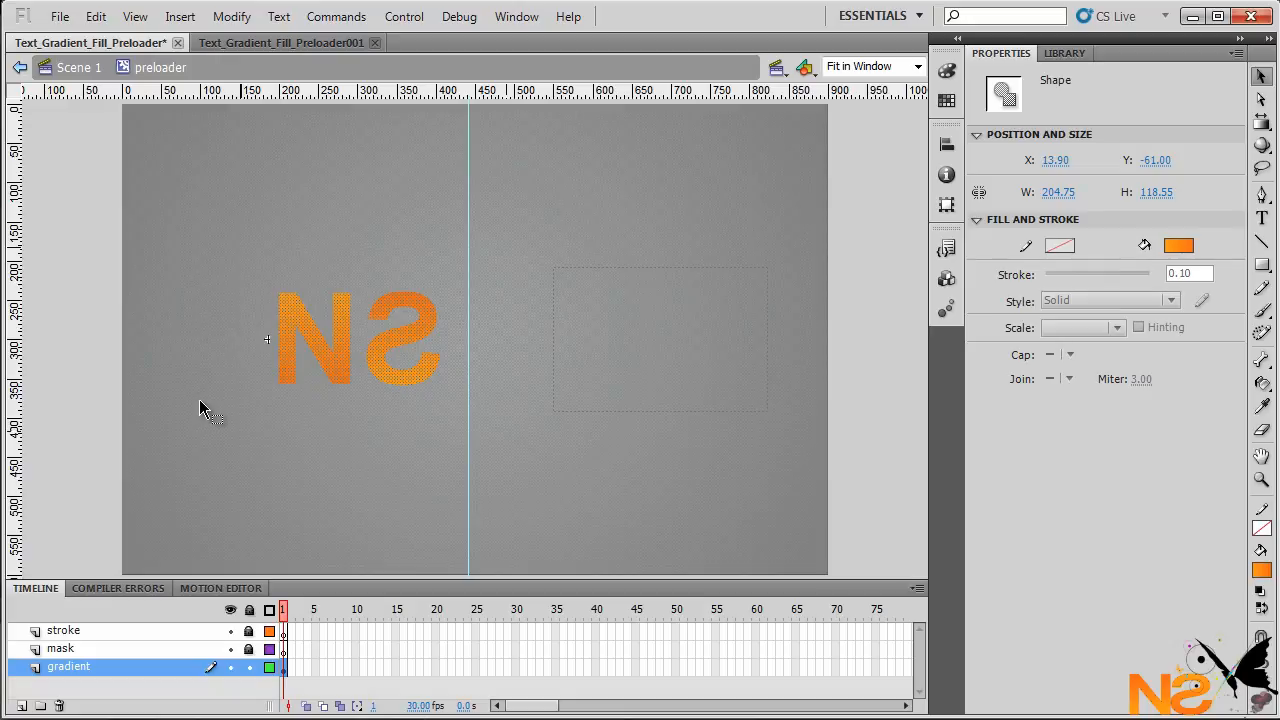
pyautogui.moveTo(428, 470)
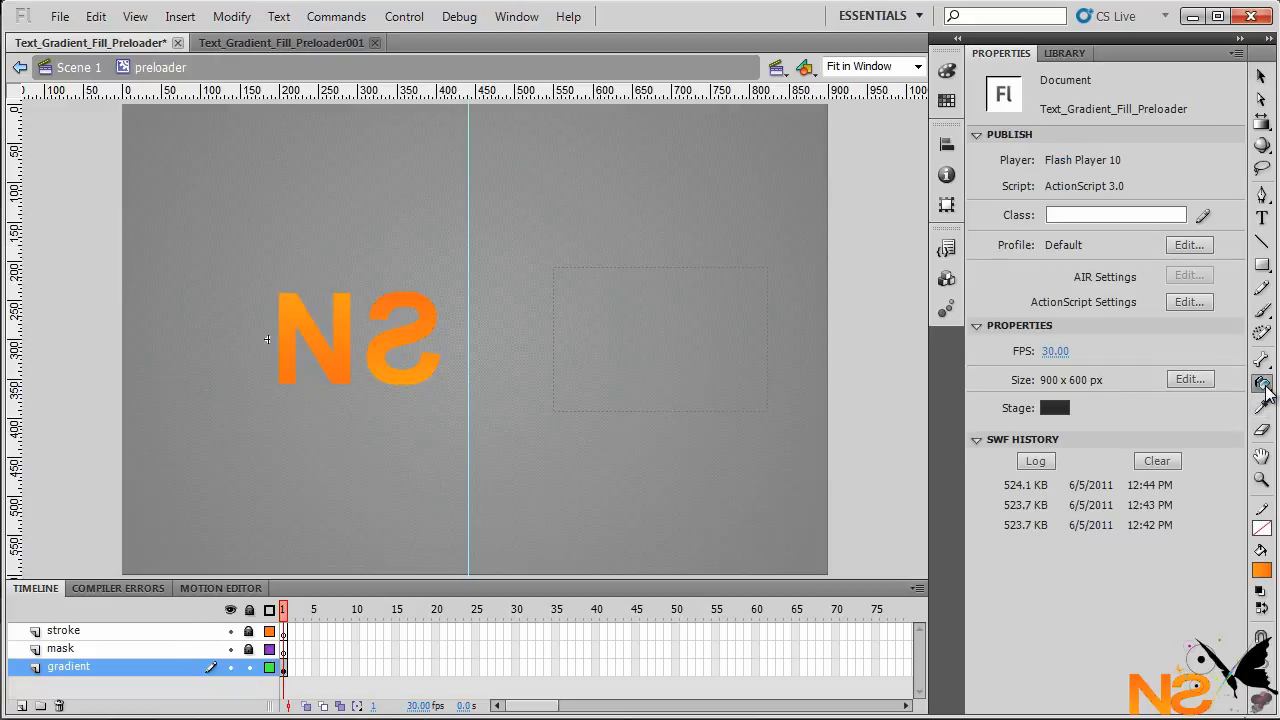
# Add black Ink Bottle outlines around the S and N letter shapes.
pyautogui.click(1262, 384)
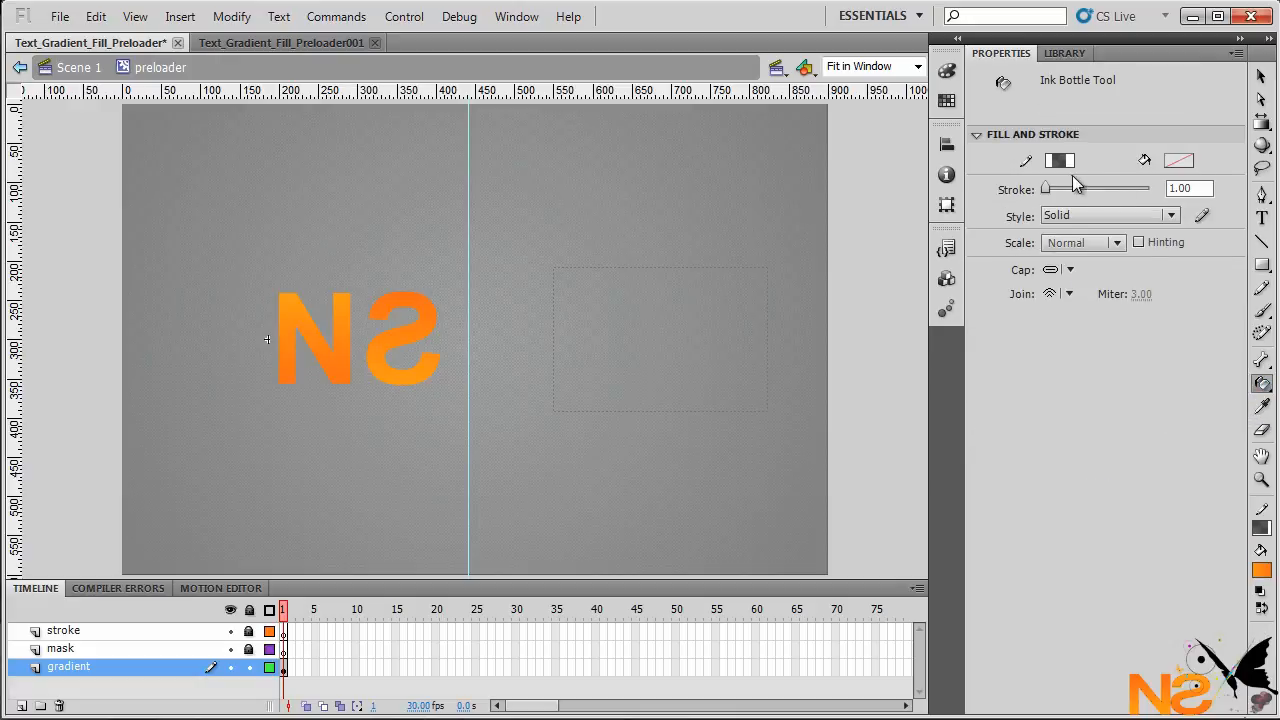
pyautogui.click(1060, 160)
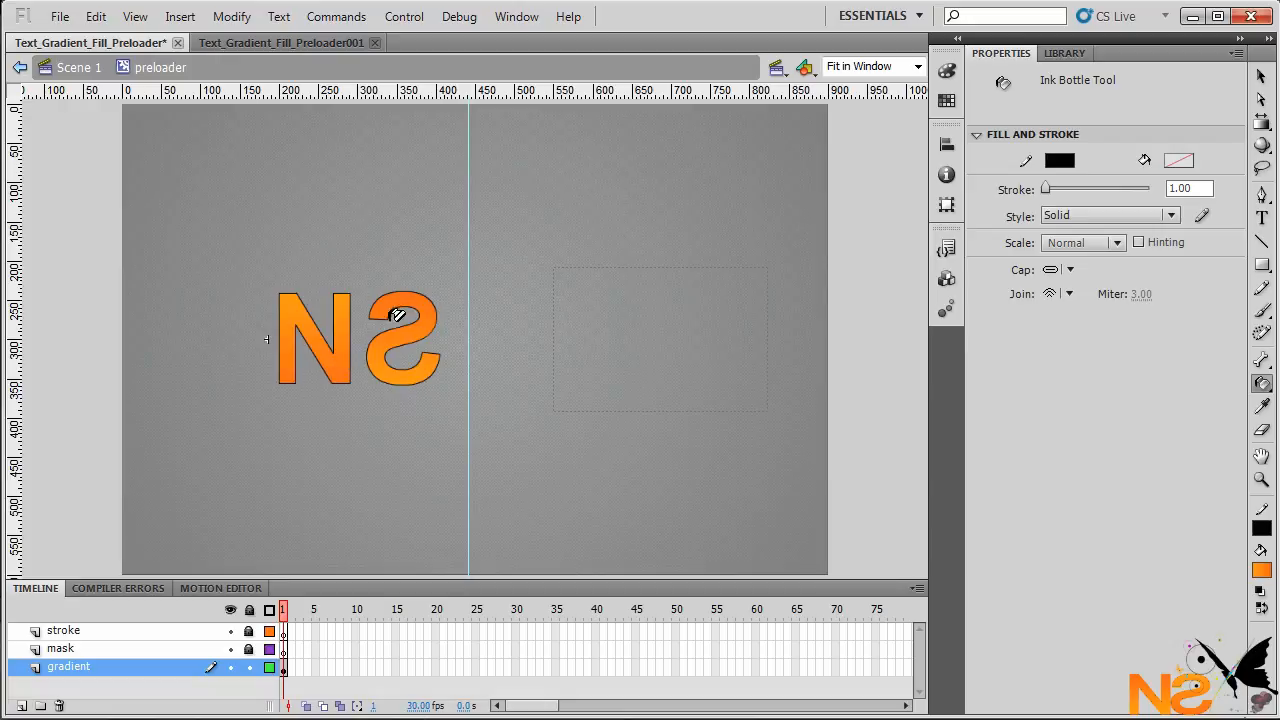
pyautogui.moveTo(408, 280)
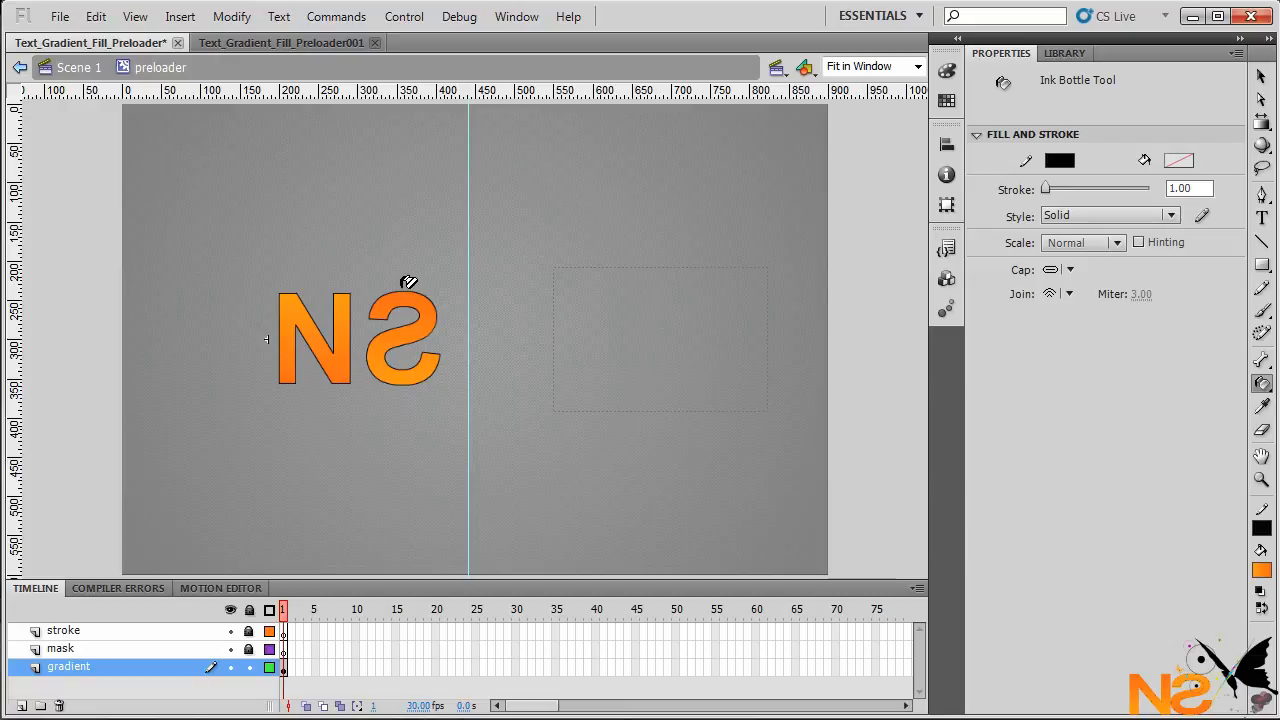
pyautogui.moveTo(1234, 92)
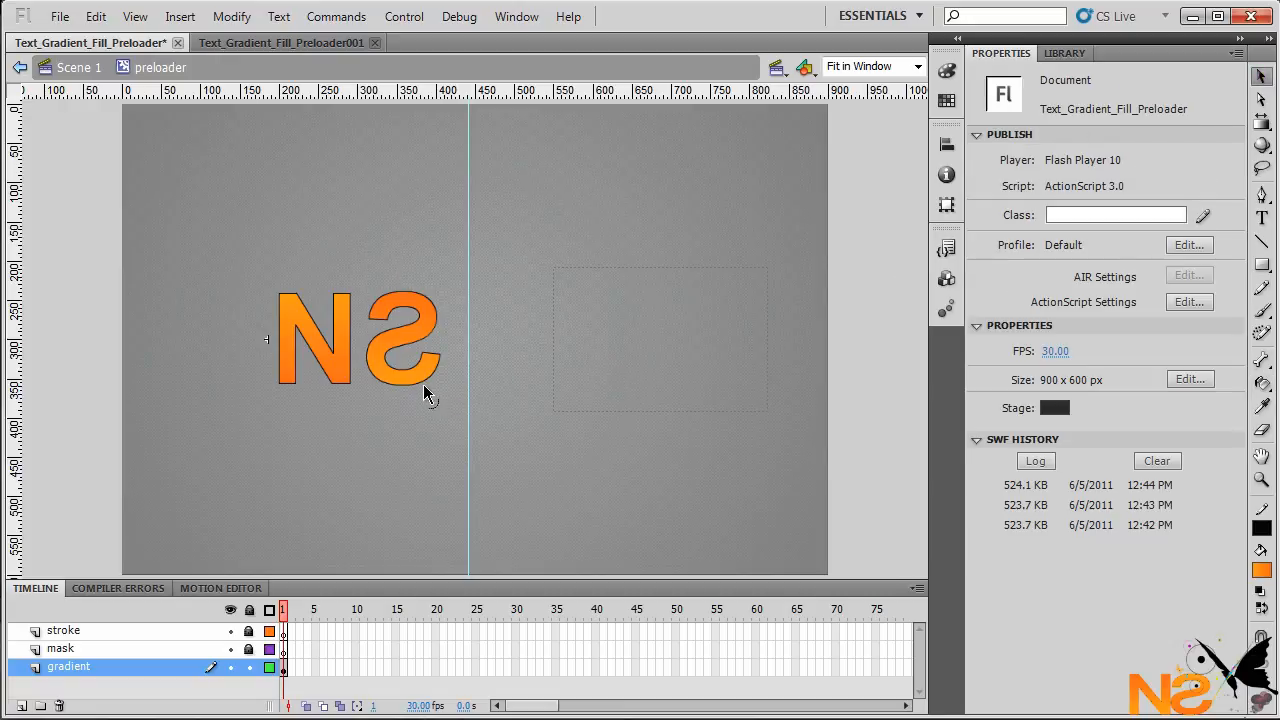
pyautogui.click(400, 340)
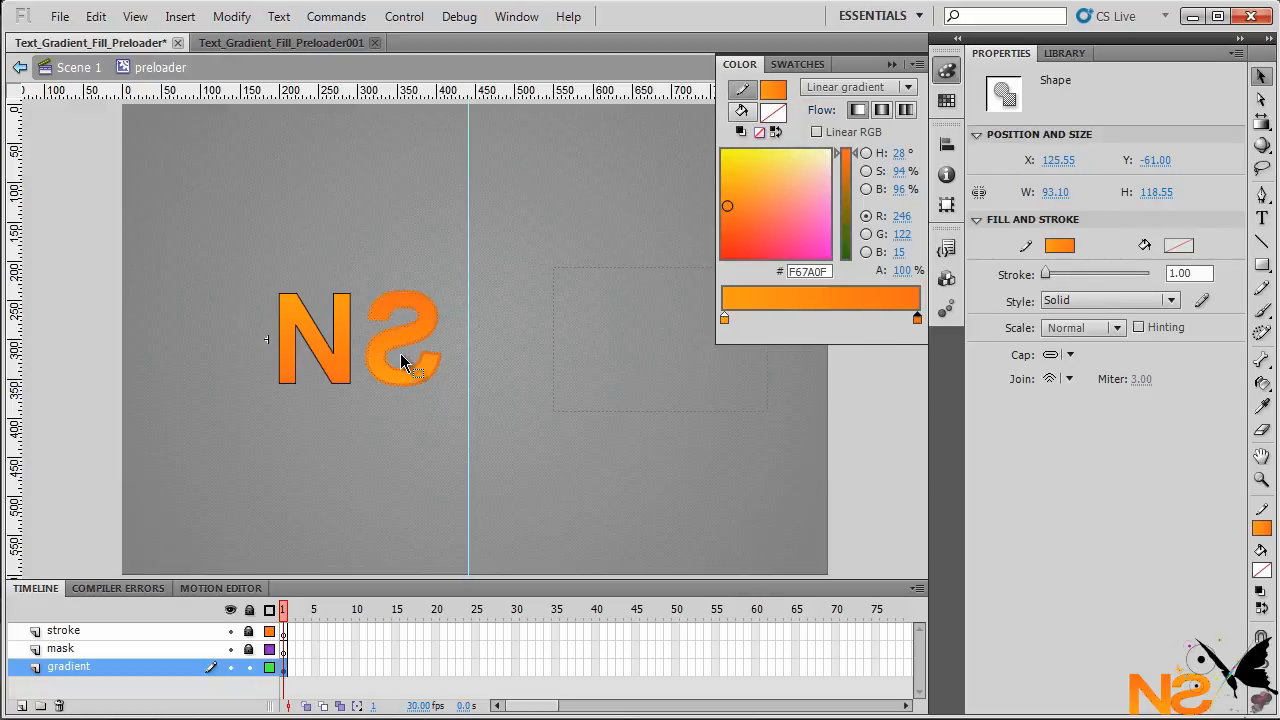
pyautogui.click(400, 360)
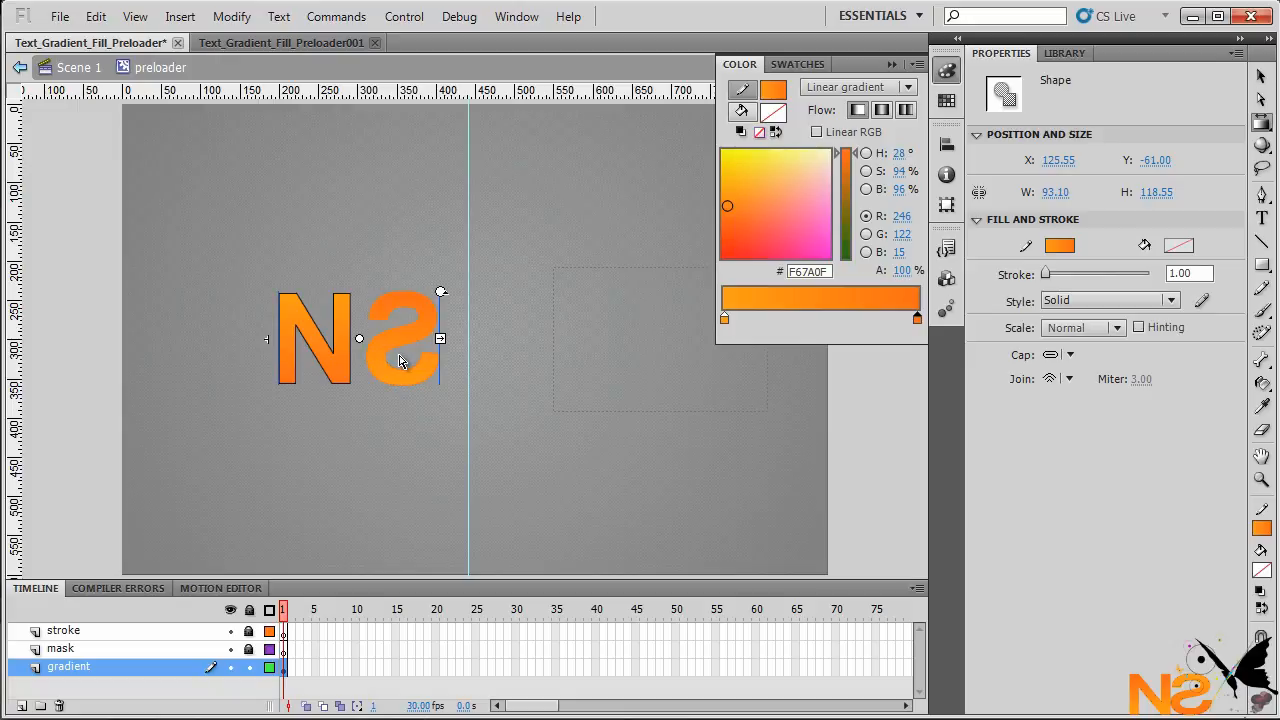
pyautogui.moveTo(442, 296)
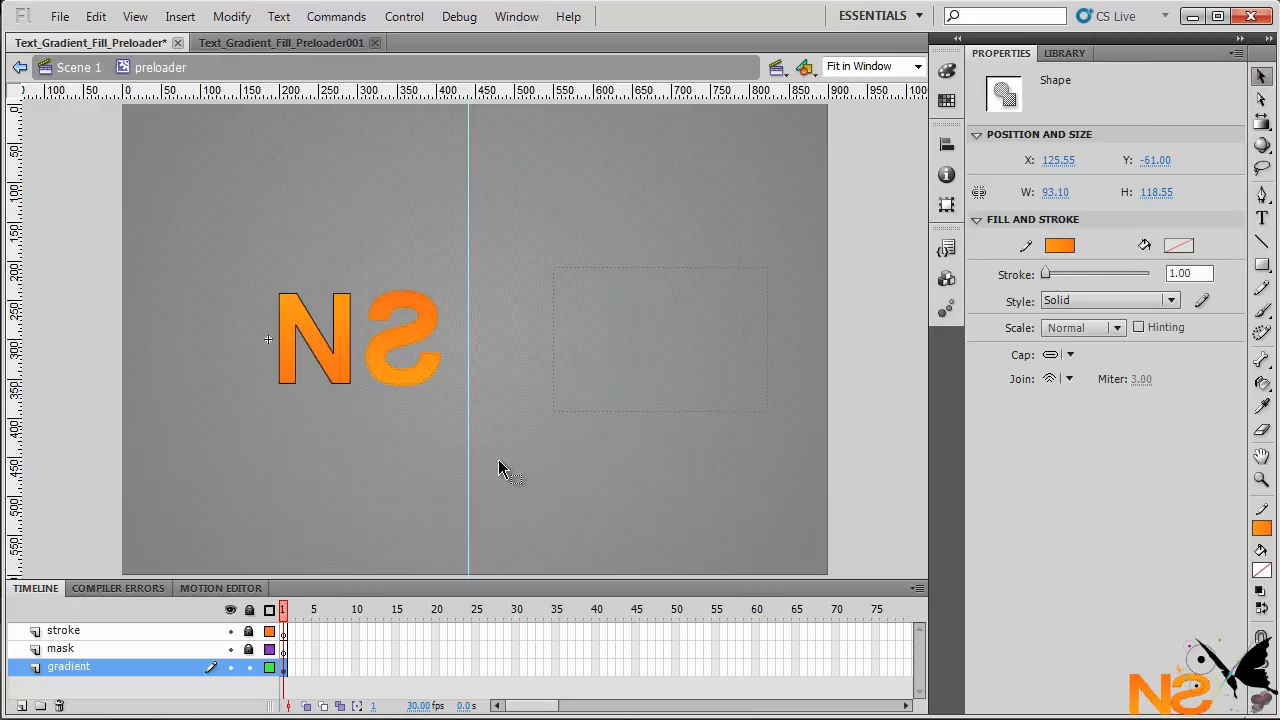
# Select the whole N outline and change its stroke colour from the swatches.
pyautogui.click(350, 390)
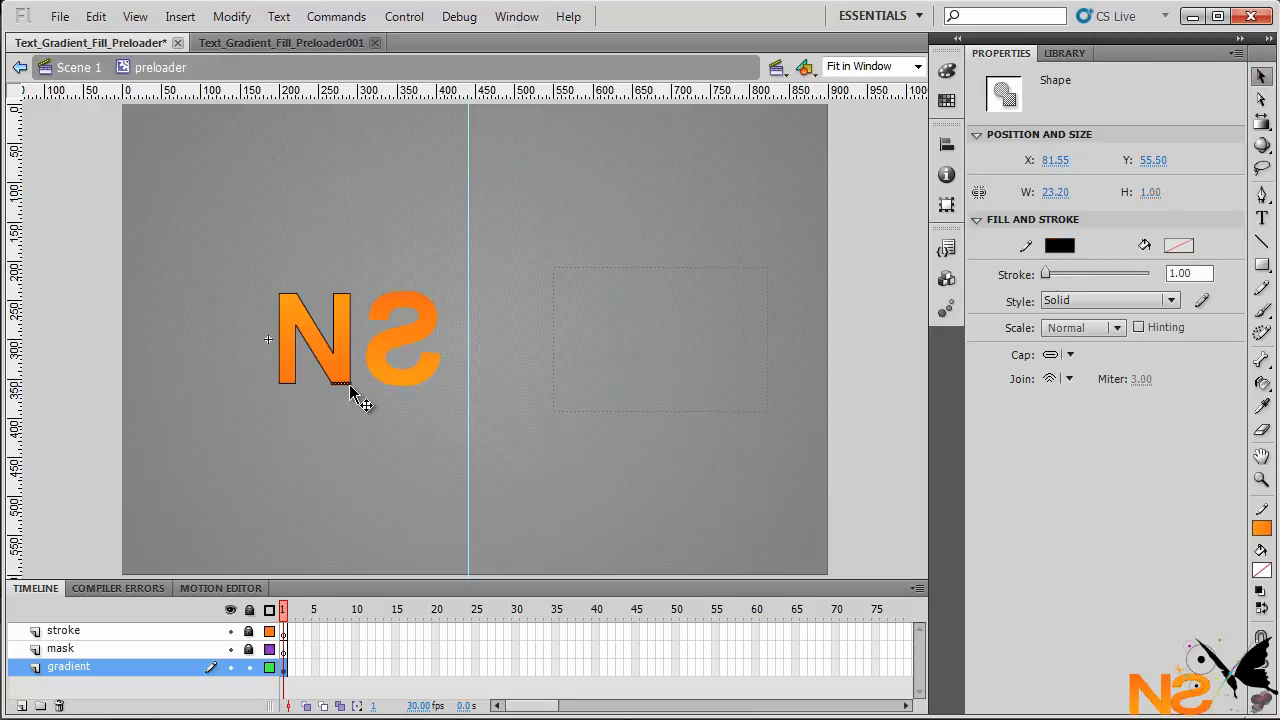
pyautogui.click(314, 340)
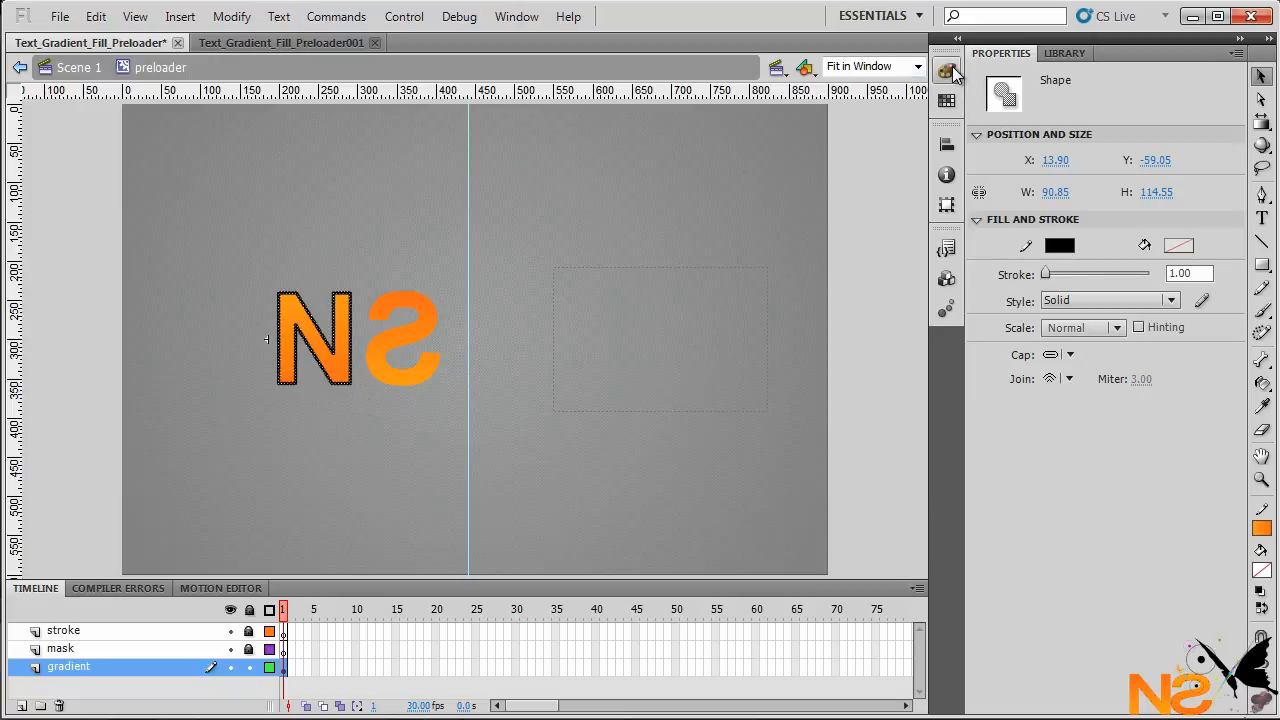
pyautogui.click(1060, 244)
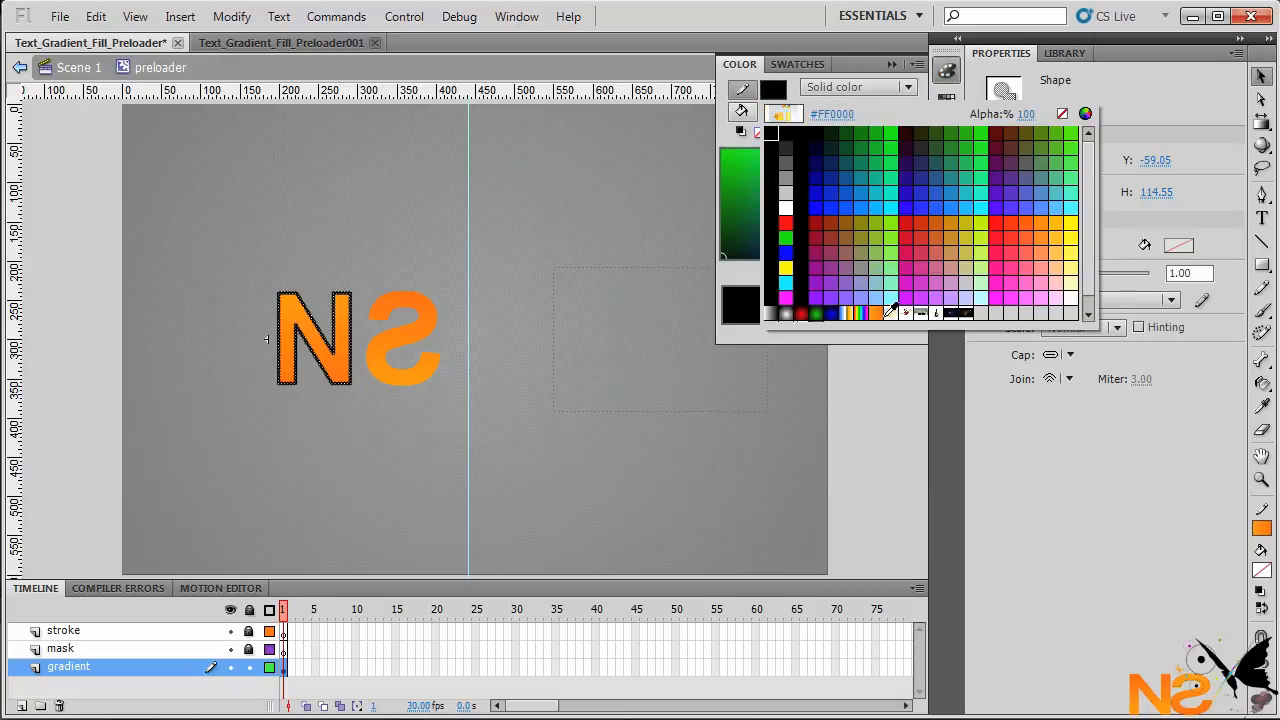
pyautogui.click(856, 88)
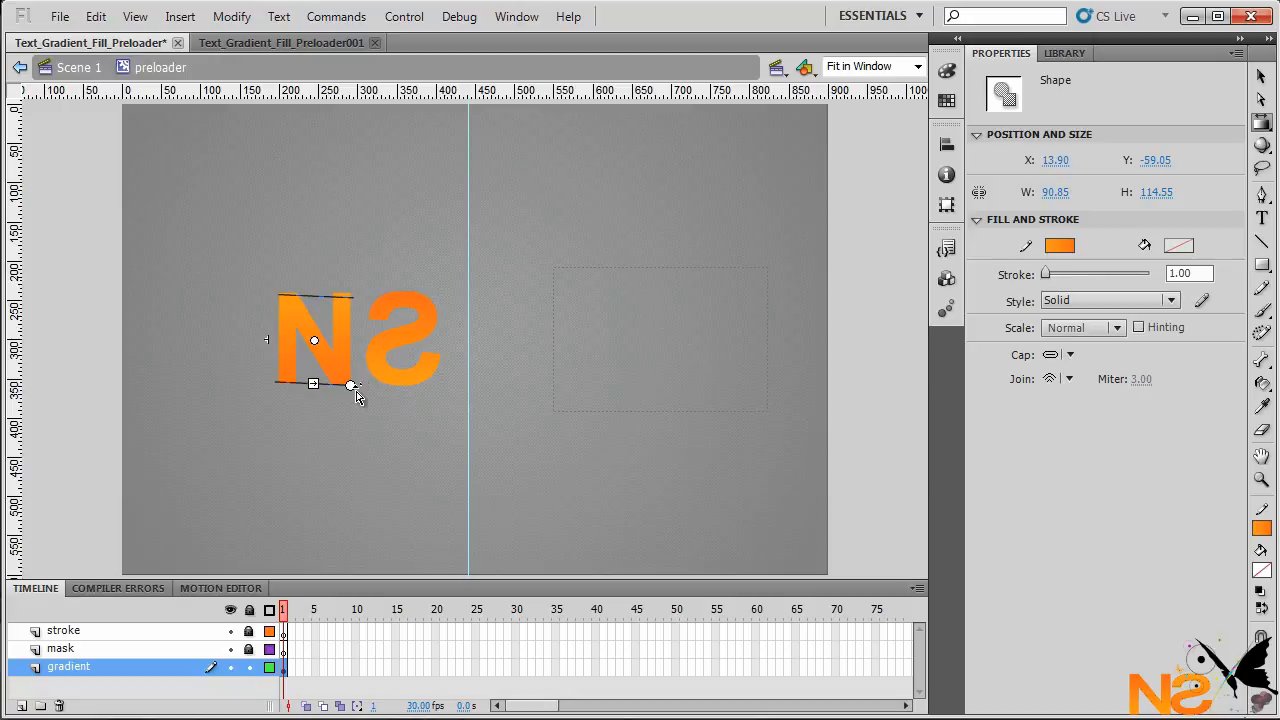
pyautogui.moveTo(344, 410)
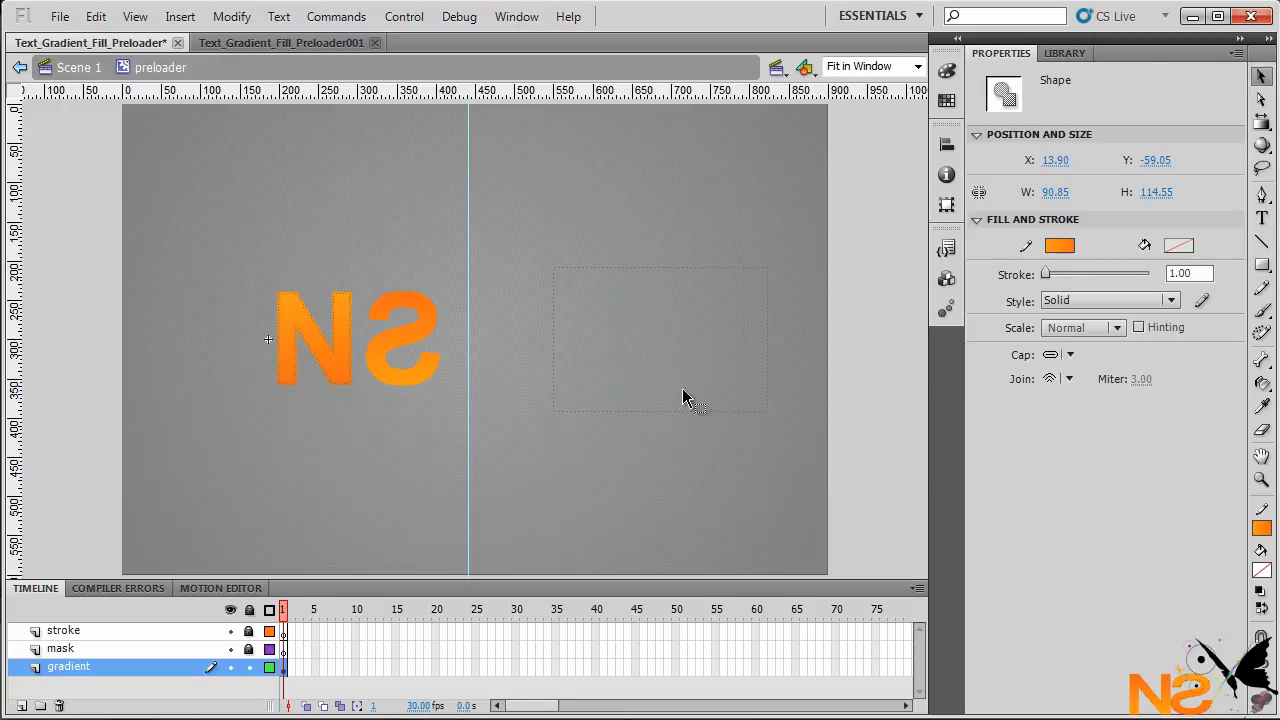
# Check the outlines by hiding and reshowing the gradient layer, then select the stroke layer.
pyautogui.click(620, 384)
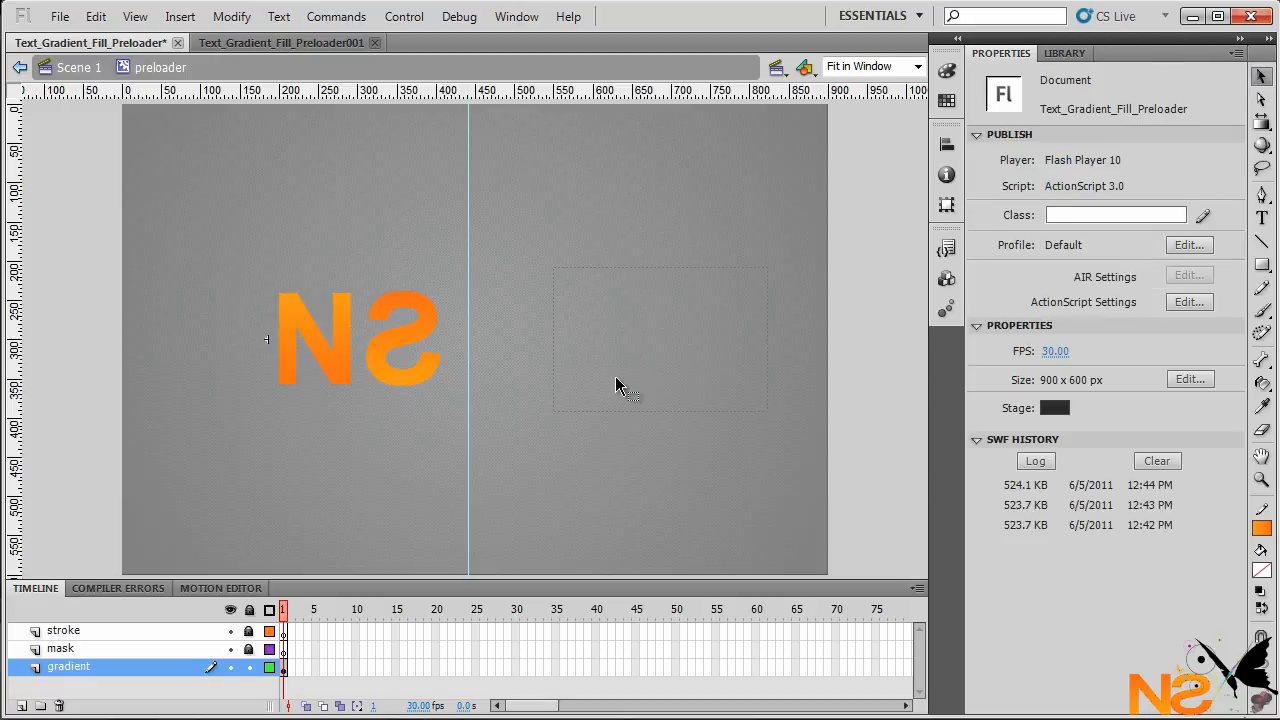
pyautogui.click(420, 400)
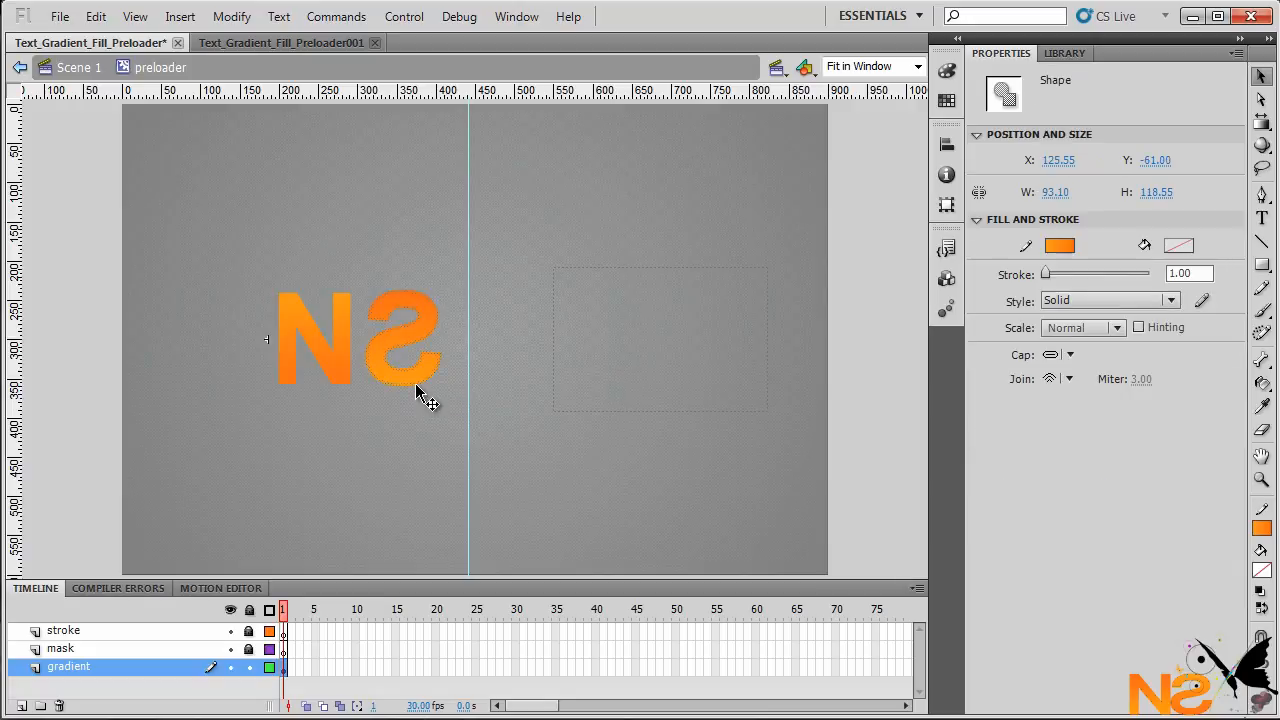
pyautogui.moveTo(362, 412)
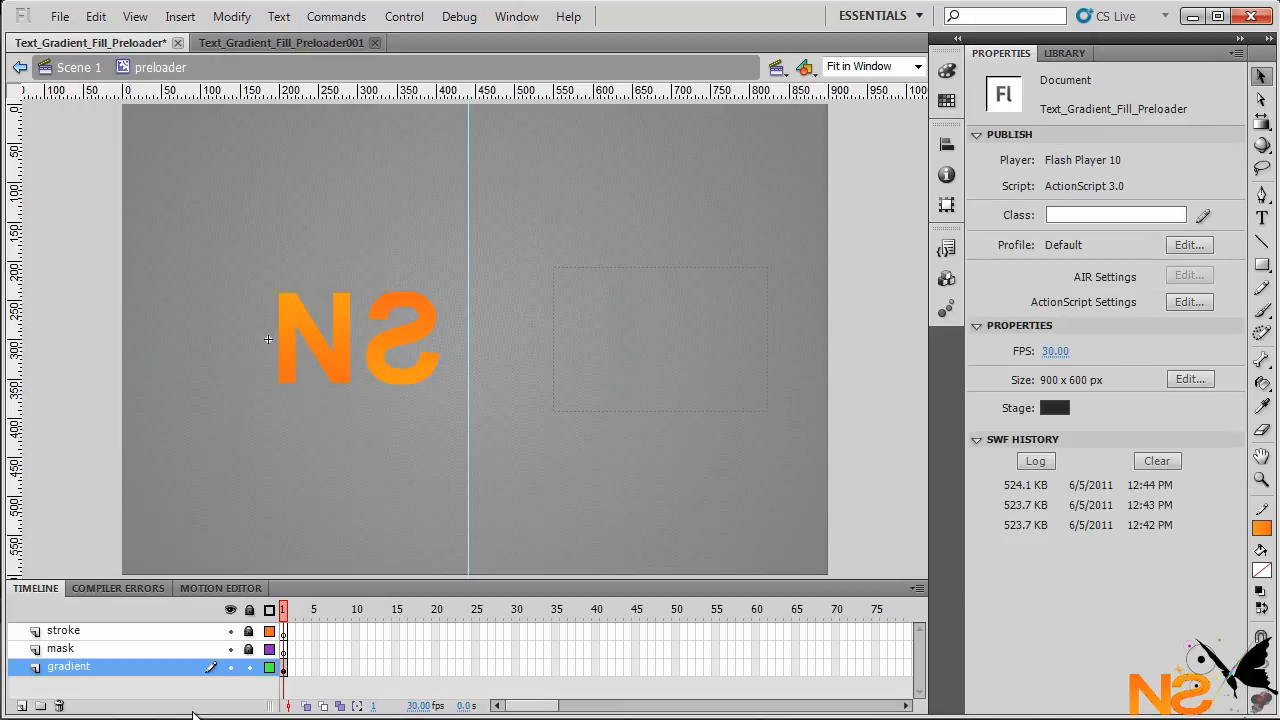
pyautogui.click(64, 630)
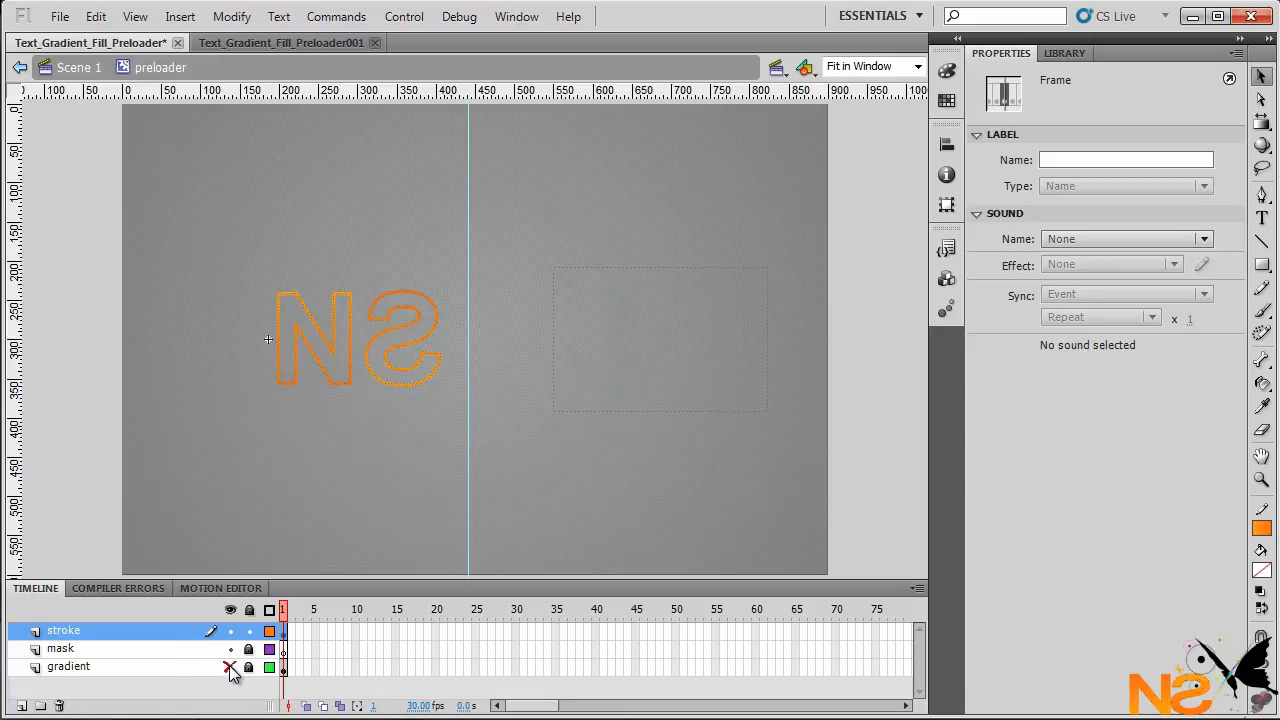
pyautogui.click(228, 666)
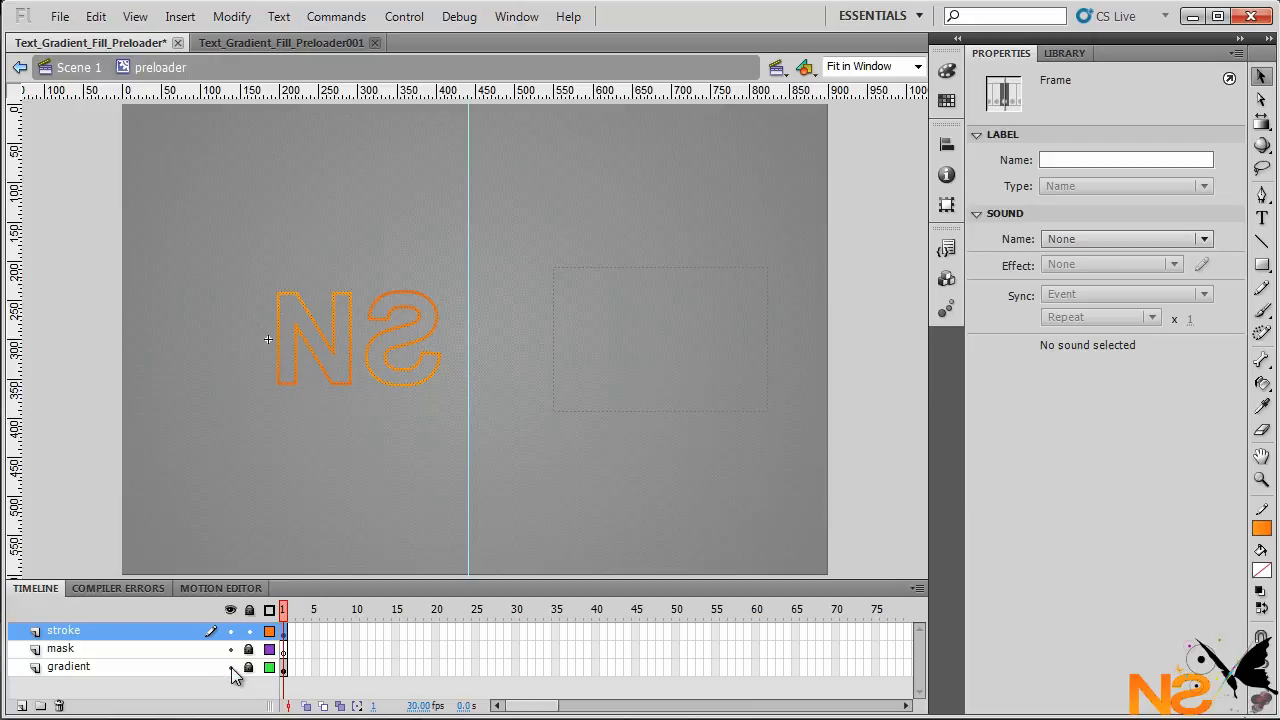
pyautogui.click(228, 630)
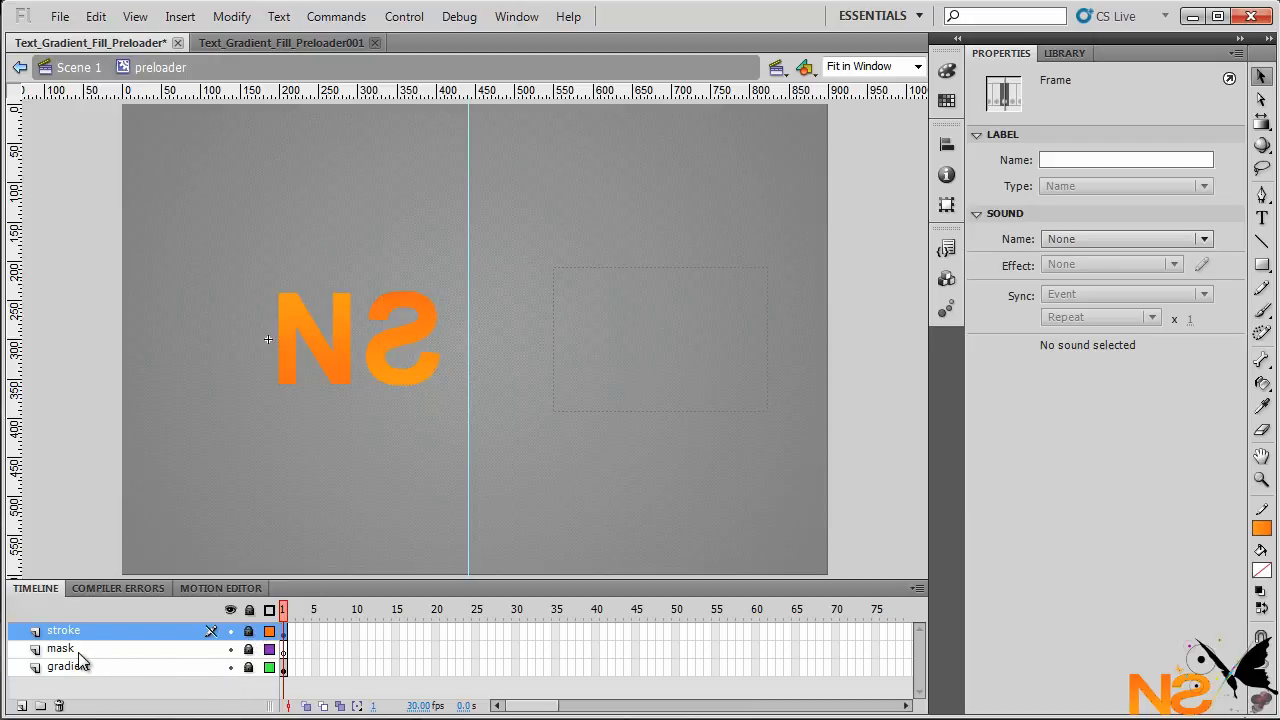
# On the mask layer, set up rectangles with no stroke and a green fill.
pyautogui.click(60, 648)
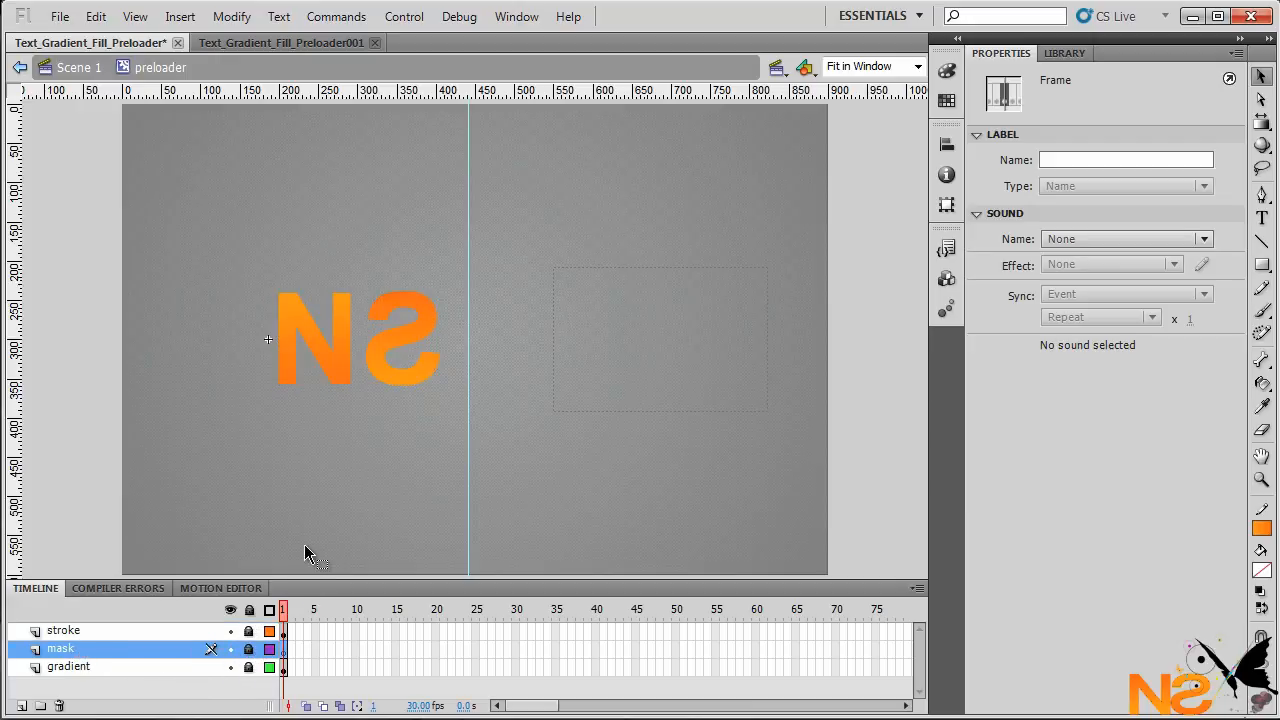
pyautogui.moveTo(500, 628)
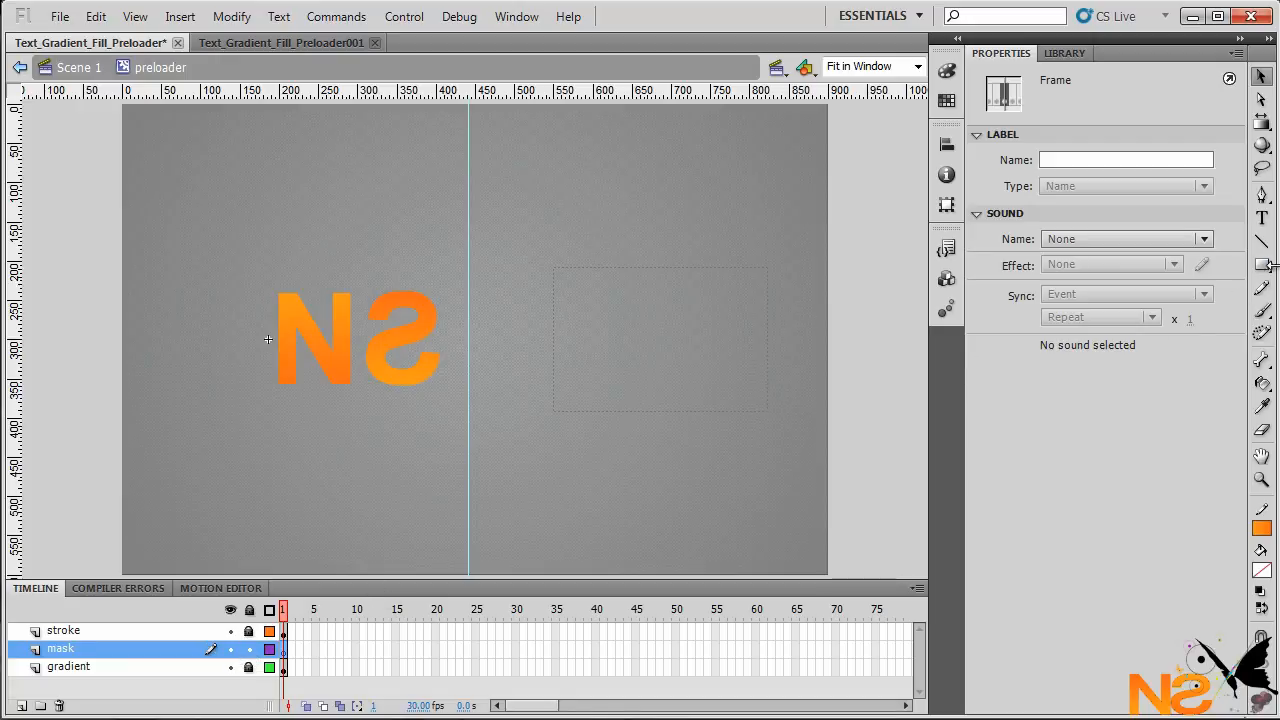
pyautogui.click(1262, 264)
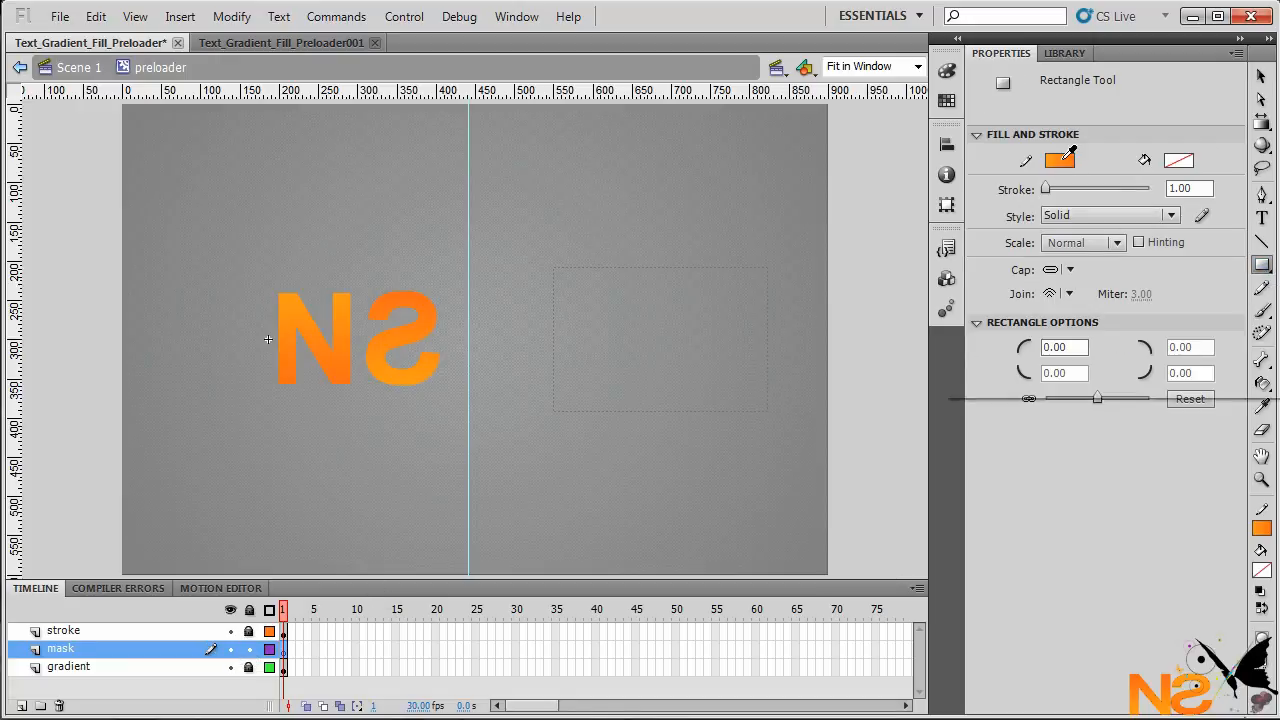
pyautogui.click(1180, 160)
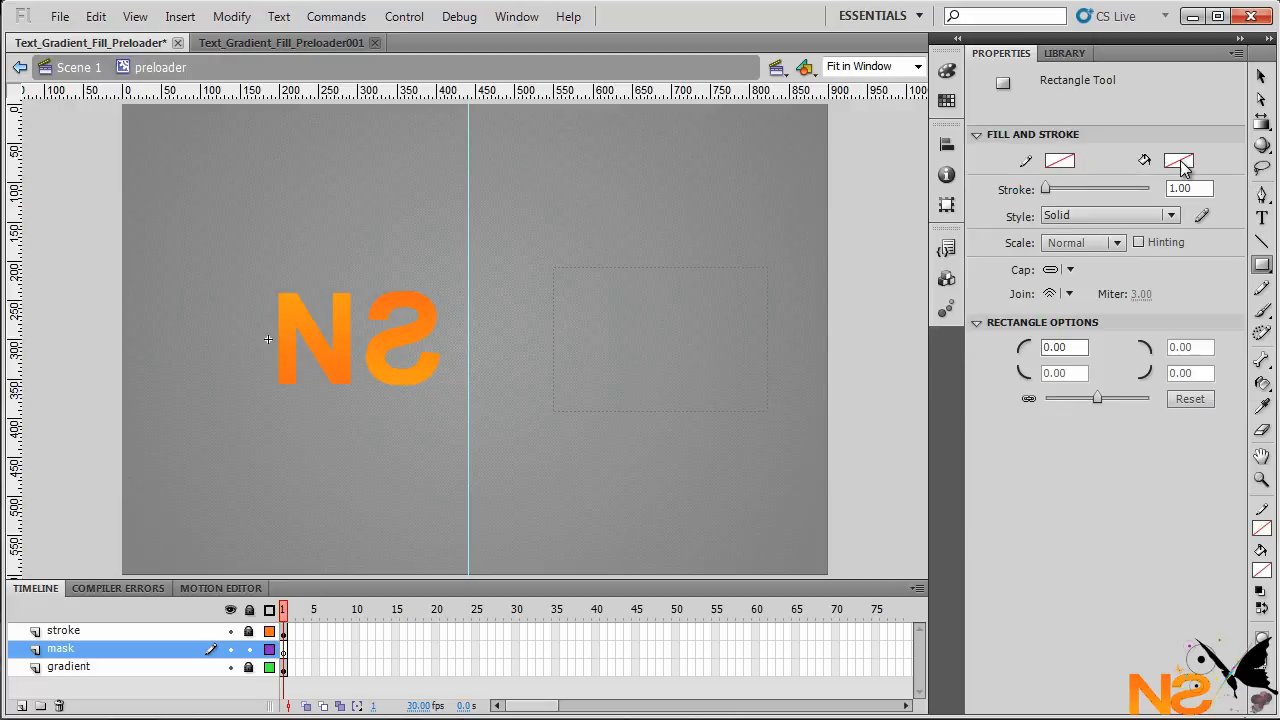
pyautogui.click(1180, 160)
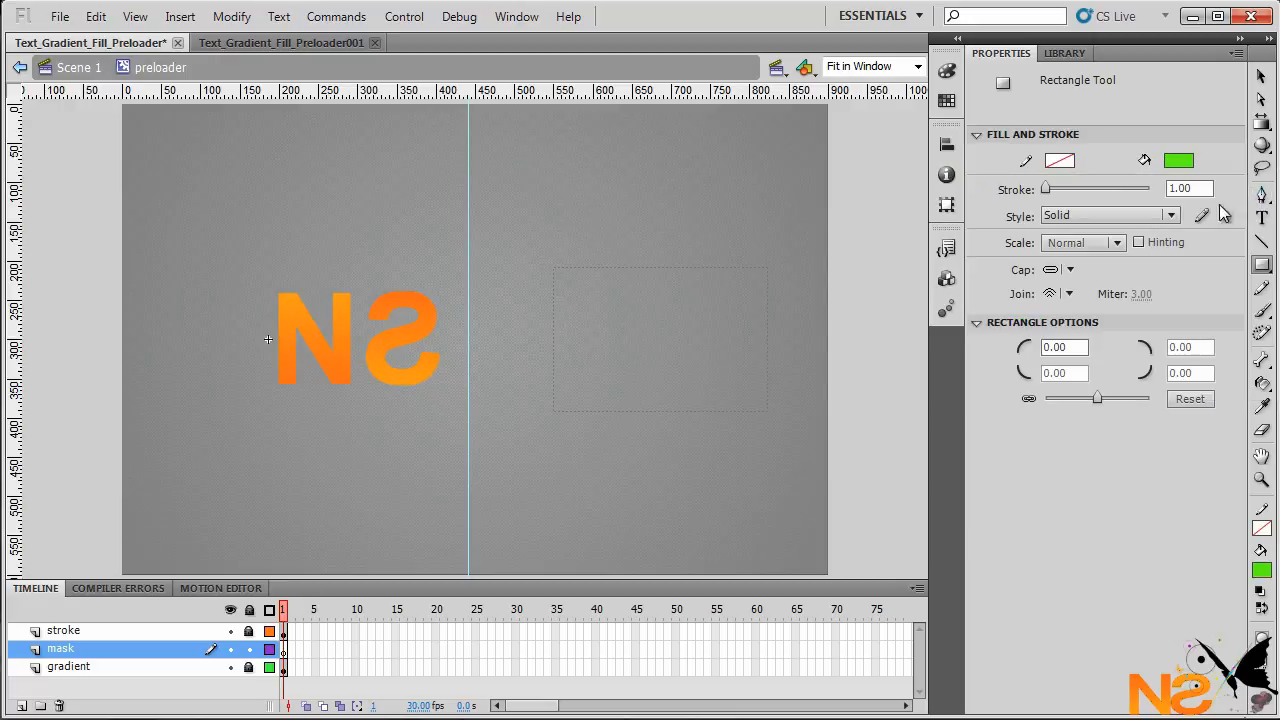
pyautogui.moveTo(268, 290)
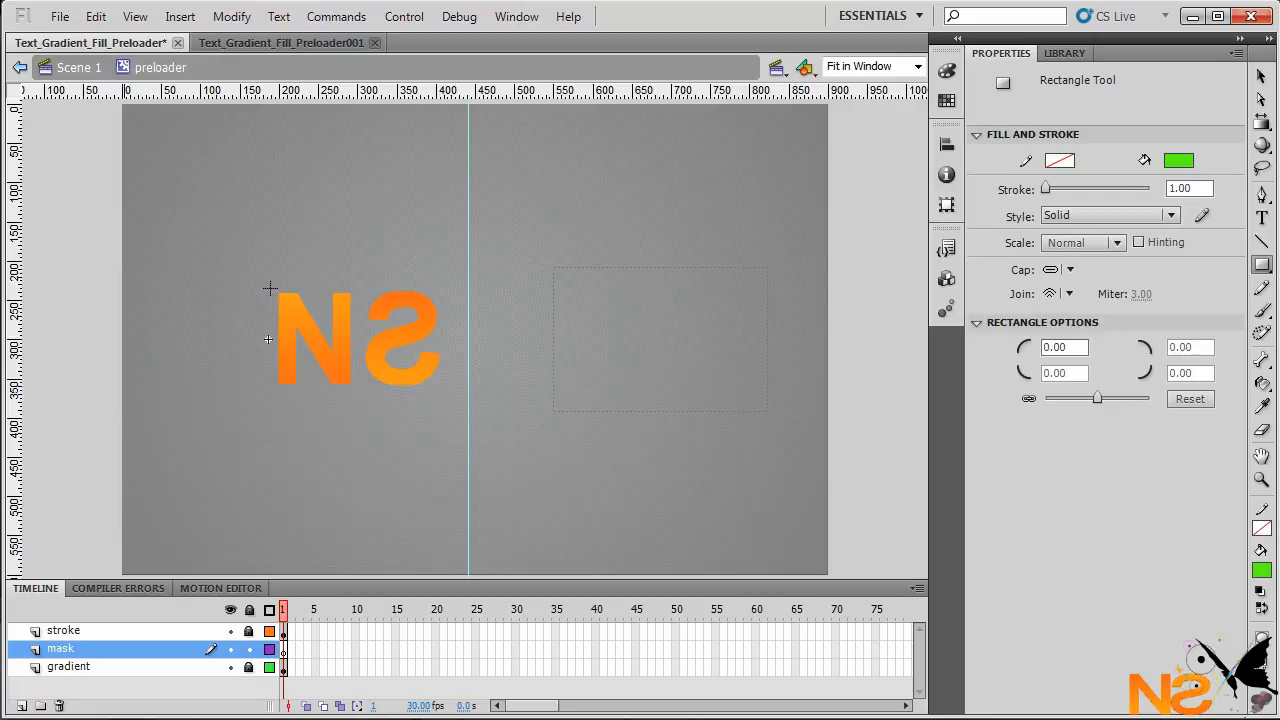
# Draw a green rectangle covering the N and move it to sit below the letter.
pyautogui.moveTo(270, 288); pyautogui.dragTo(350, 396)
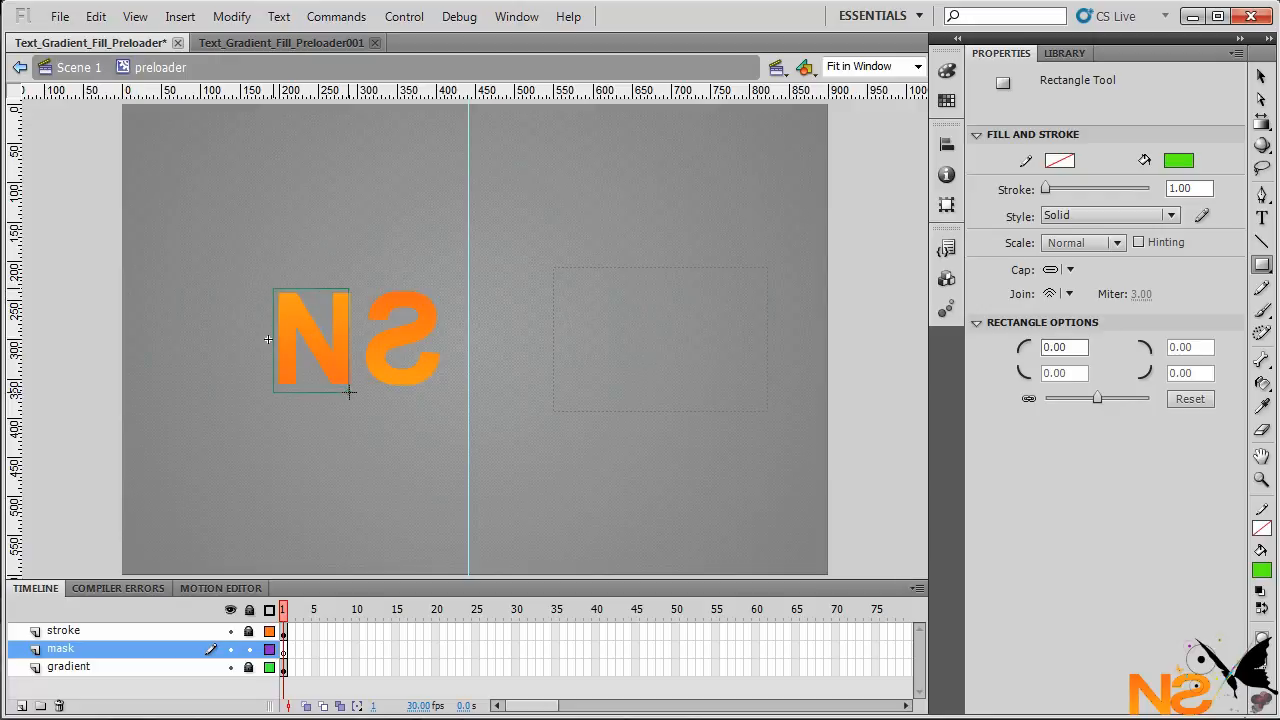
pyautogui.moveTo(272, 290); pyautogui.dragTo(356, 392)
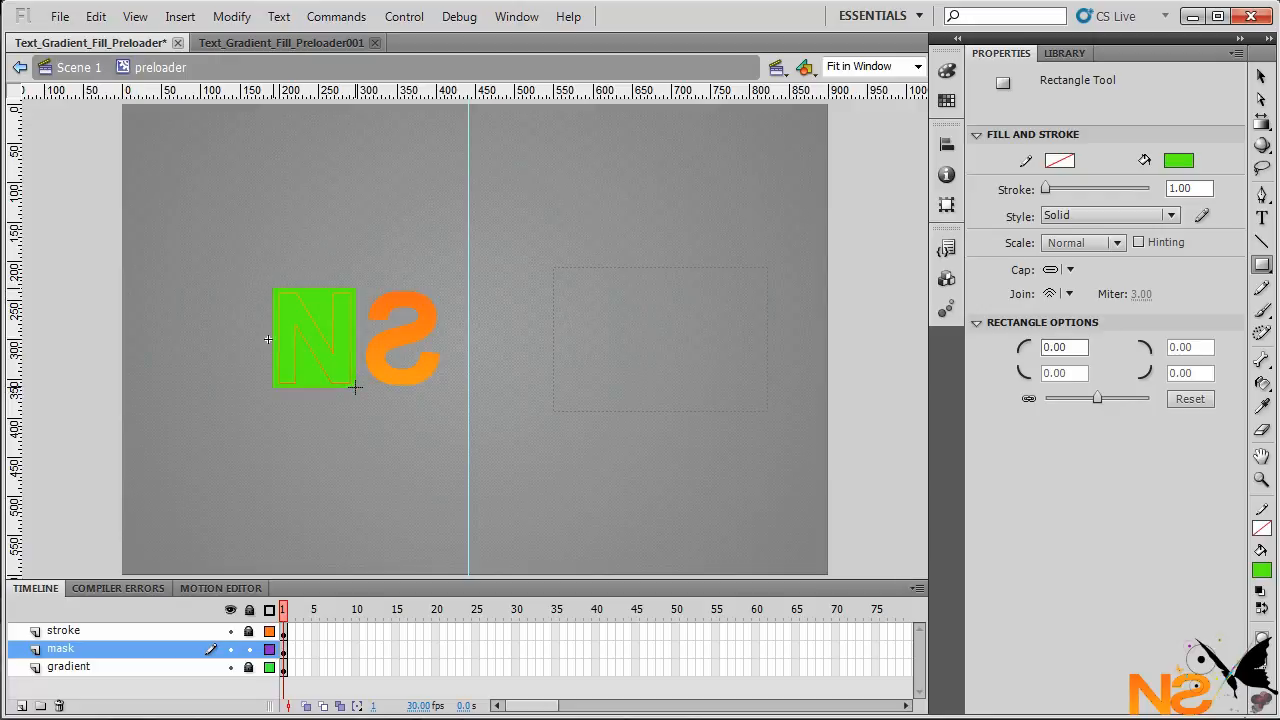
pyautogui.click(318, 420)
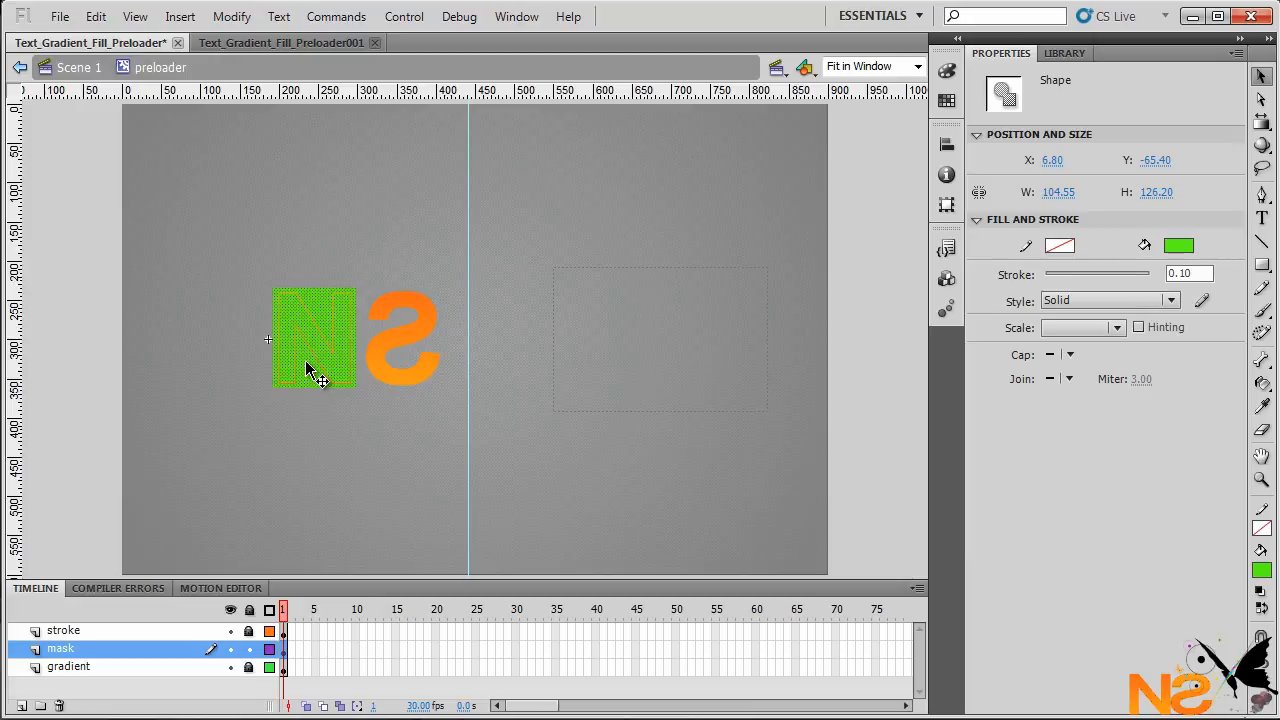
pyautogui.moveTo(312, 338); pyautogui.dragTo(400, 338)
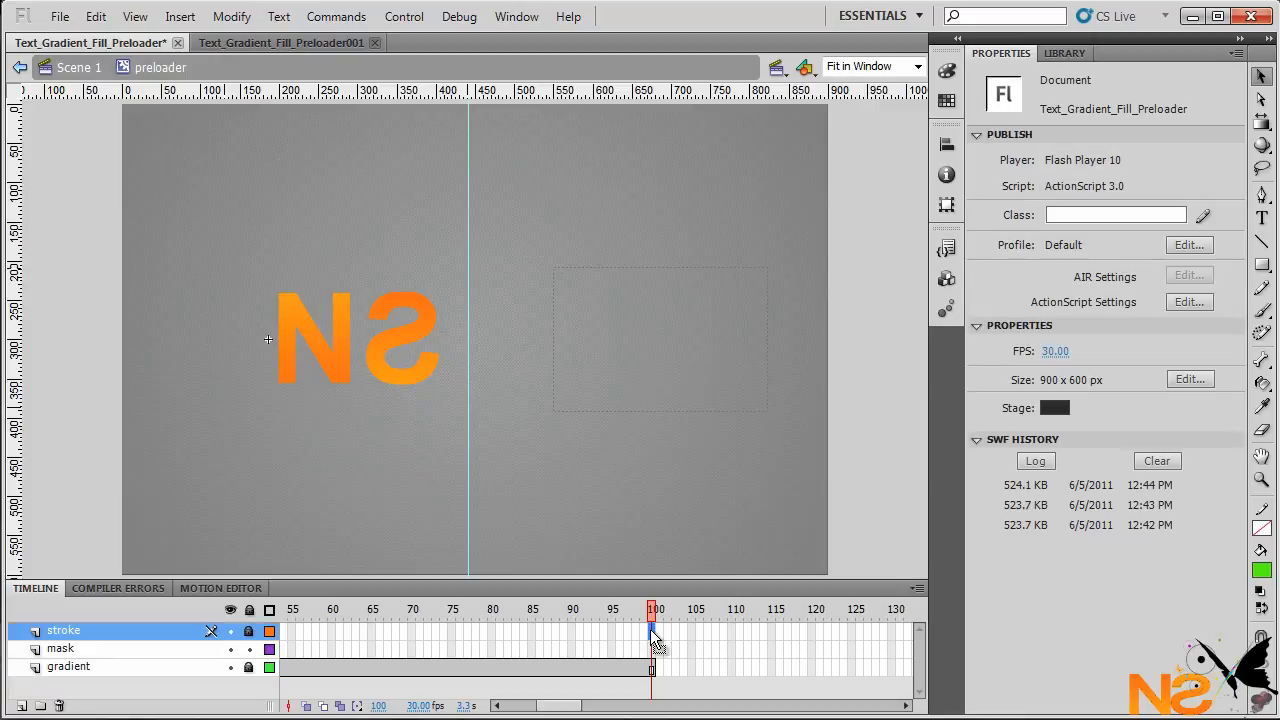
# At frame 50 on the mask layer, move the left rectangle up over the N.
pyautogui.click(652, 630)
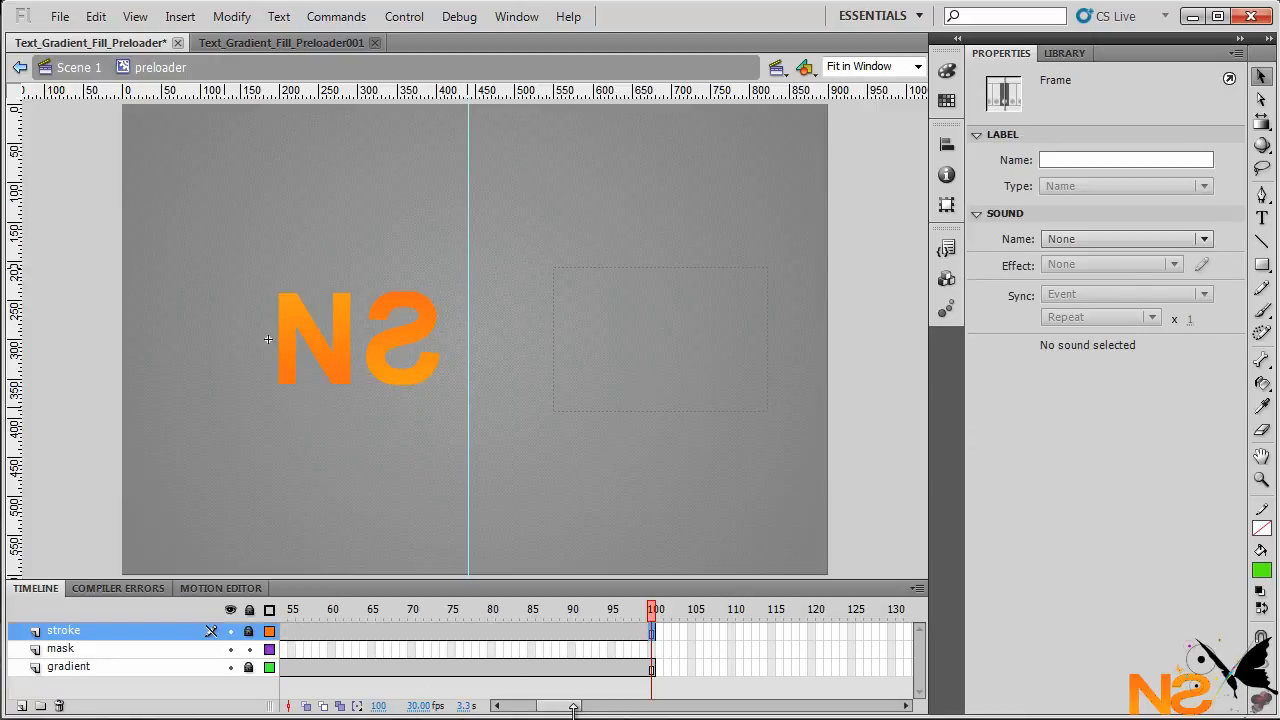
pyautogui.hscroll(-3)
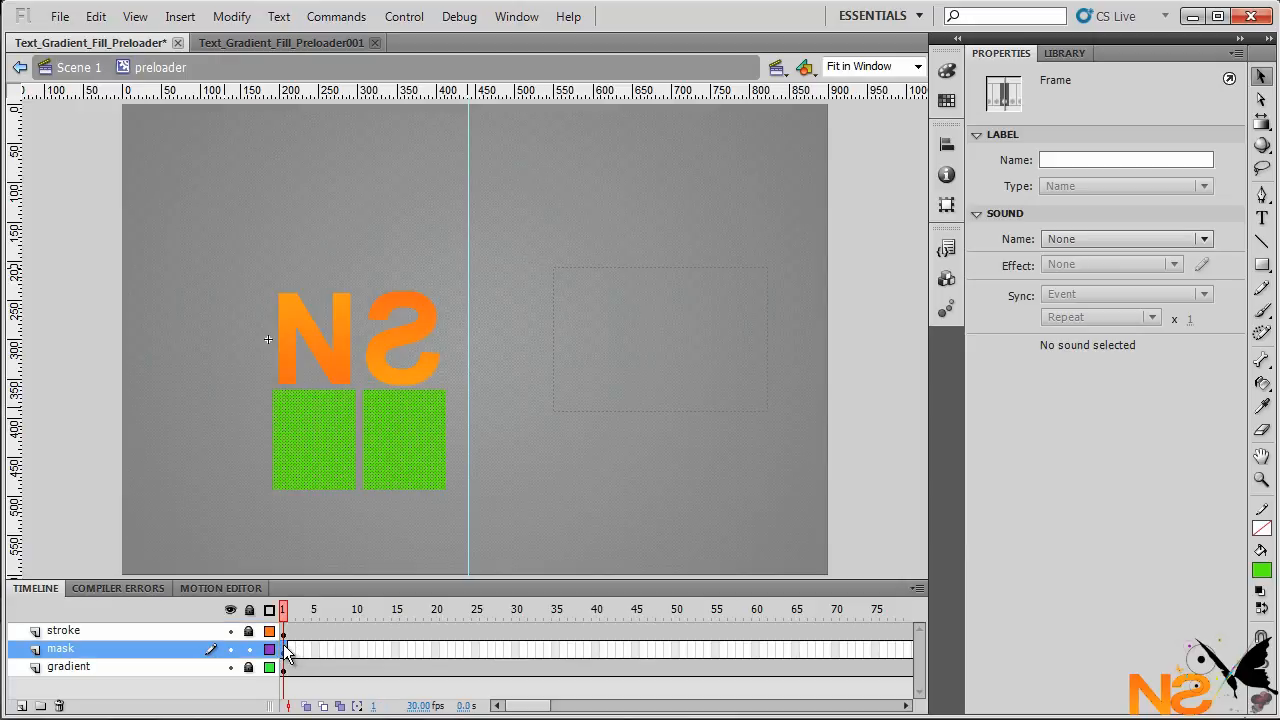
pyautogui.moveTo(390, 510)
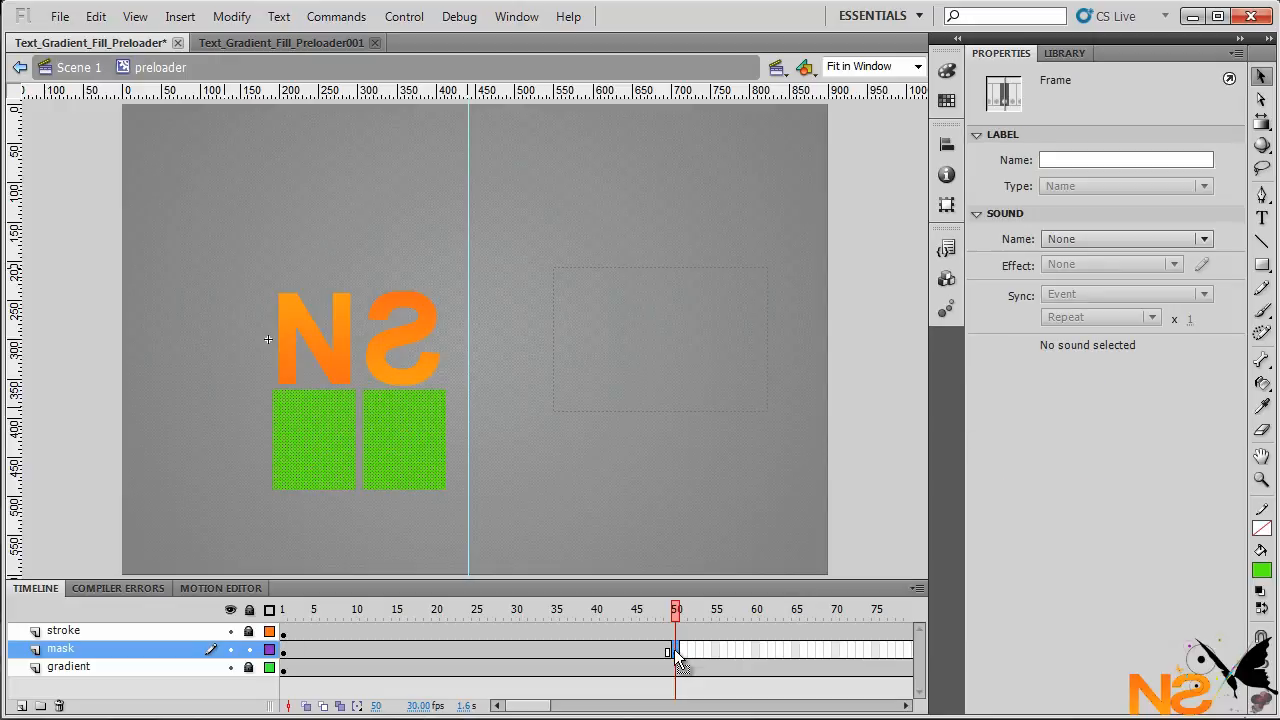
pyautogui.click(452, 544)
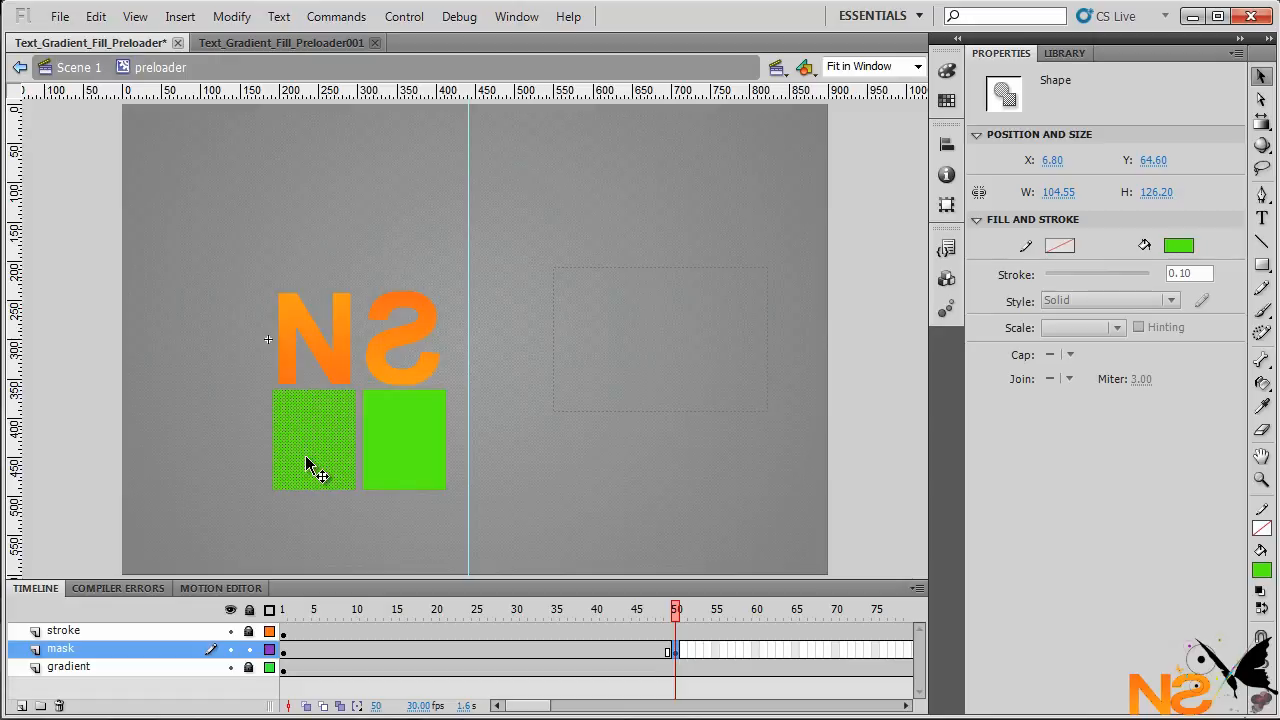
pyautogui.moveTo(316, 440); pyautogui.dragTo(316, 370)
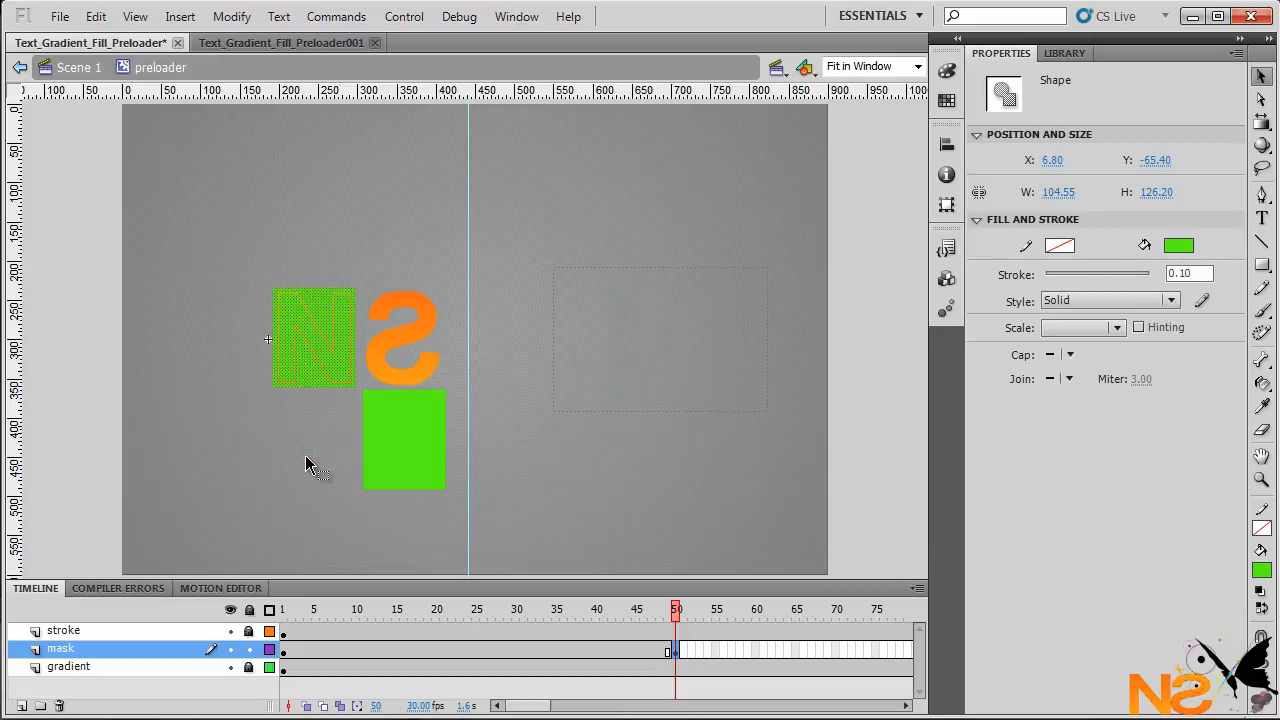
# Create a shape tween across mask frames 1–50 and scrub to preview it.
pyautogui.rightClick(388, 650)
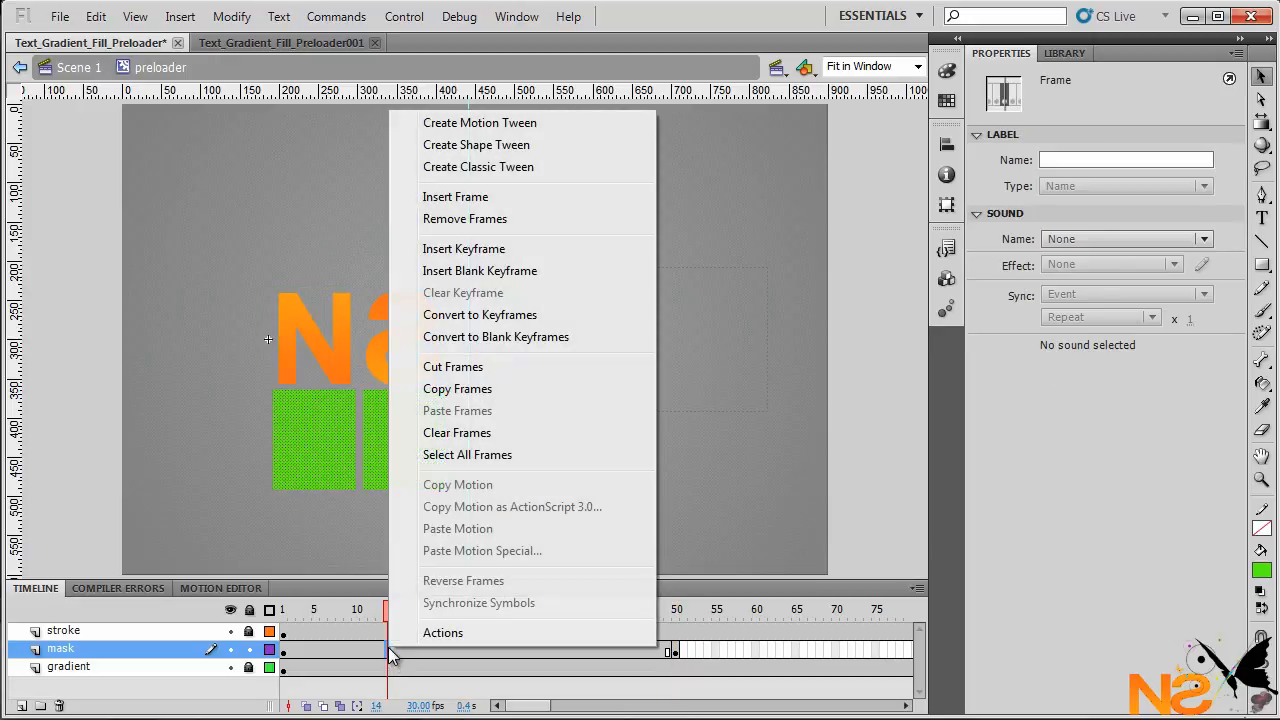
pyautogui.click(480, 122)
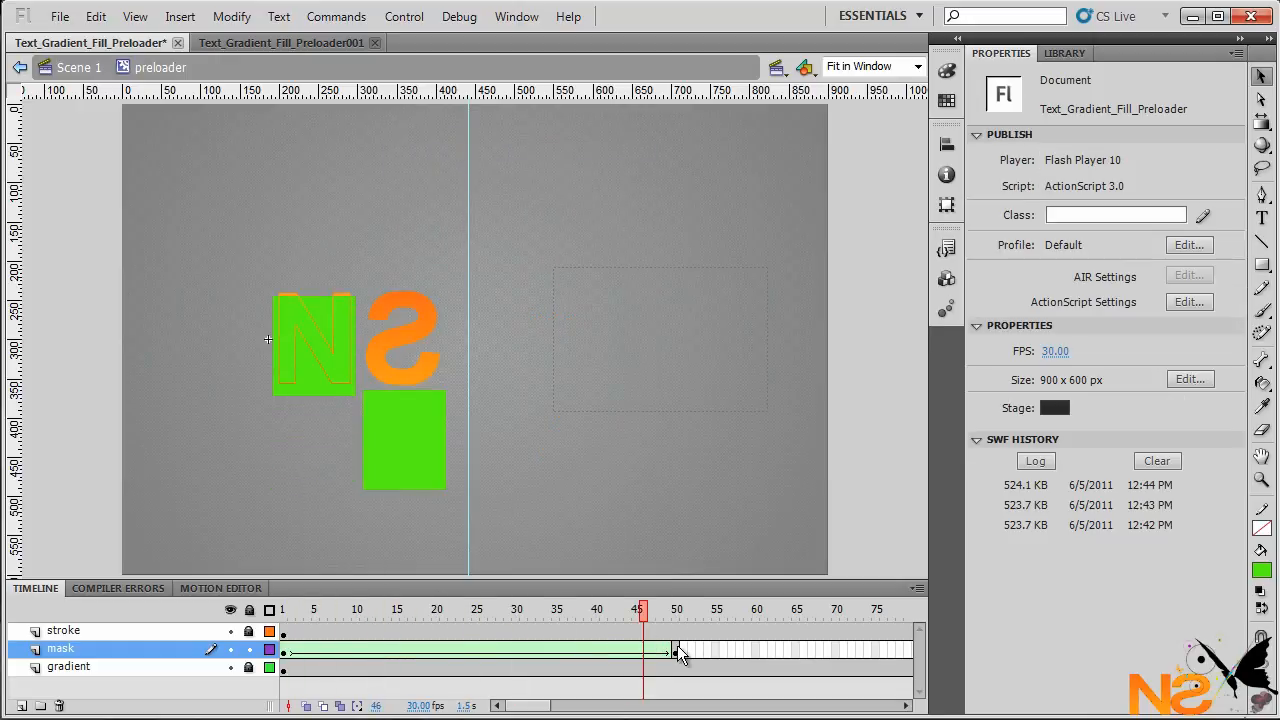
pyautogui.moveTo(642, 608); pyautogui.dragTo(682, 608)
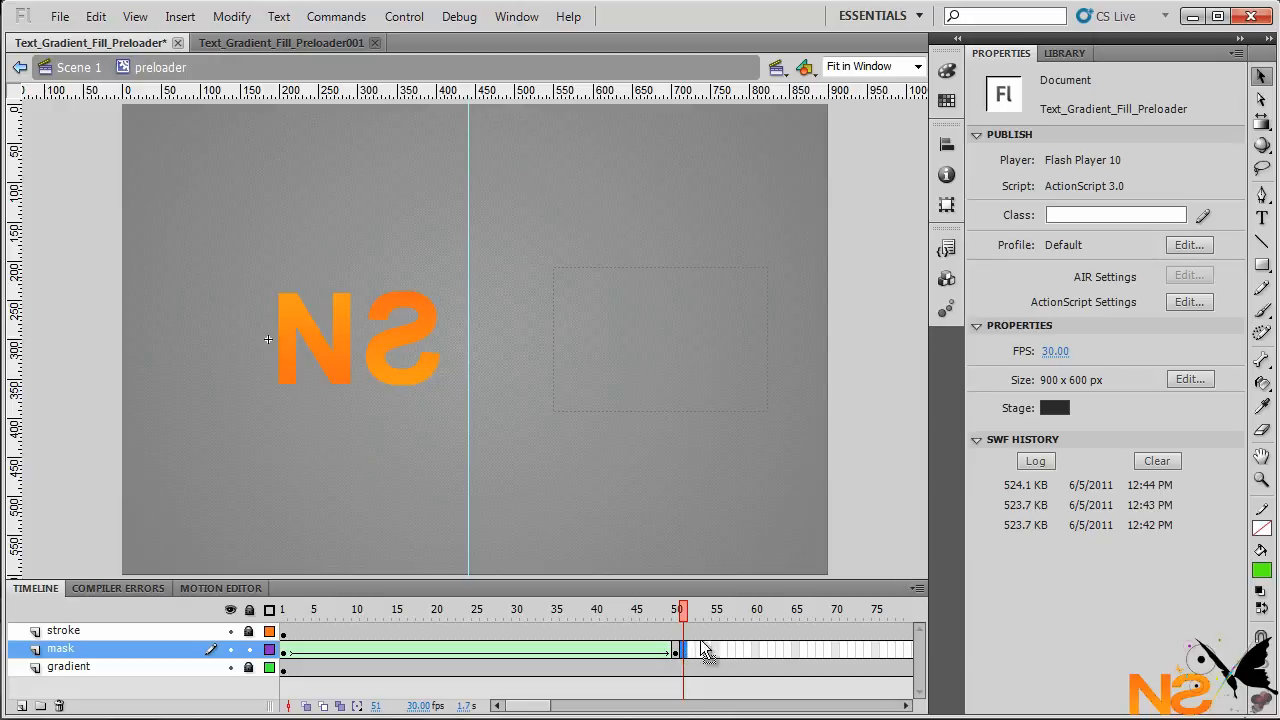
# At frame 100 on the mask layer, move the right rectangle up over the S.
pyautogui.click(684, 650)
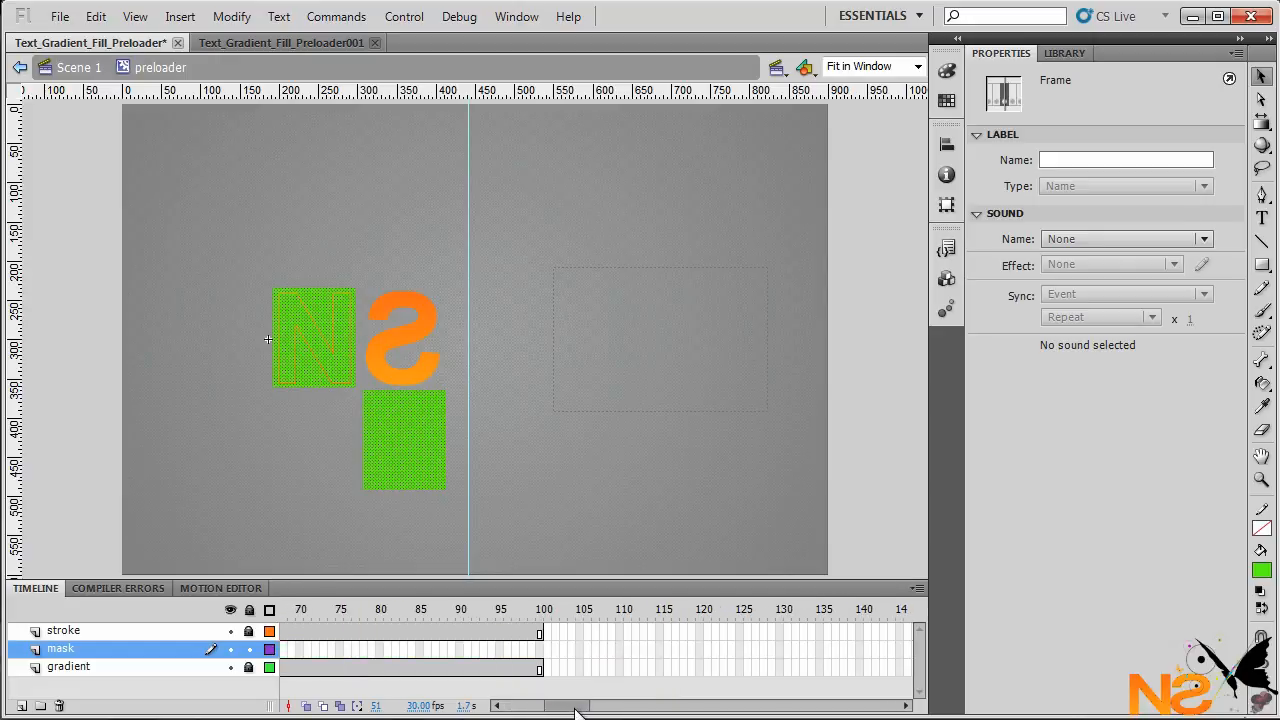
pyautogui.click(540, 608)
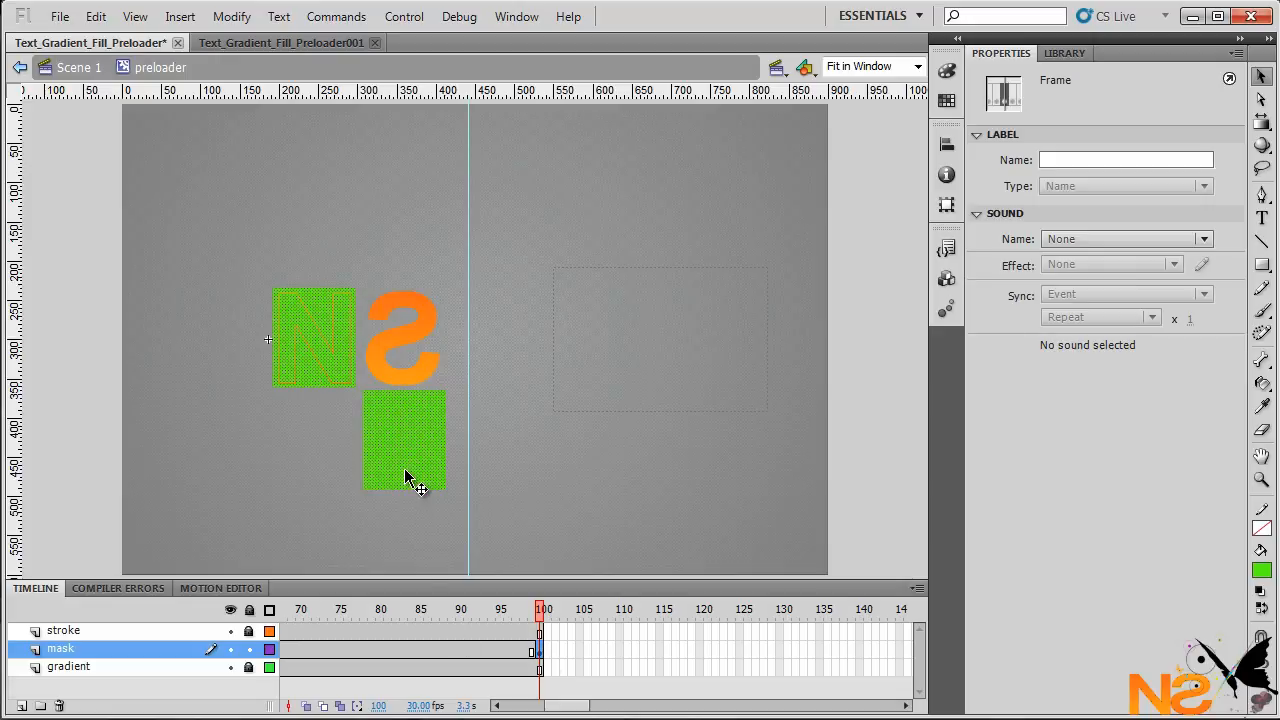
pyautogui.click(312, 336)
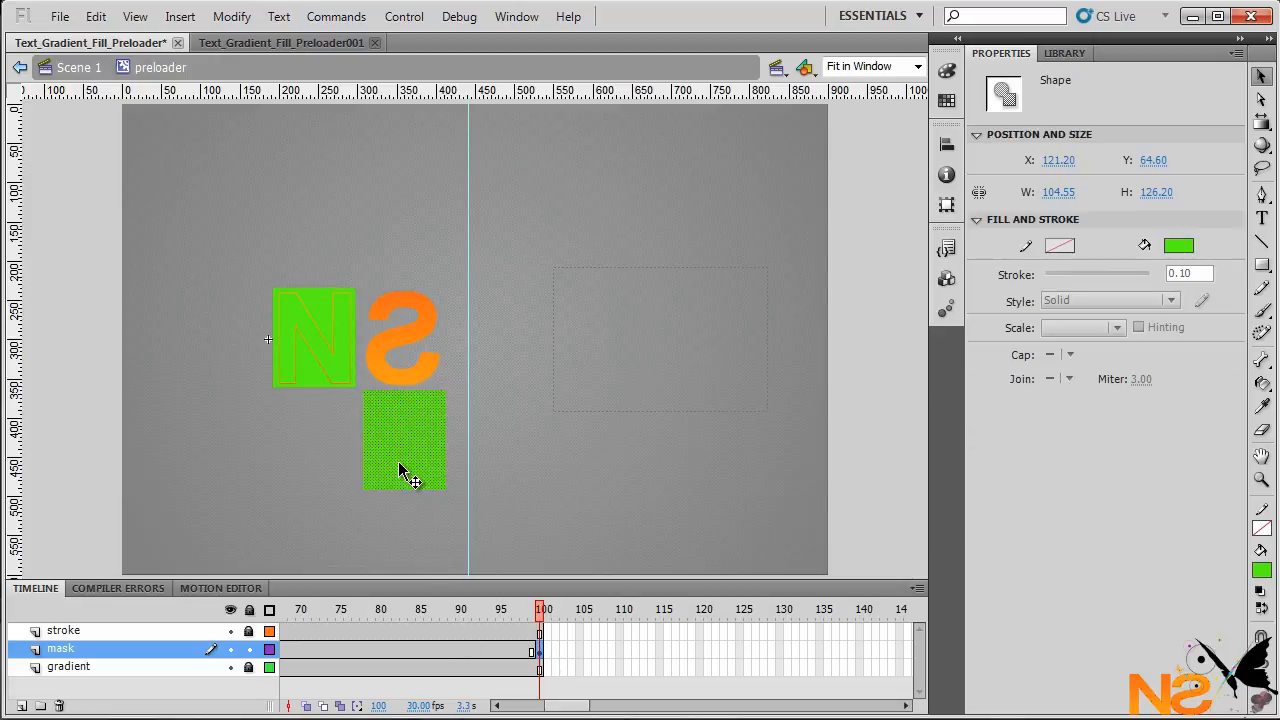
pyautogui.moveTo(404, 440); pyautogui.dragTo(404, 350)
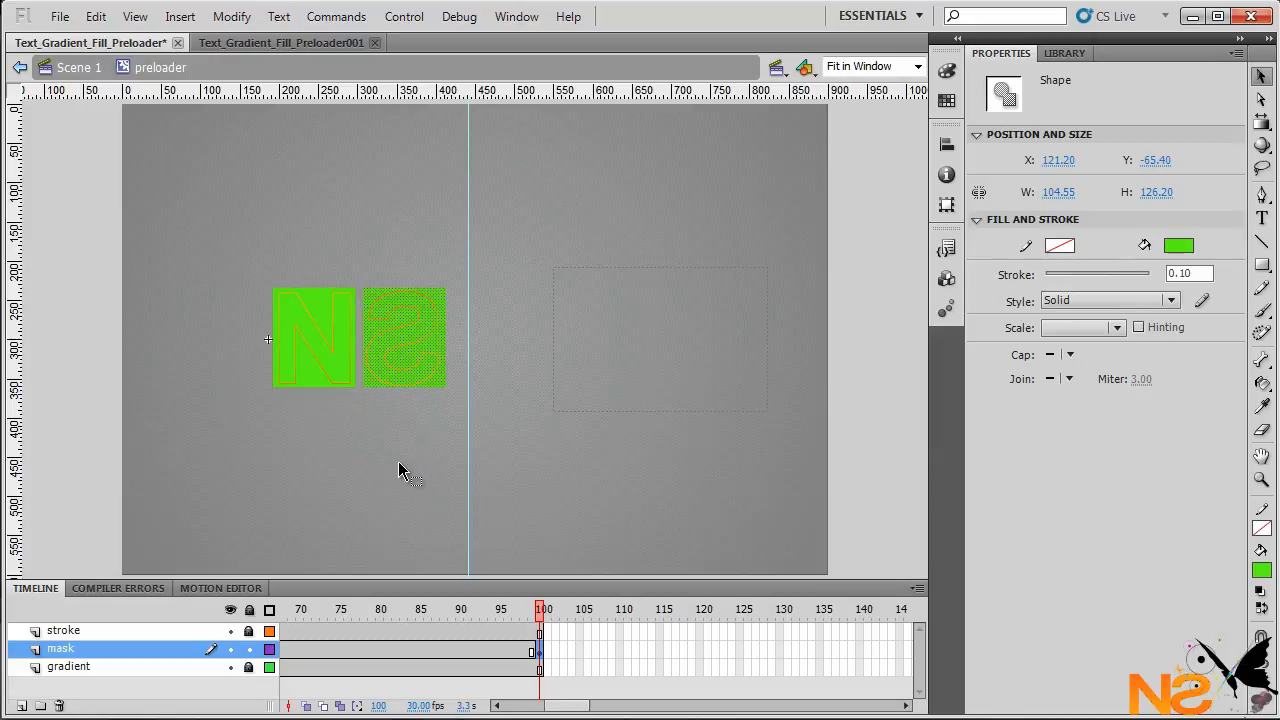
pyautogui.moveTo(420, 536)
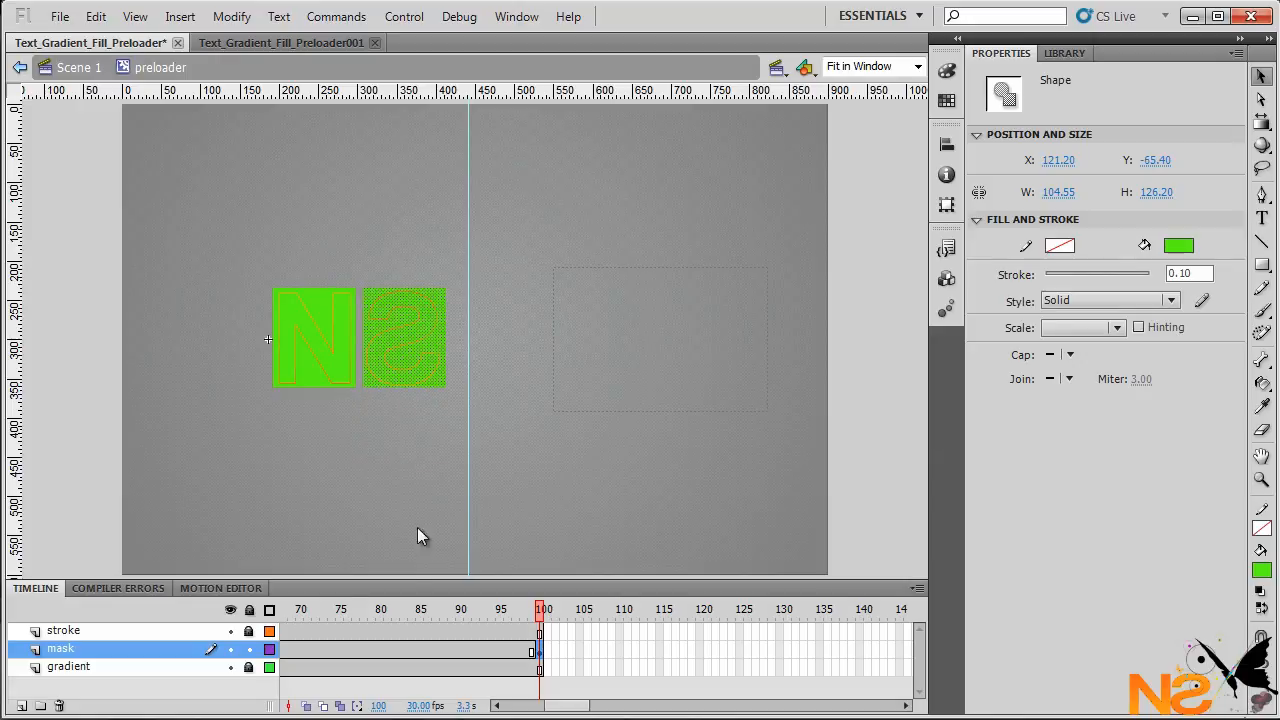
# Create a shape tween across mask frames 50–100.
pyautogui.click(364, 608)
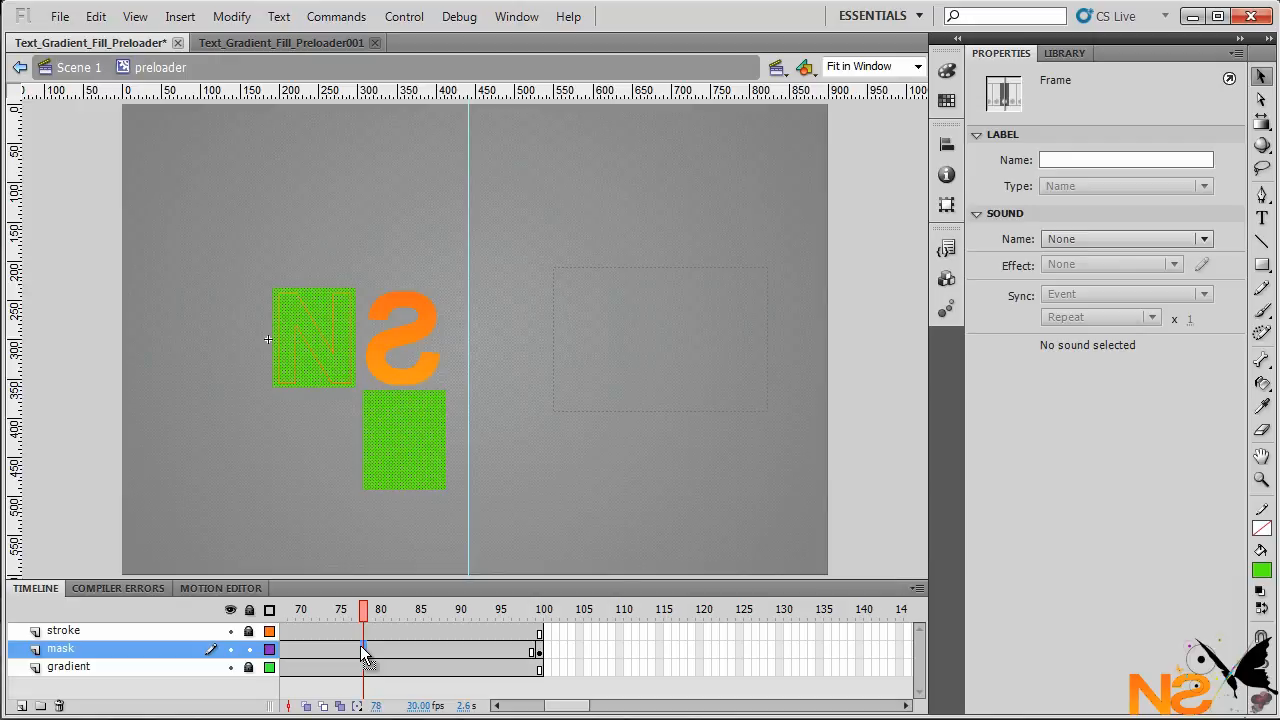
pyautogui.rightClick(364, 648)
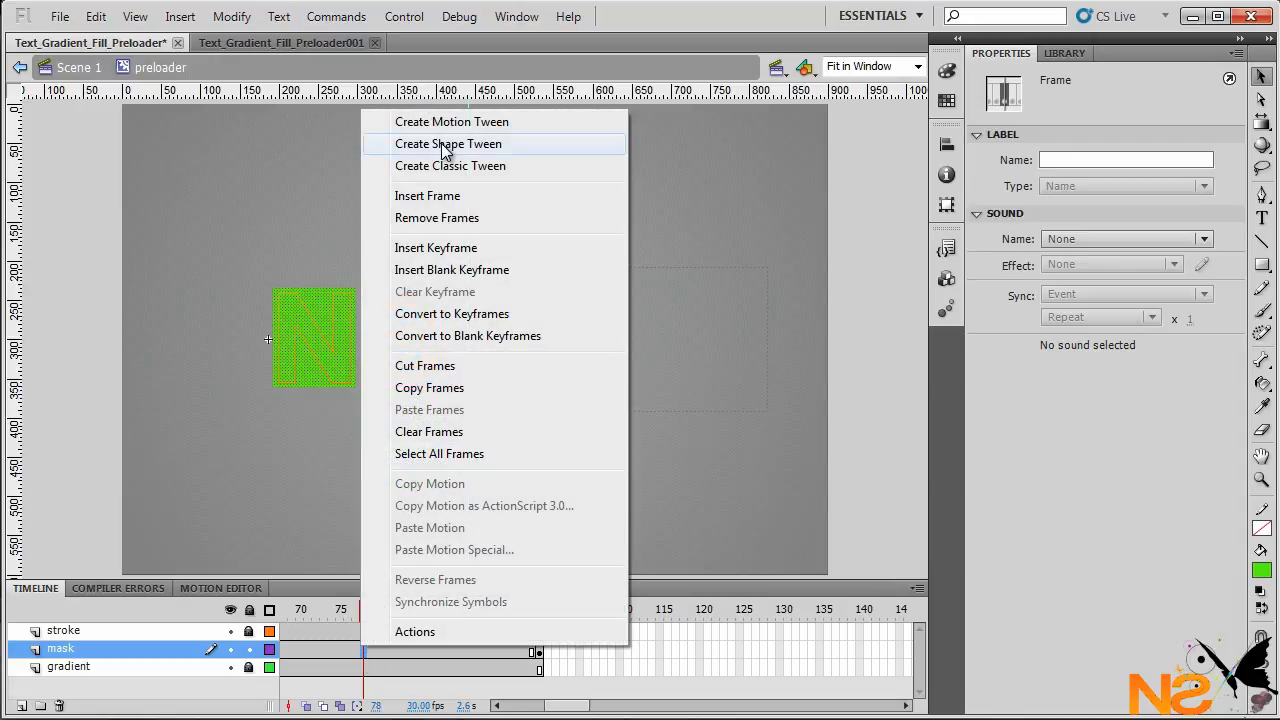
pyautogui.click(448, 144)
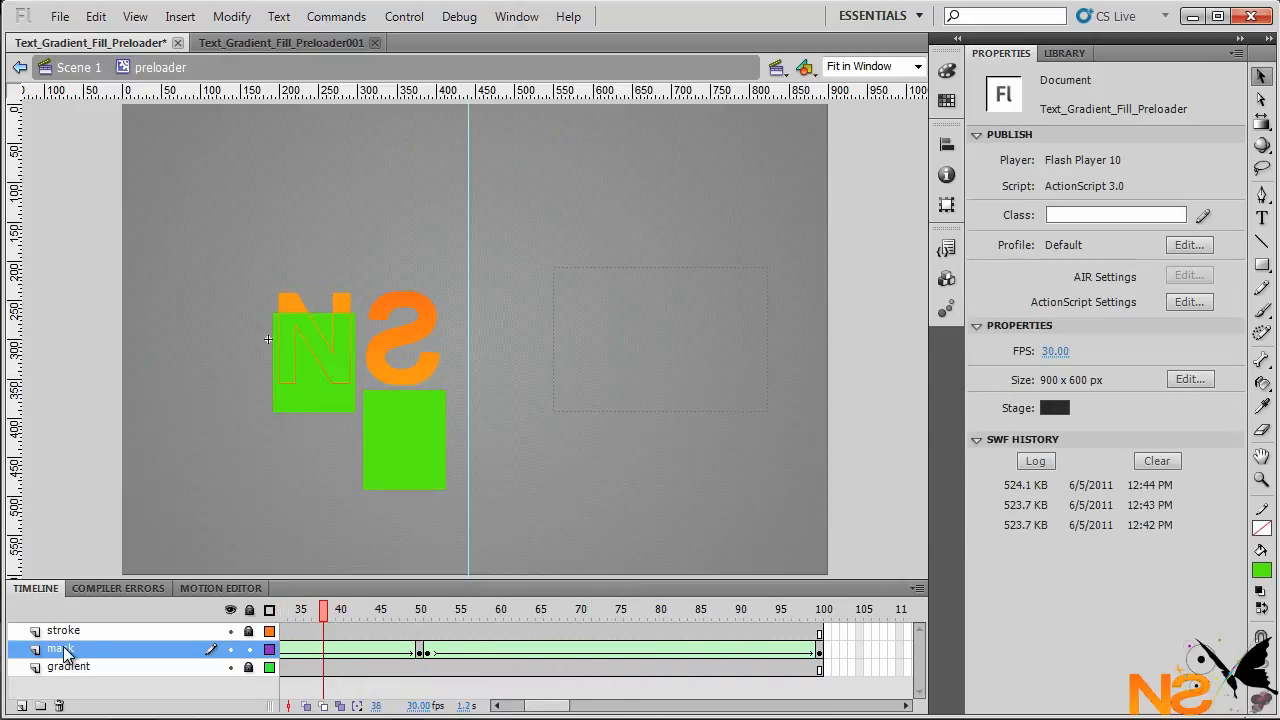
# Convert the rectangle layer to a Mask and jump ahead to preview the reveal.
pyautogui.rightClick(60, 648)
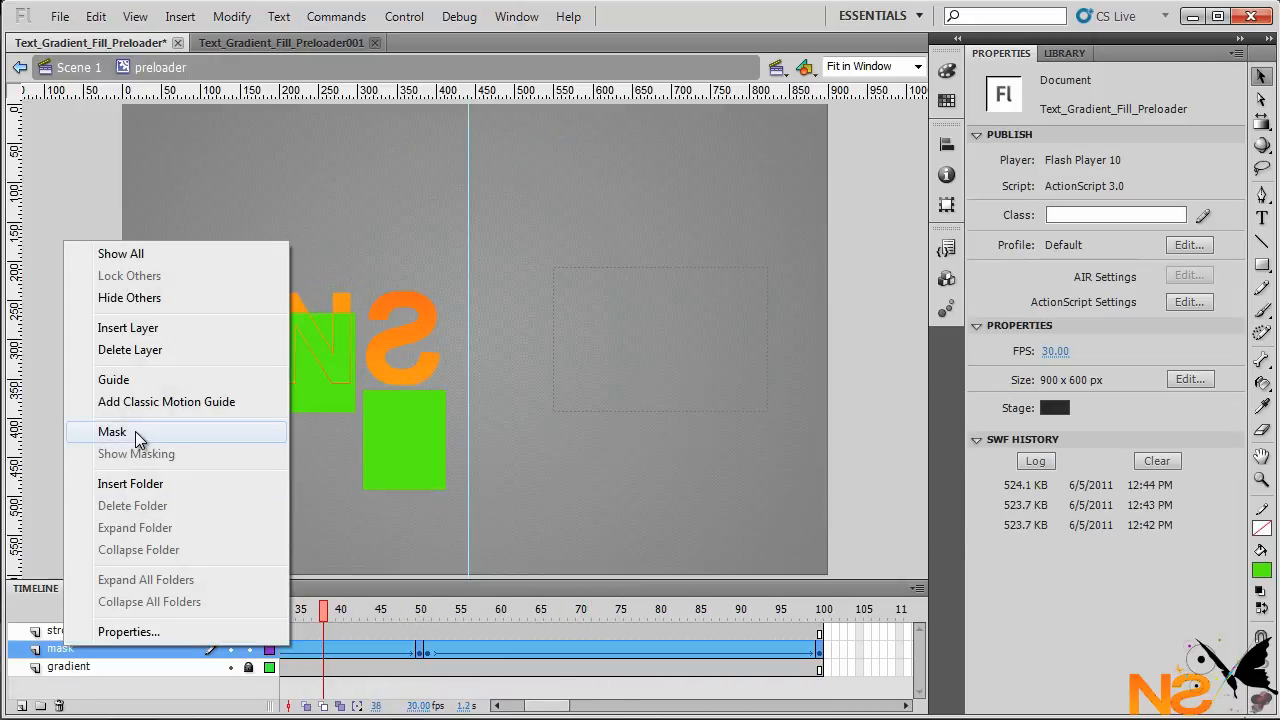
pyautogui.click(112, 432)
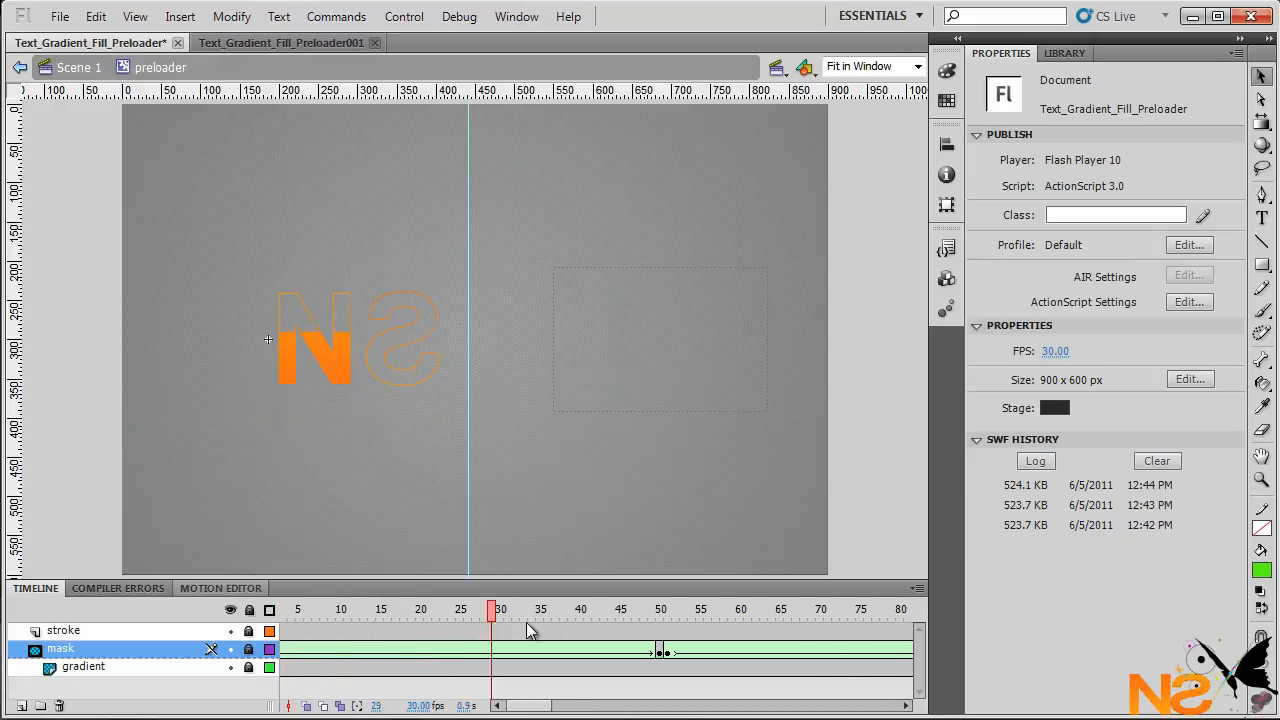
pyautogui.click(756, 608)
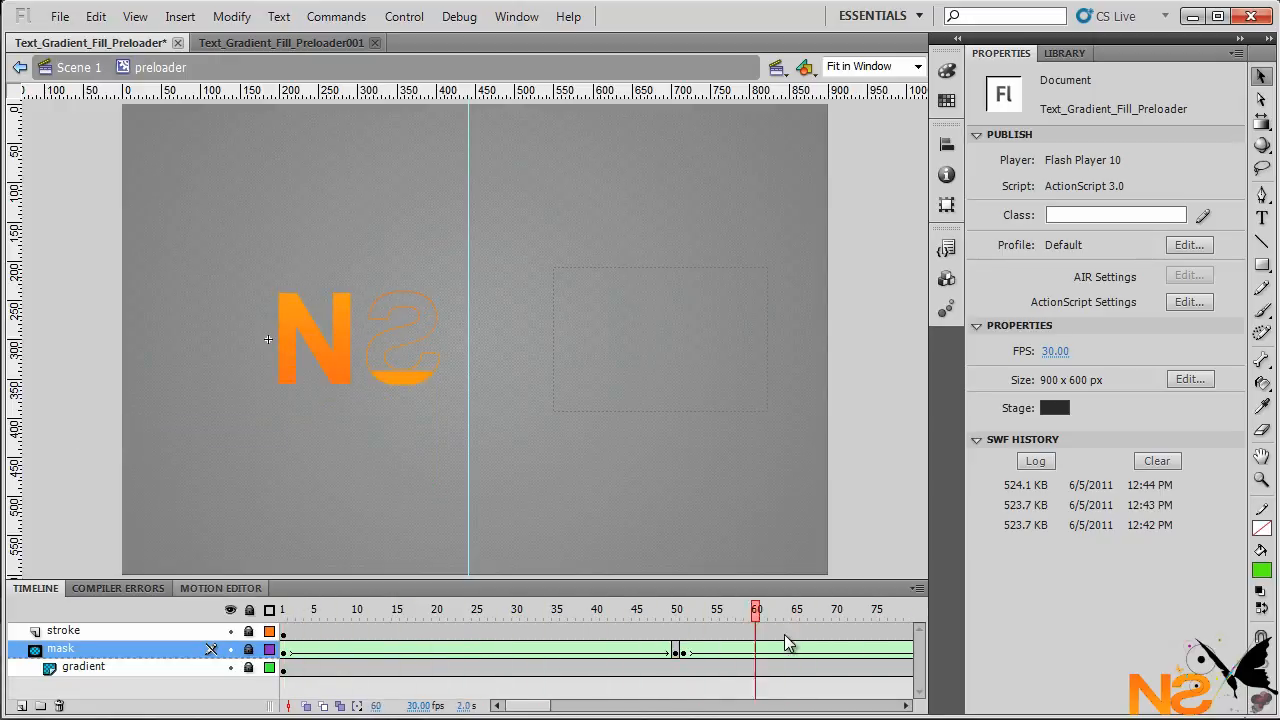